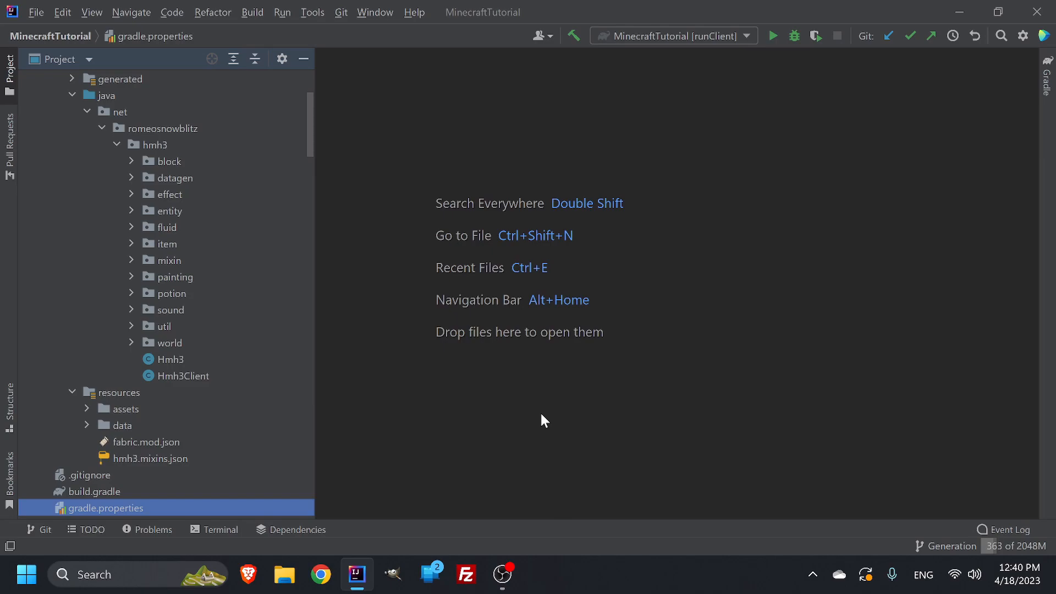
mouse_move(545, 395)
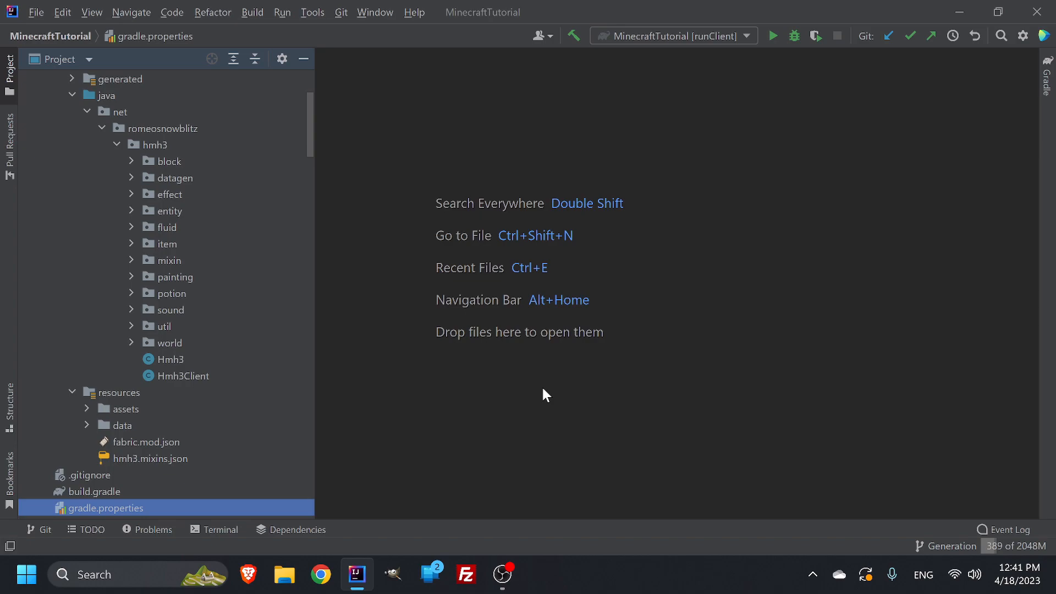
mouse_move(282, 222)
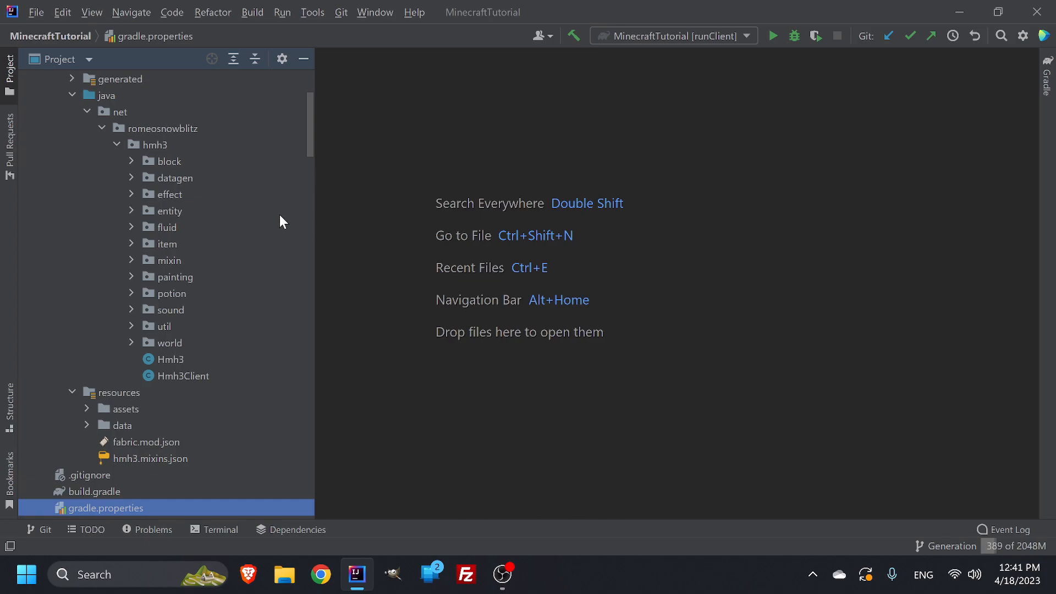
Step: Check loader_version 0.14.13 in gradle.properties and the fabricloader >=0.14.13 dependency in fabric.mod.json
double_click(105, 508)
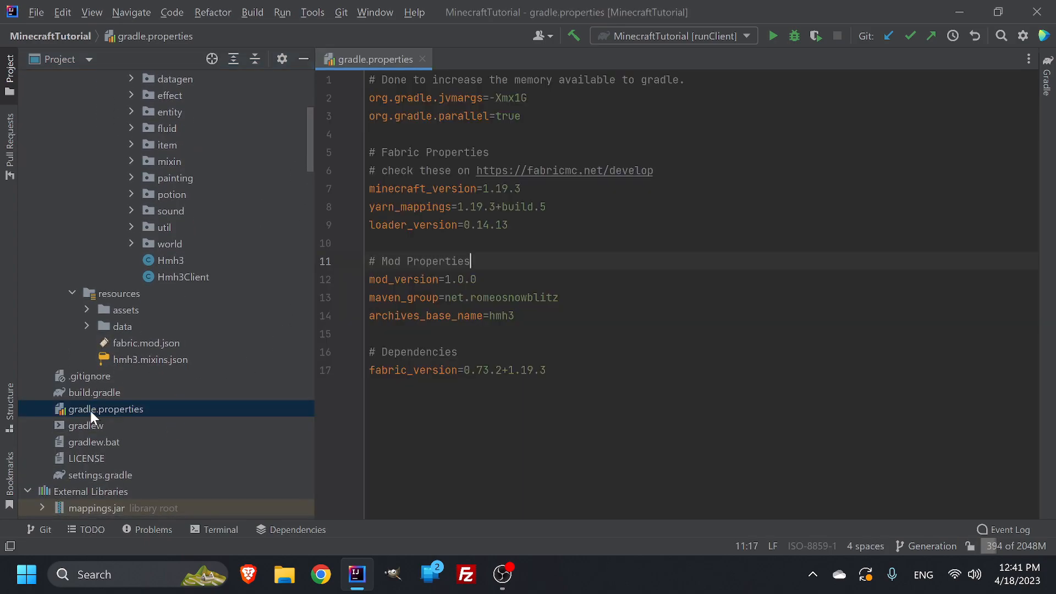
mouse_move(97, 404)
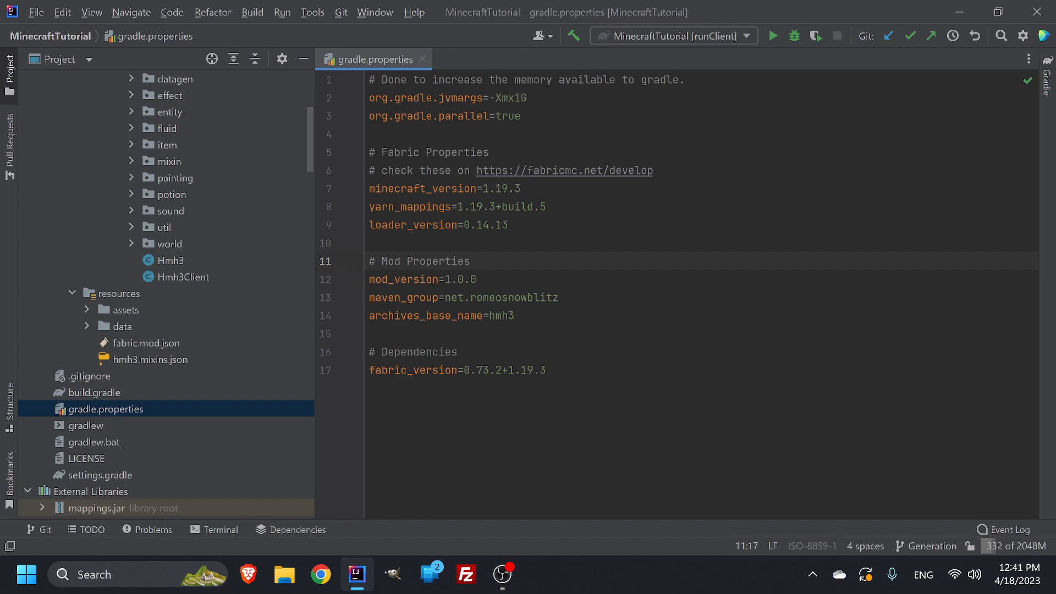
left_click(508, 225)
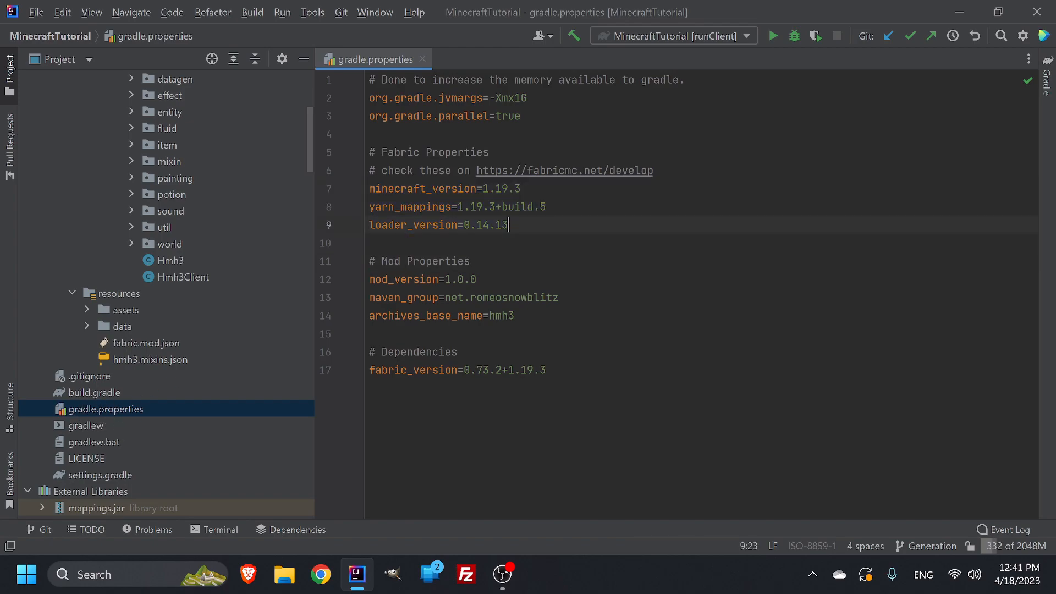
double_click(491, 224)
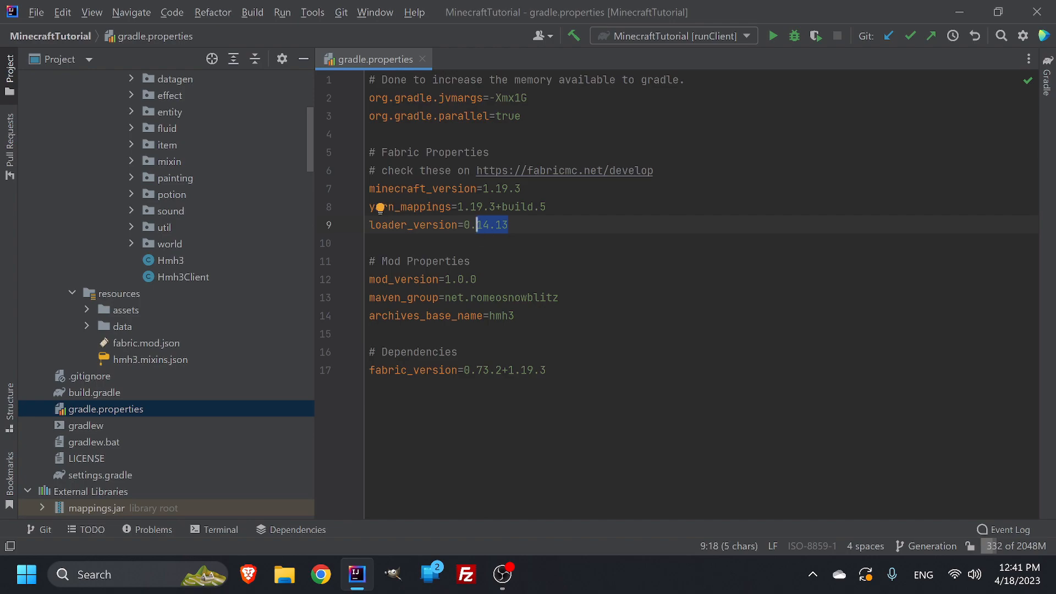
mouse_move(113, 421)
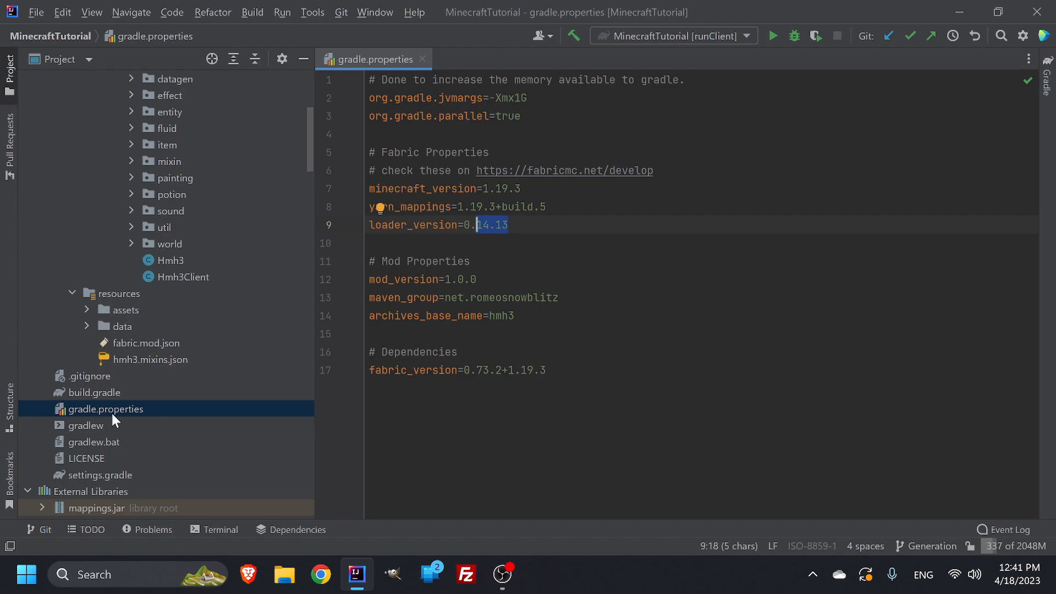
double_click(146, 343)
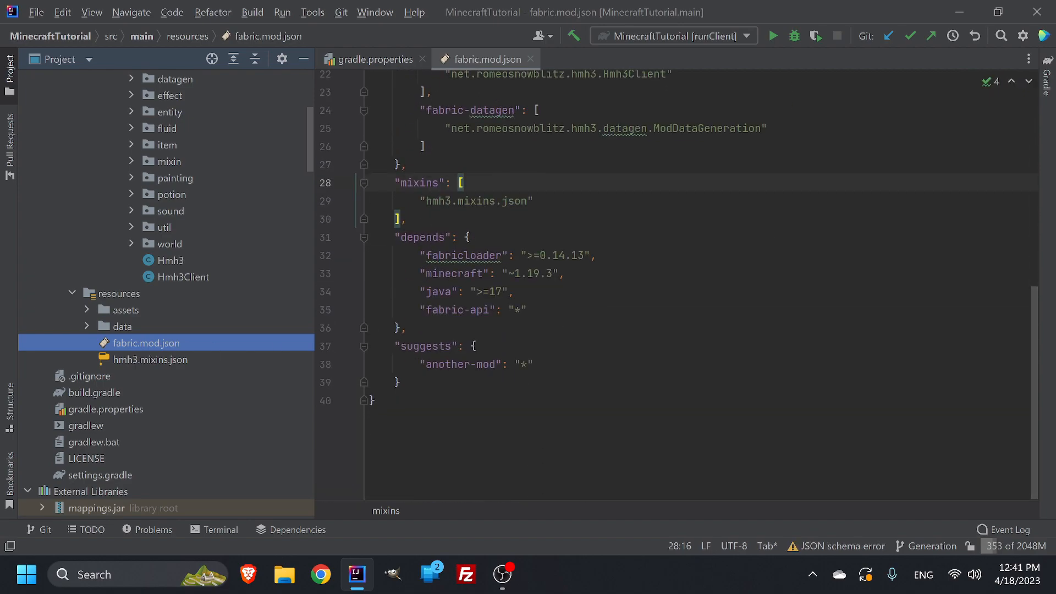
double_click(461, 255)
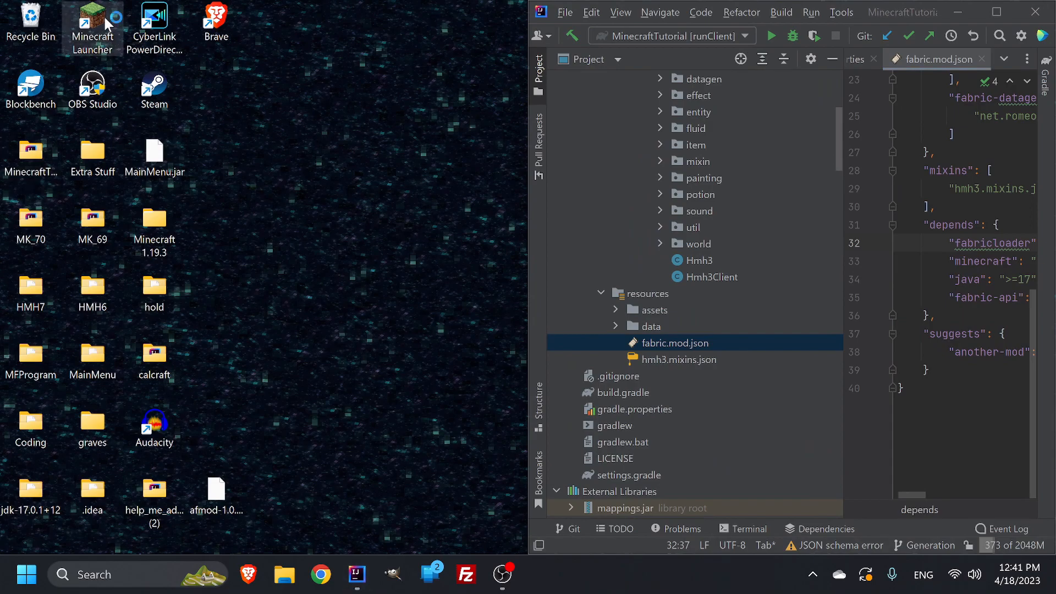
Step: Launch the Minecraft Launcher from its desktop shortcut to the Java Edition Play page
double_click(92, 16)
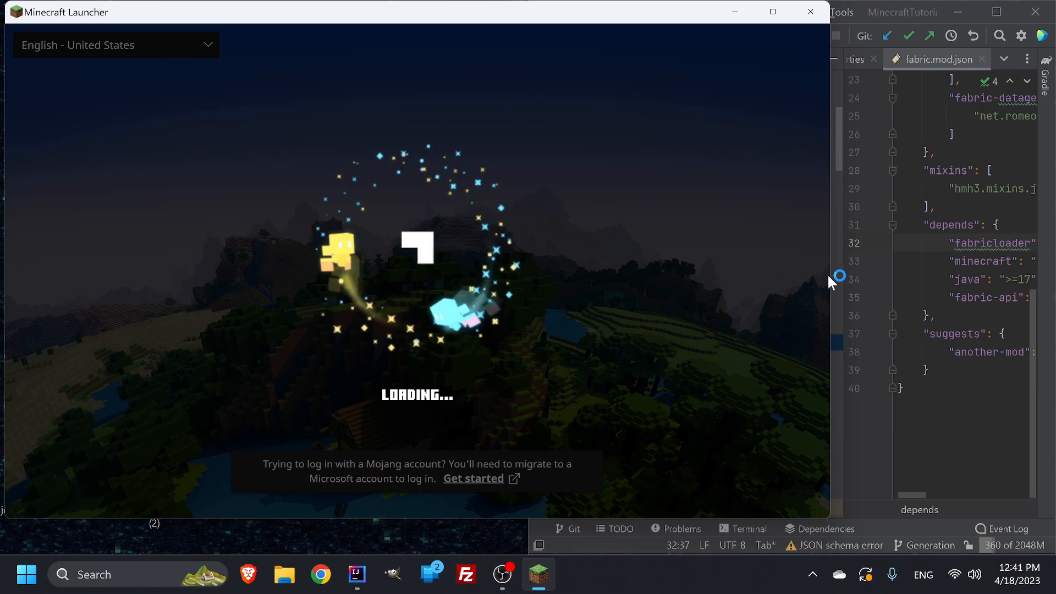
mouse_move(668, 286)
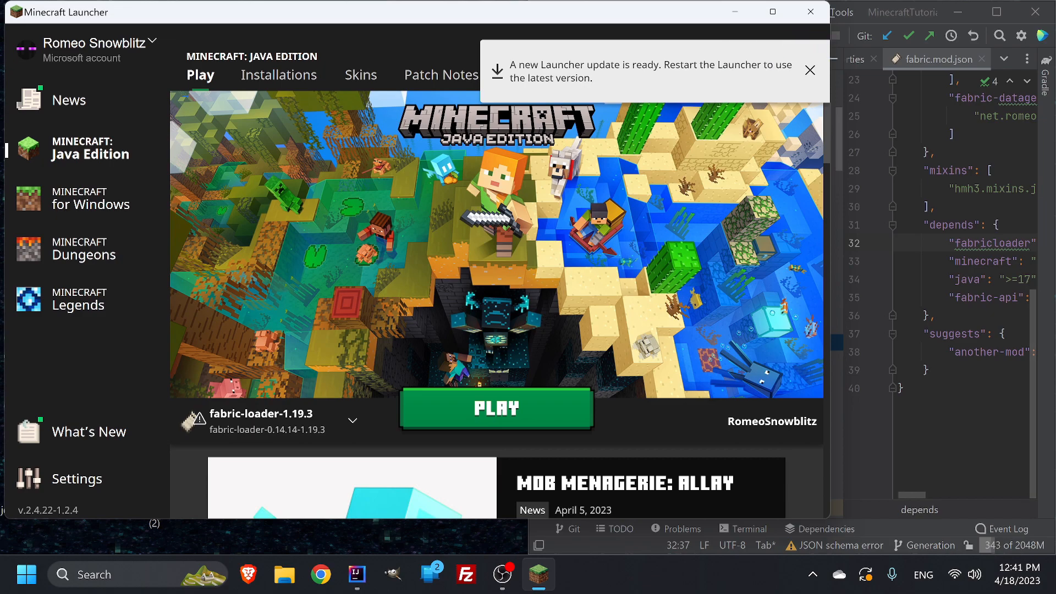
mouse_move(295, 424)
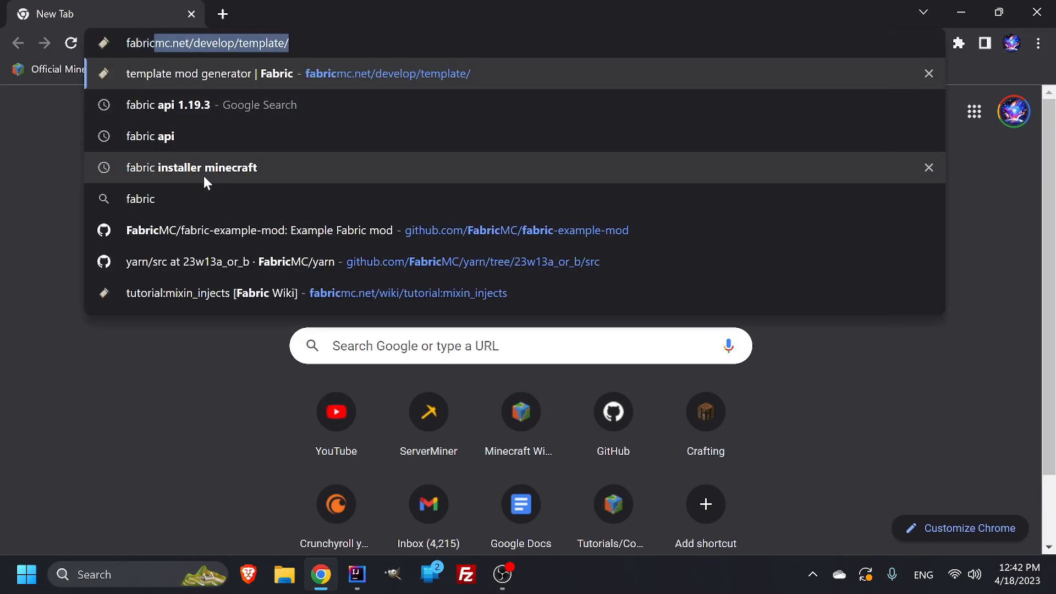
Step: Search 'fabric loader', reach fabricmc.net and download the Fabric installer for Windows
type("fabric loader")
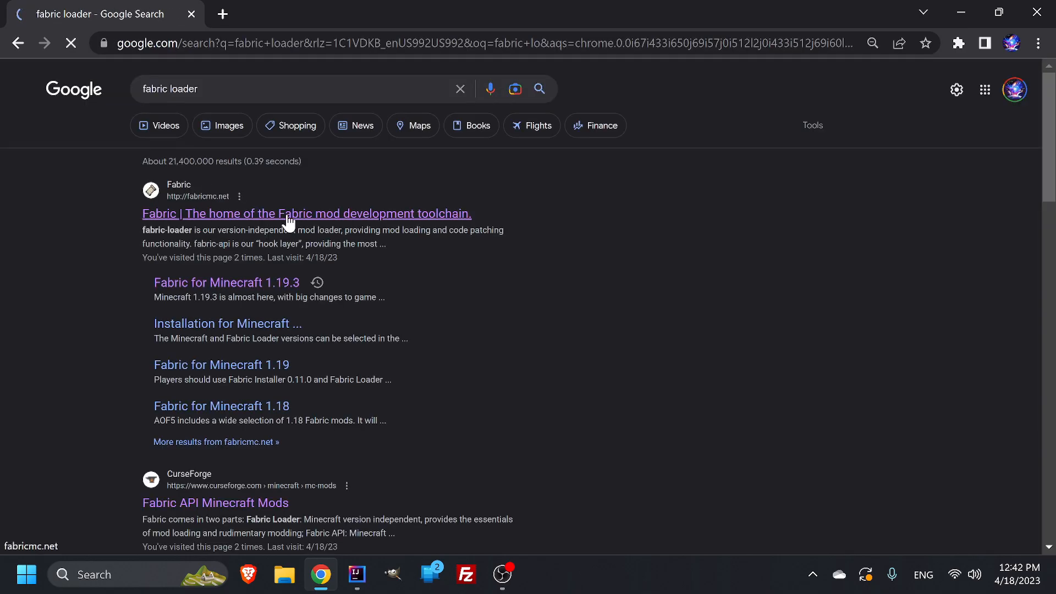
left_click(288, 214)
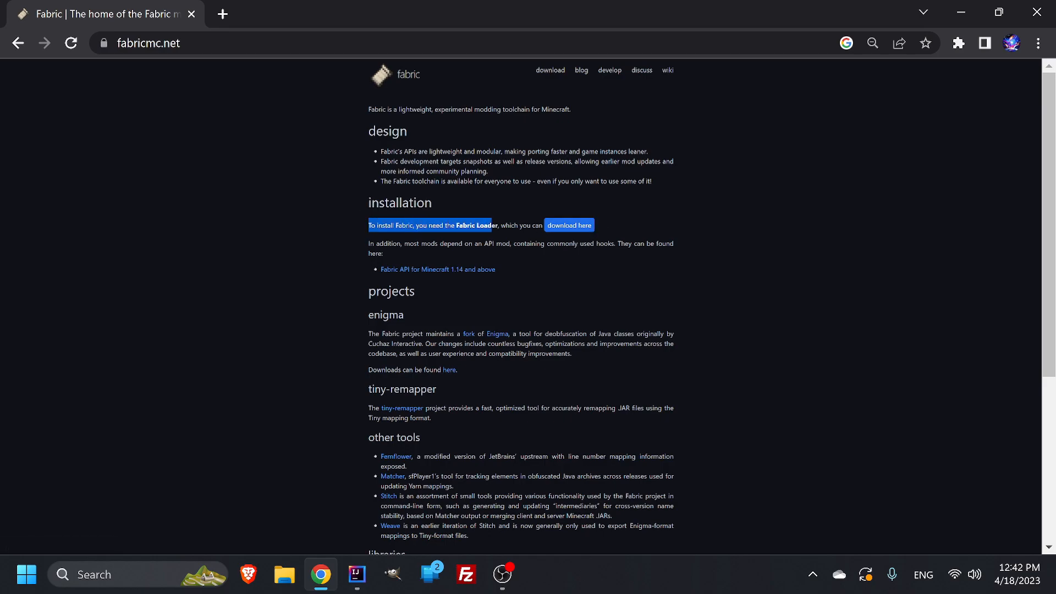
left_click(569, 225)
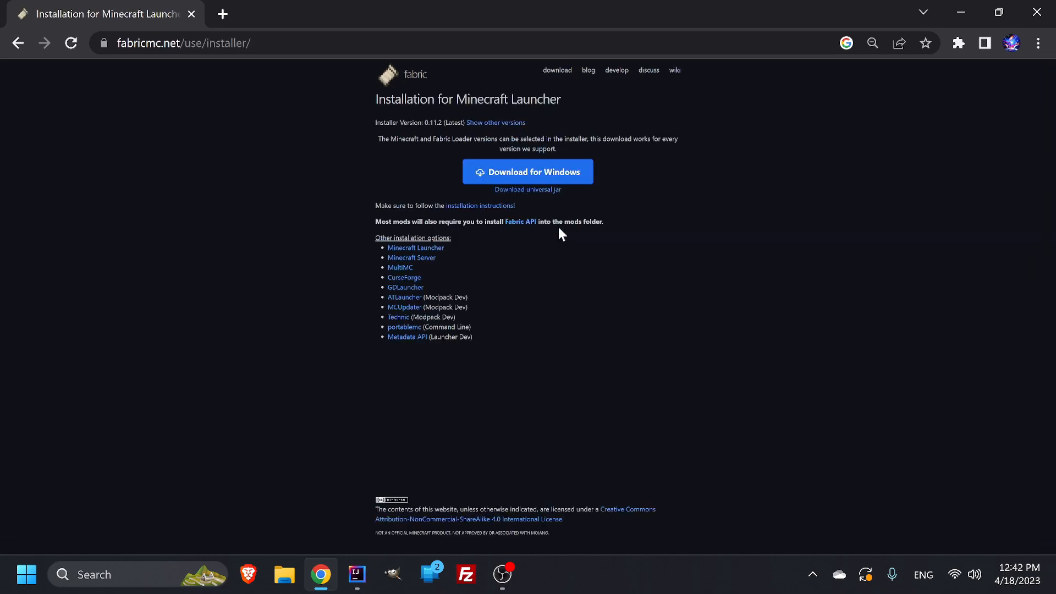
left_click(528, 170)
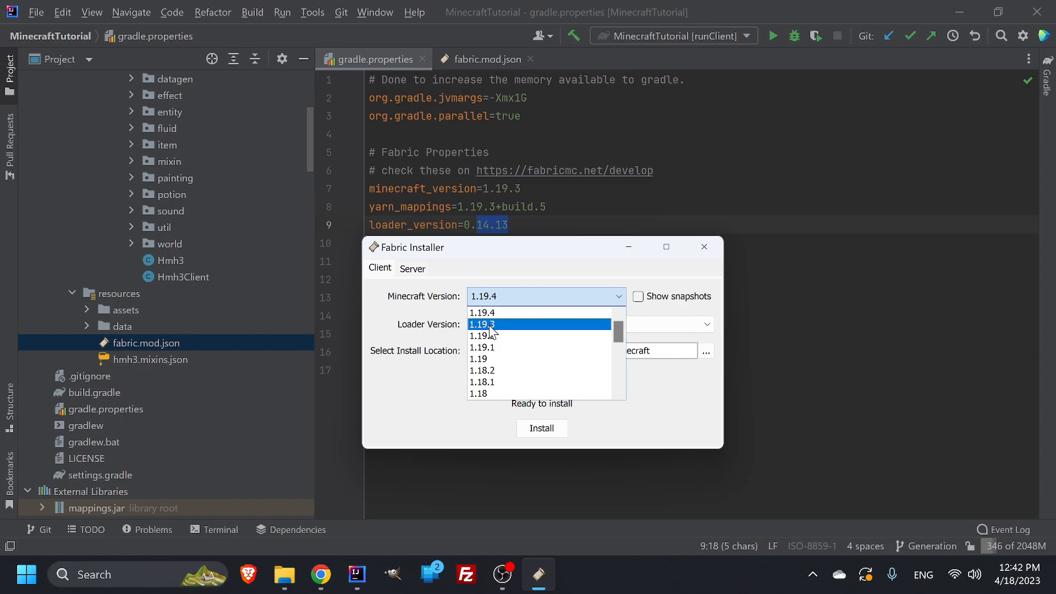
Step: Install Fabric Loader 0.14.19 for Minecraft 1.19.3 with a launcher profile
left_click(482, 324)
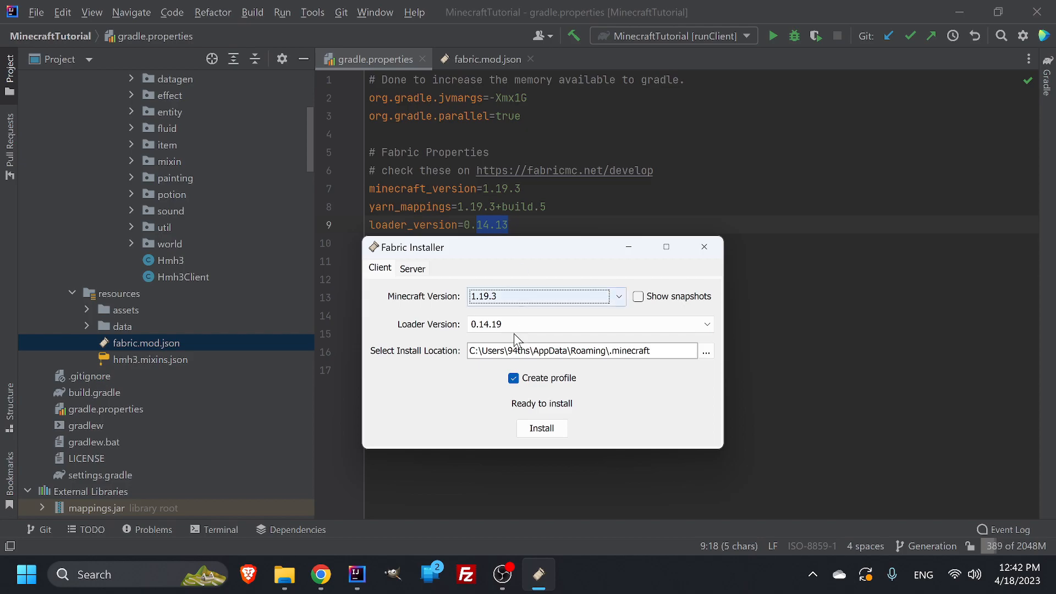
left_click(707, 323)
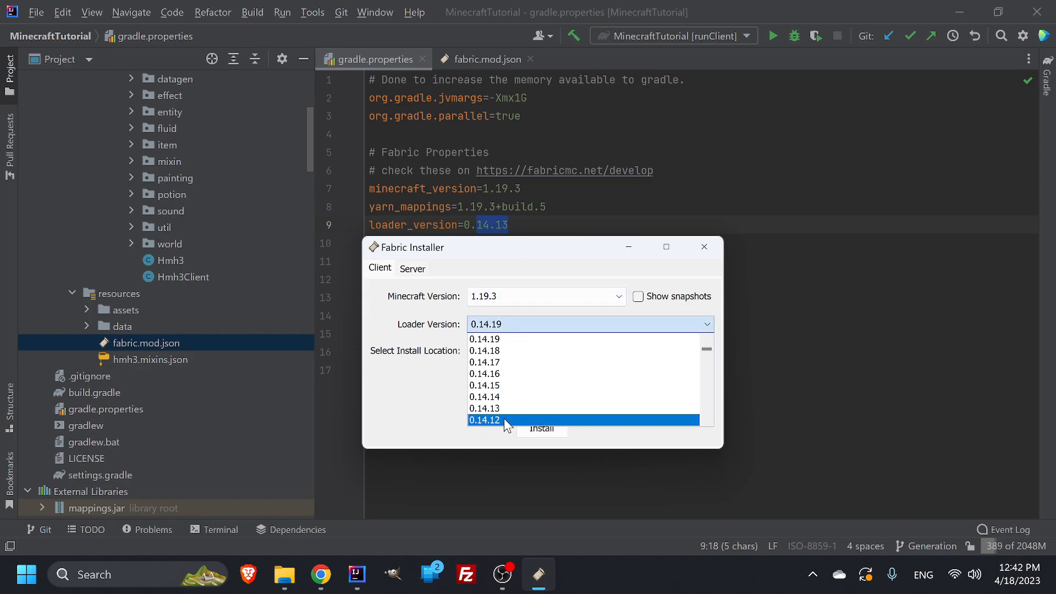
mouse_move(509, 413)
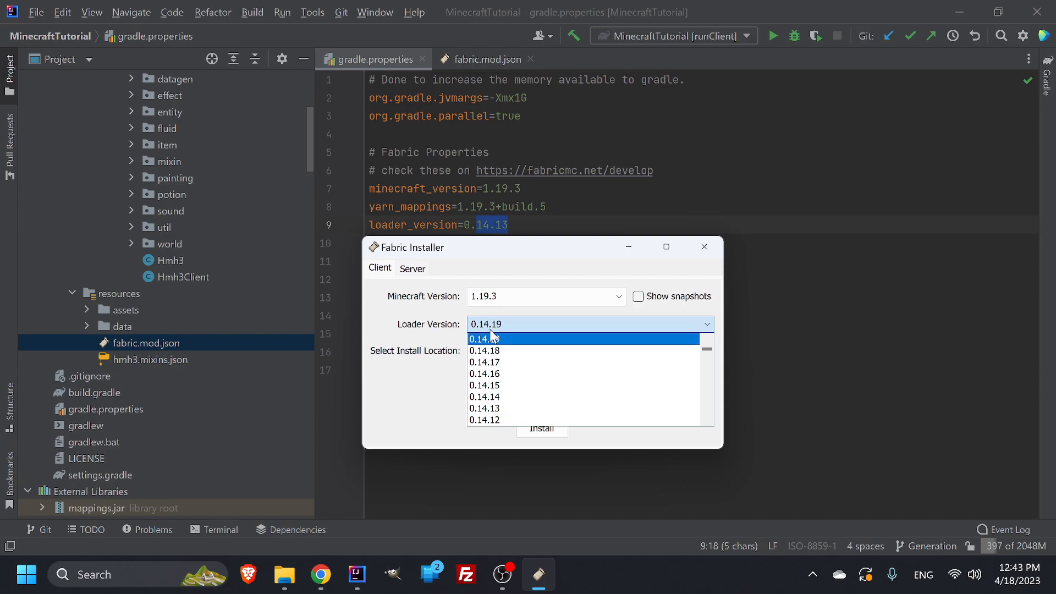
left_click(484, 339)
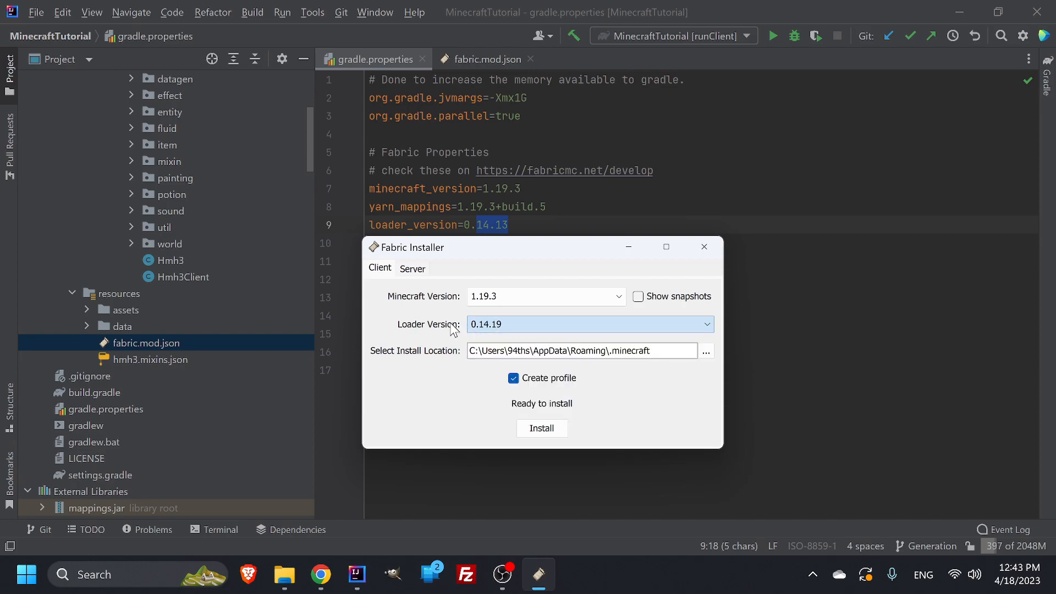
left_click(706, 323)
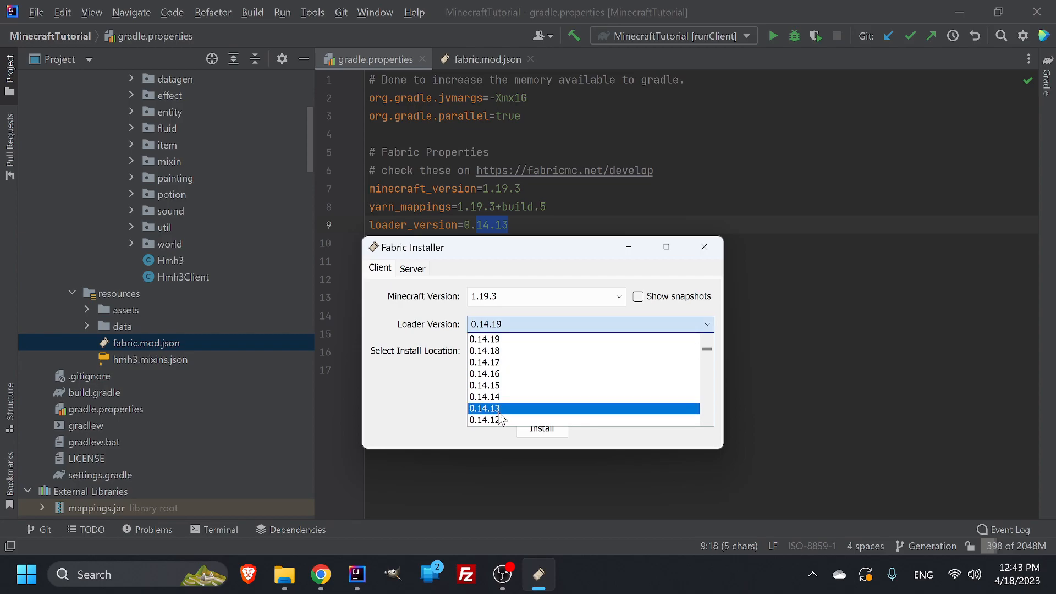
left_click(485, 339)
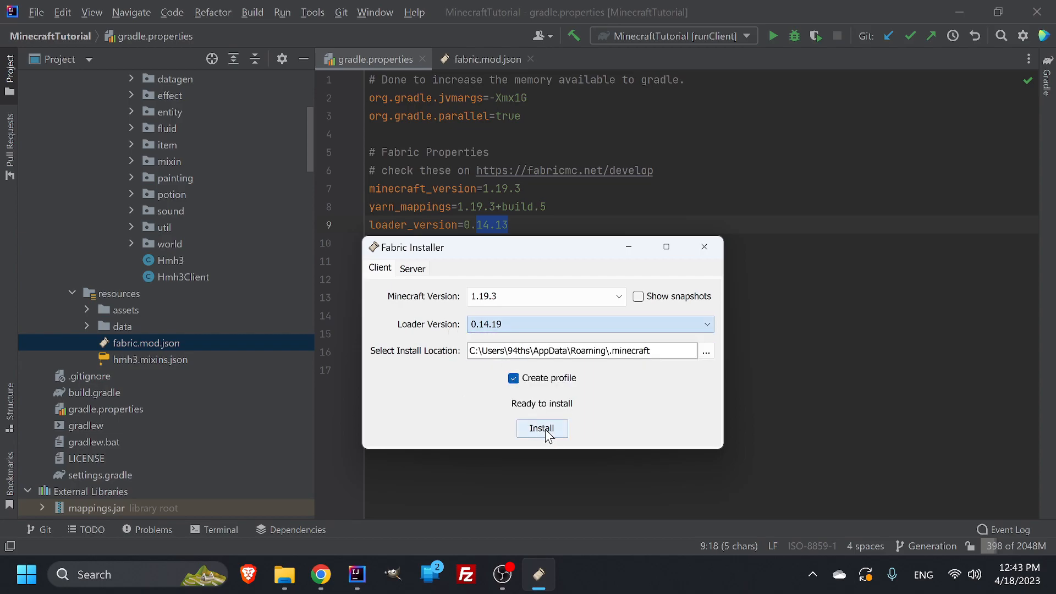
left_click(541, 428)
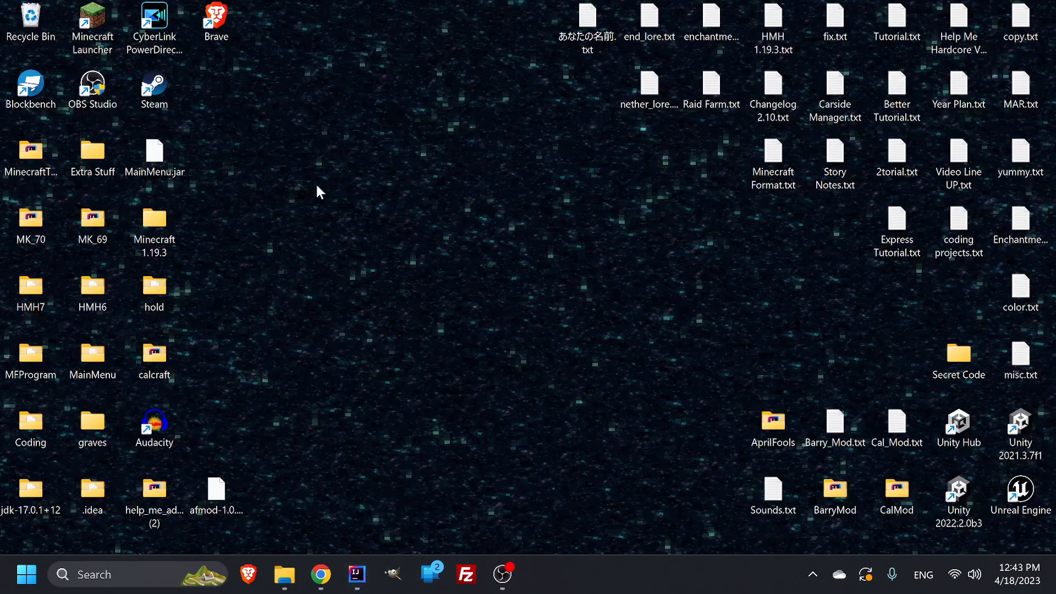
double_click(93, 17)
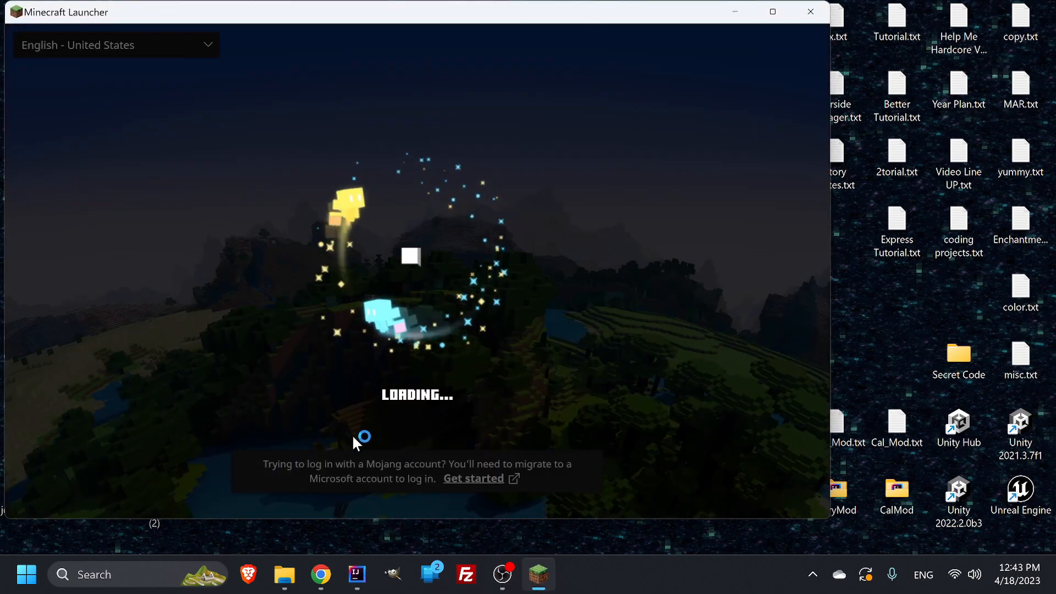
mouse_move(281, 423)
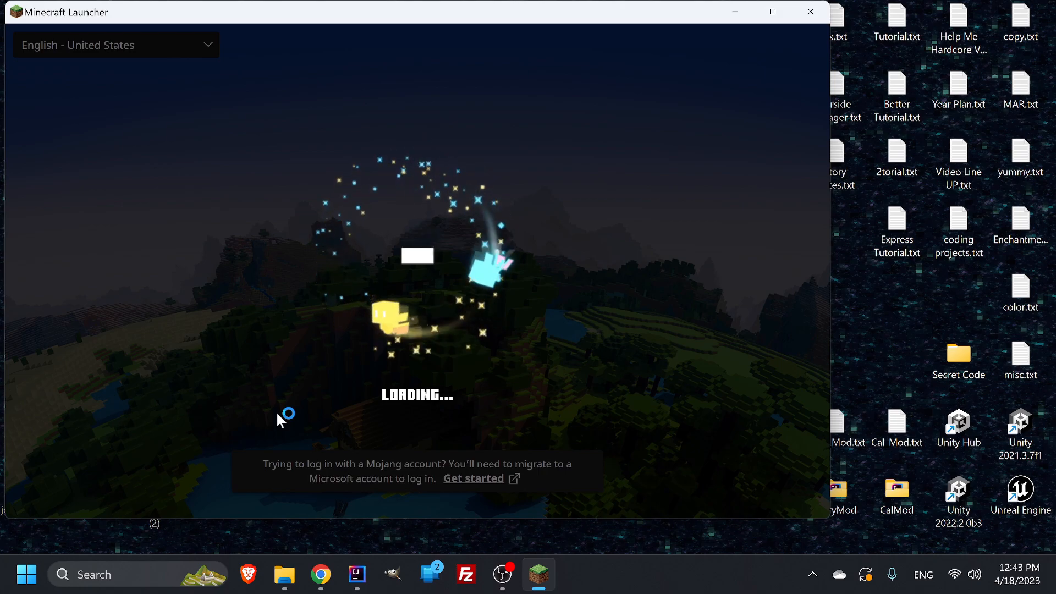
mouse_move(280, 421)
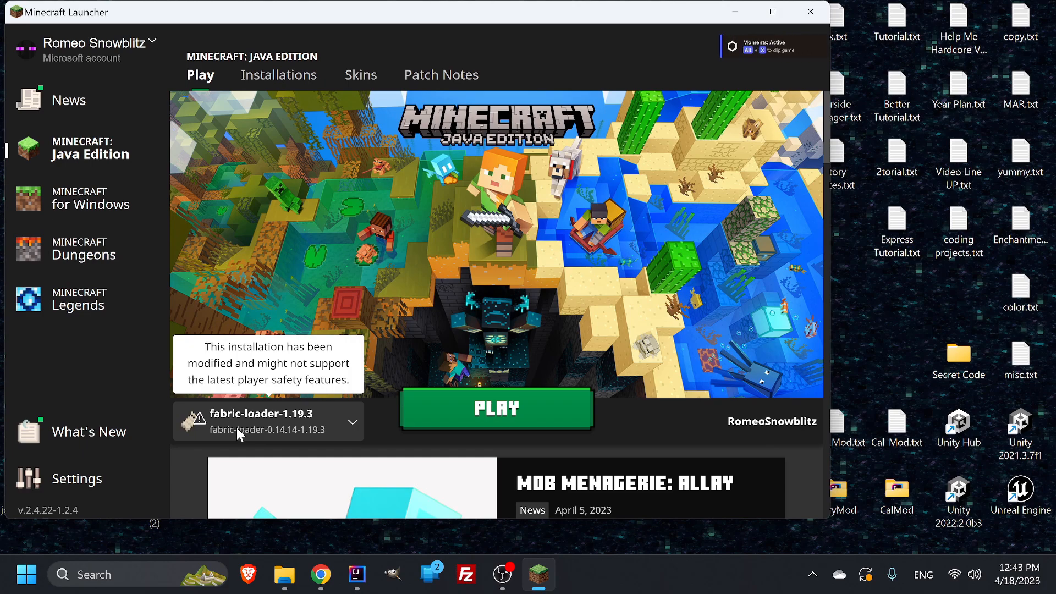
left_click(809, 13)
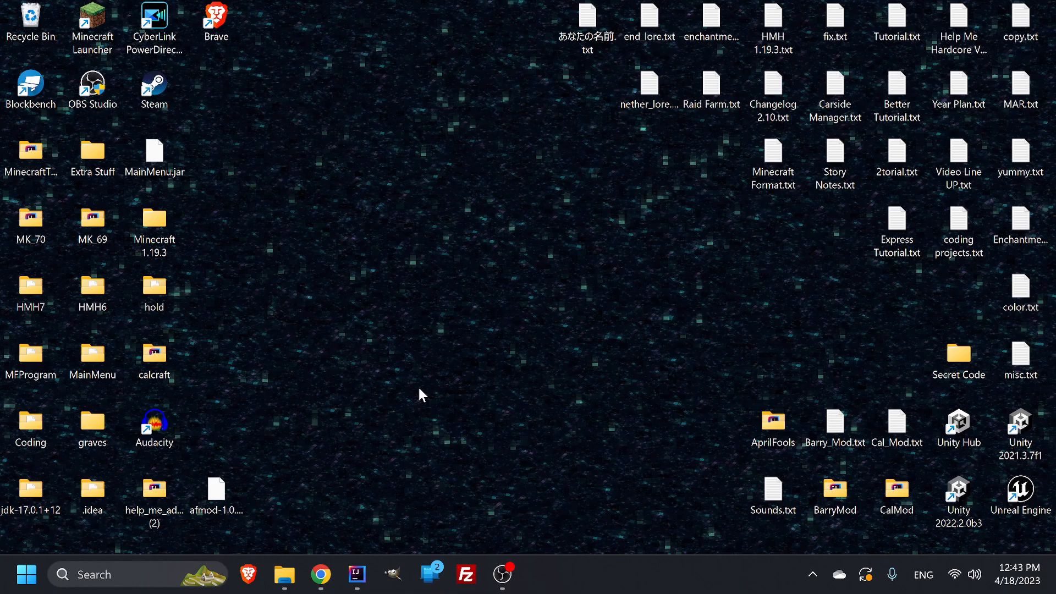
left_click(355, 574)
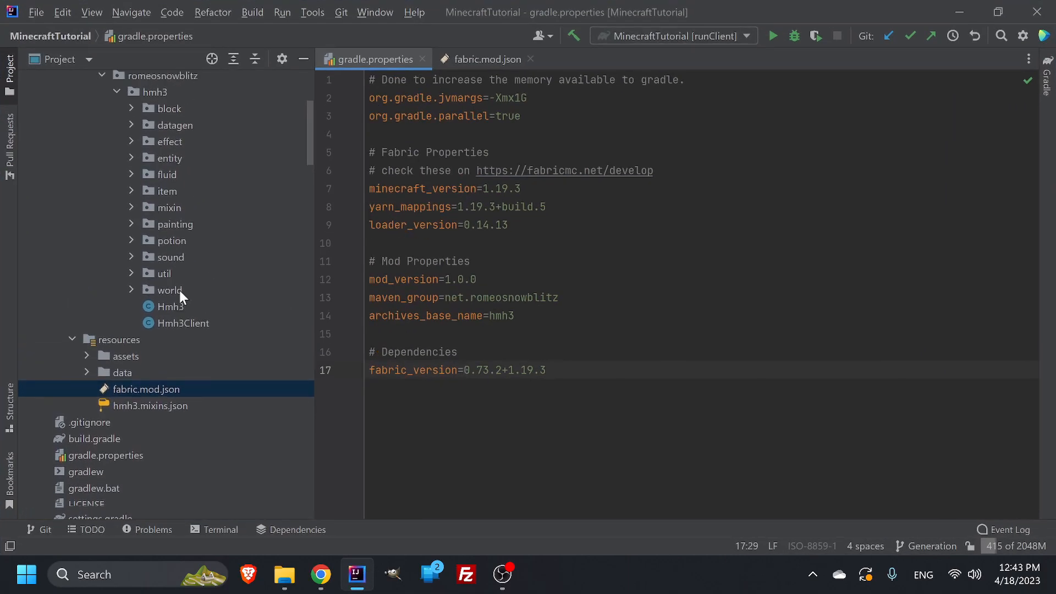
Step: Review gradle.properties (Minecraft 1.19.3, loader 0.14.13, mod 1.0.0) and expand the entity package
left_click(169, 159)
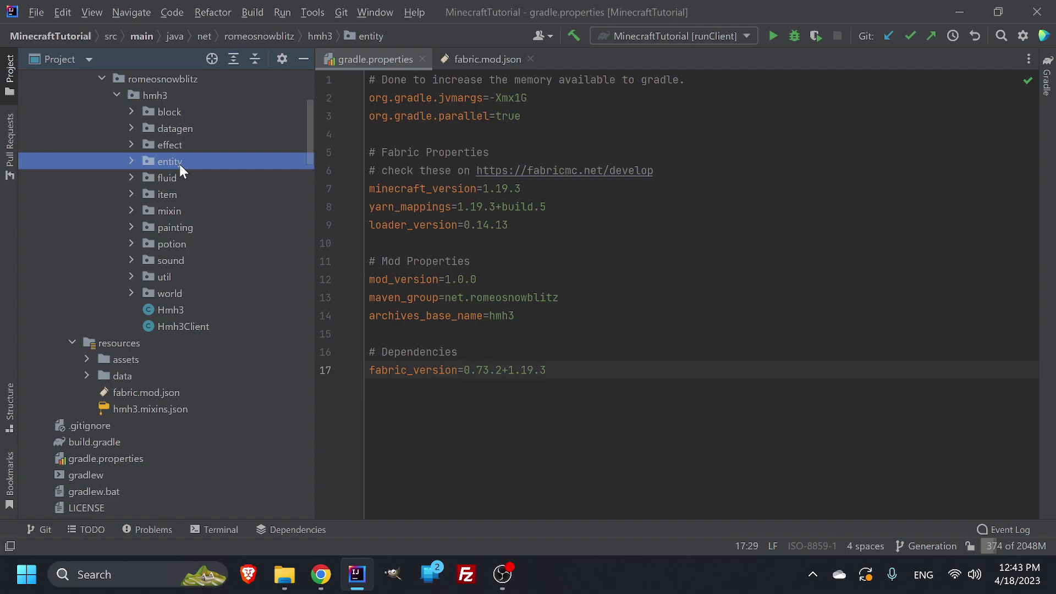
left_click(547, 370)
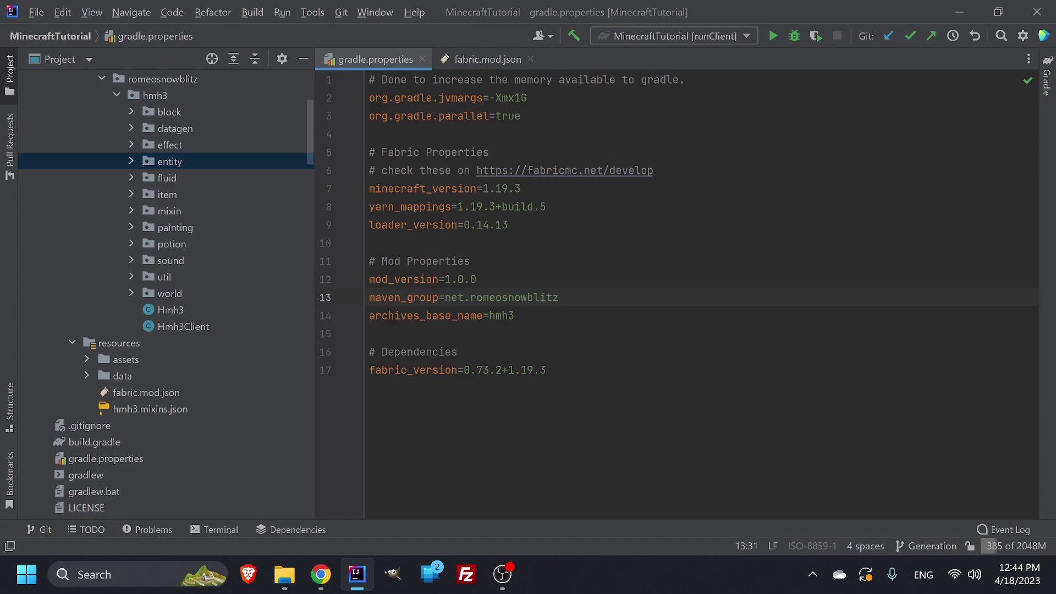
Step: Run ./gradlew build in the project terminal until BUILD SUCCESSFUL
left_click(220, 529)
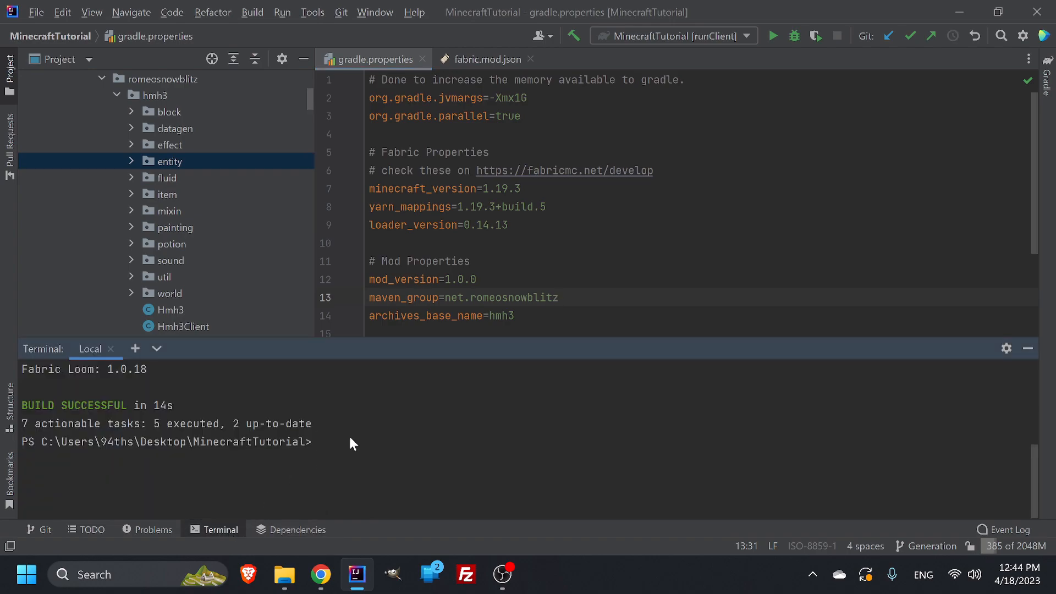
type(".")
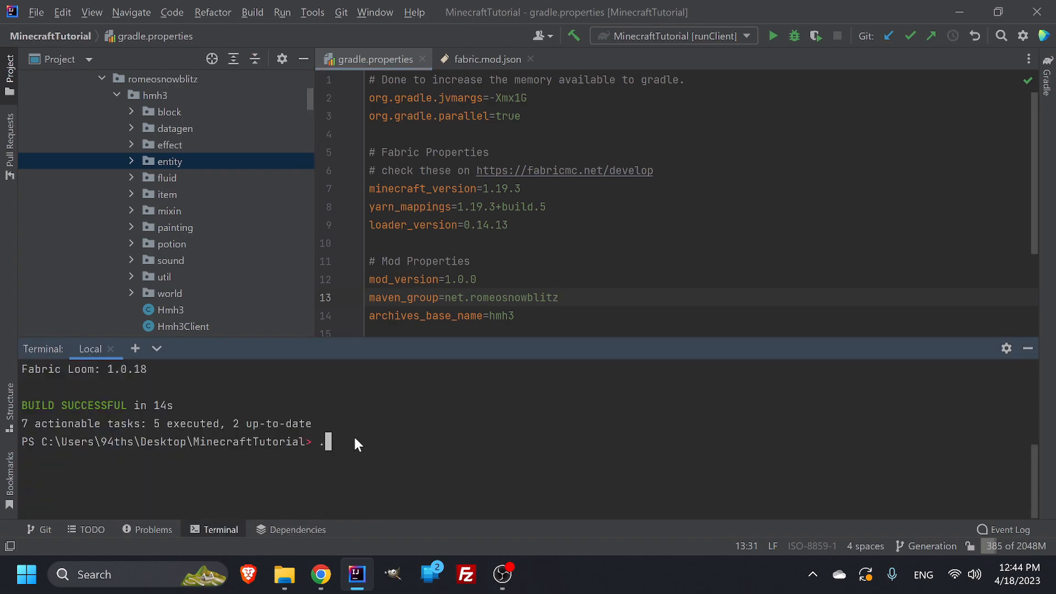
type("/")
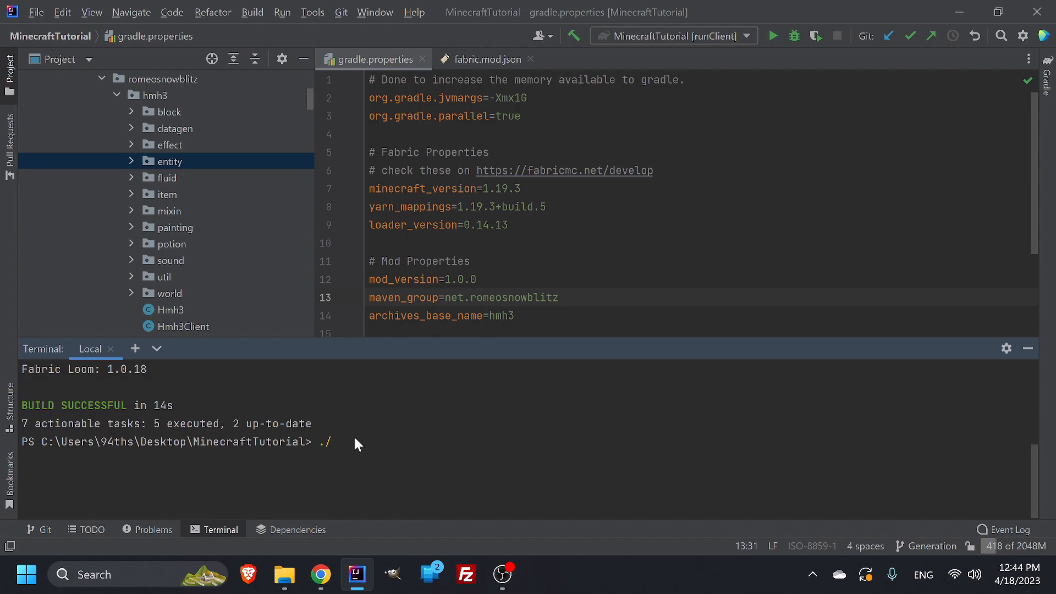
type("gr")
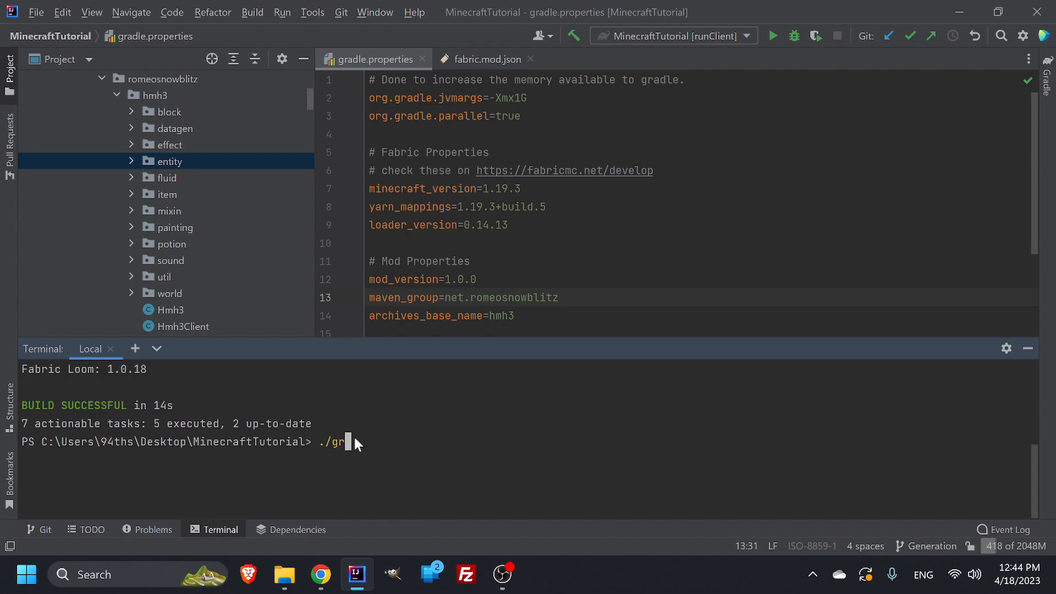
type("a")
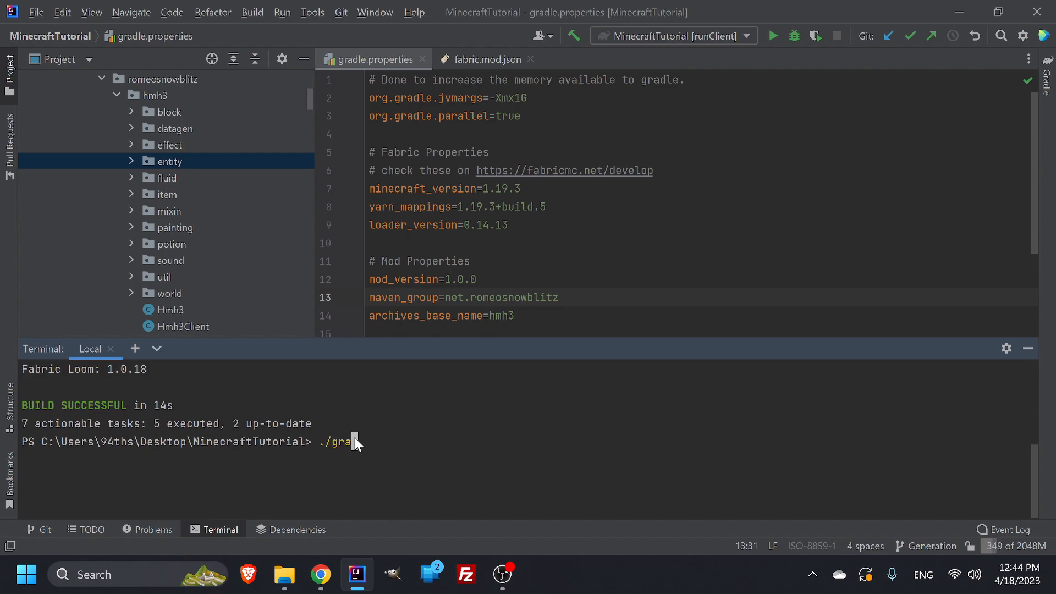
type("dle")
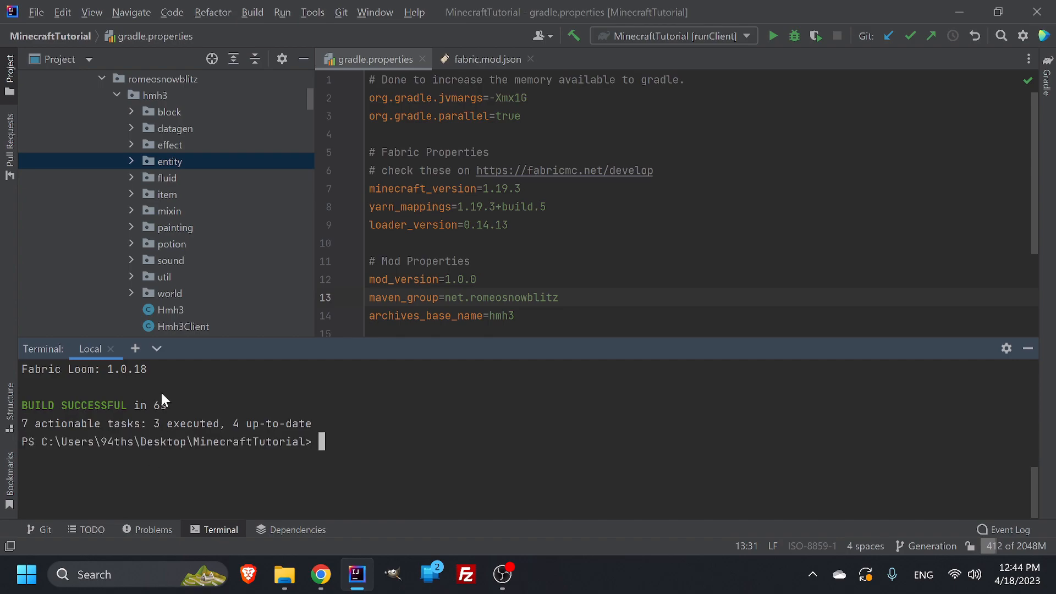
mouse_move(178, 407)
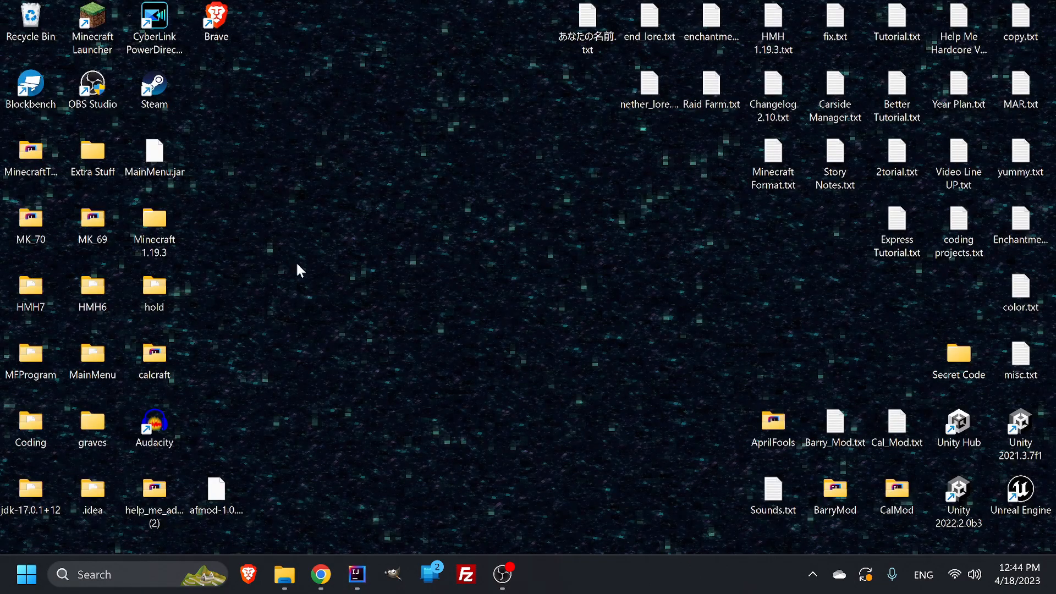
Step: Browse MinecraftTutorial/build/libs to find hmh3-1.0.0.jar and hmh3-1.0.0-sources.jar
left_click(31, 150)
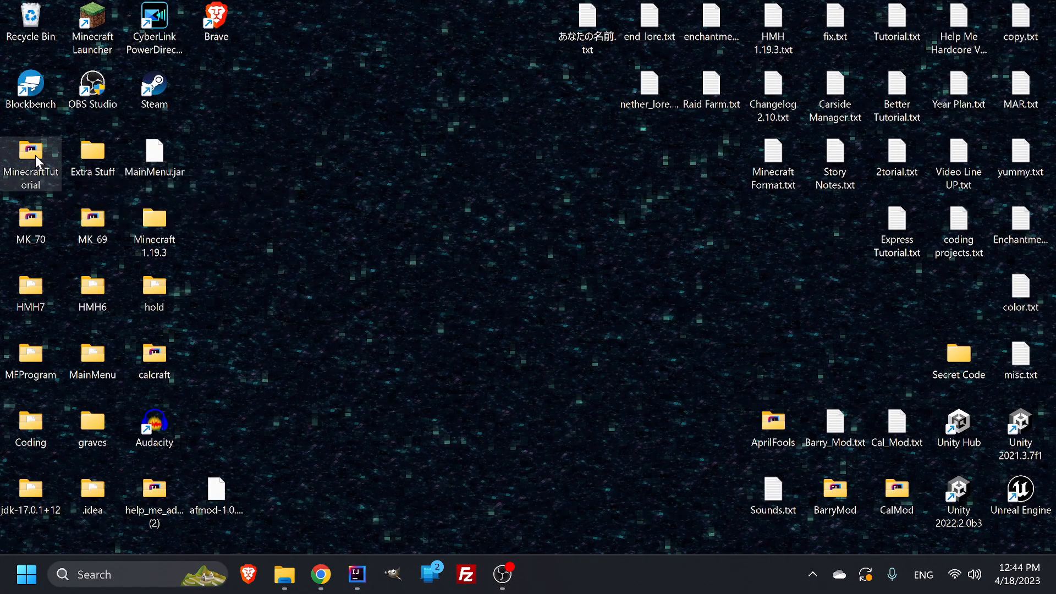
double_click(31, 150)
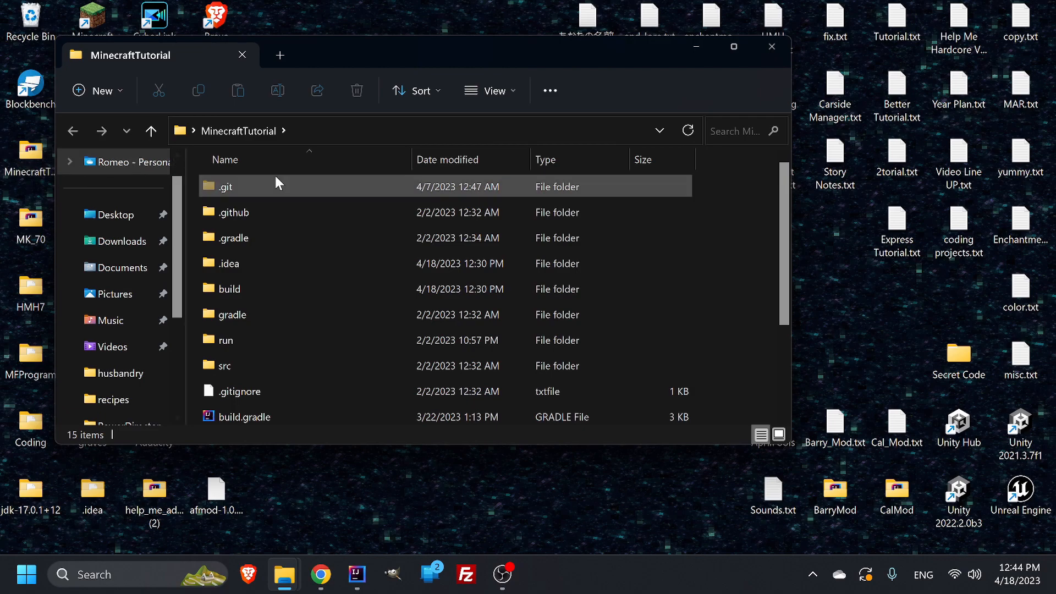
double_click(229, 289)
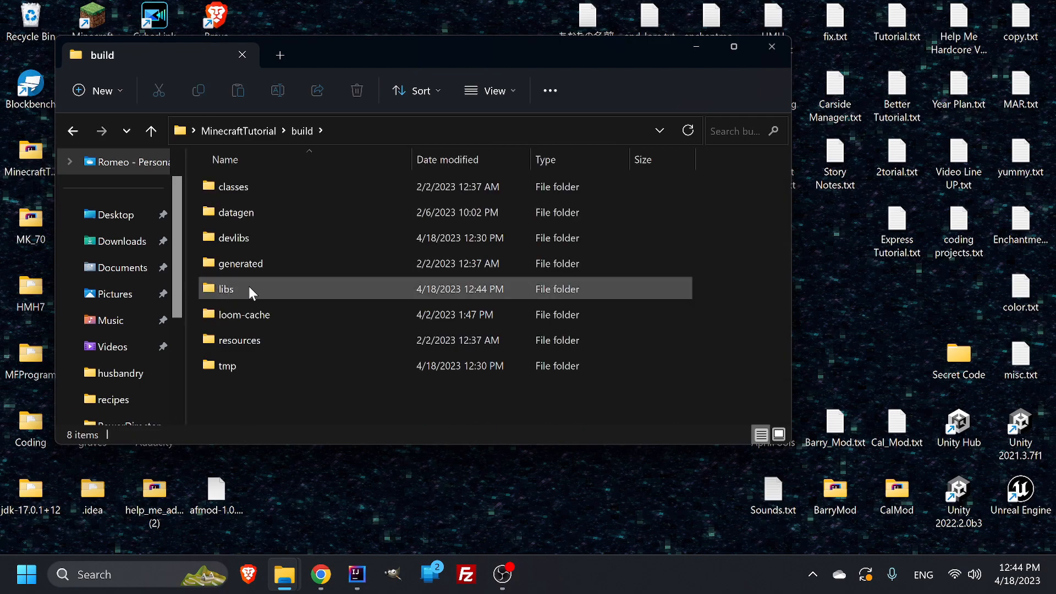
double_click(227, 288)
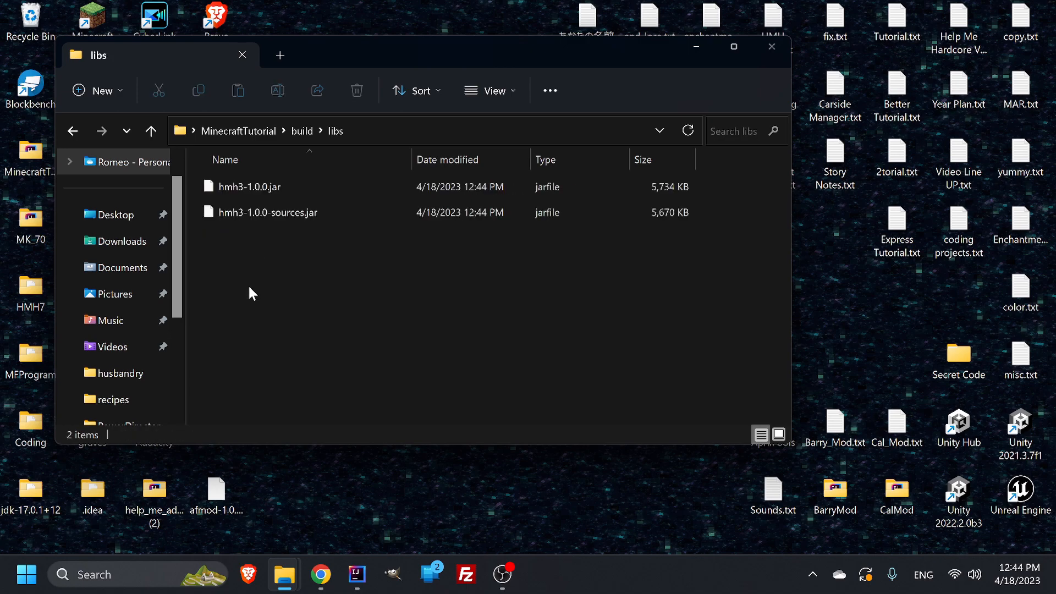
mouse_move(277, 214)
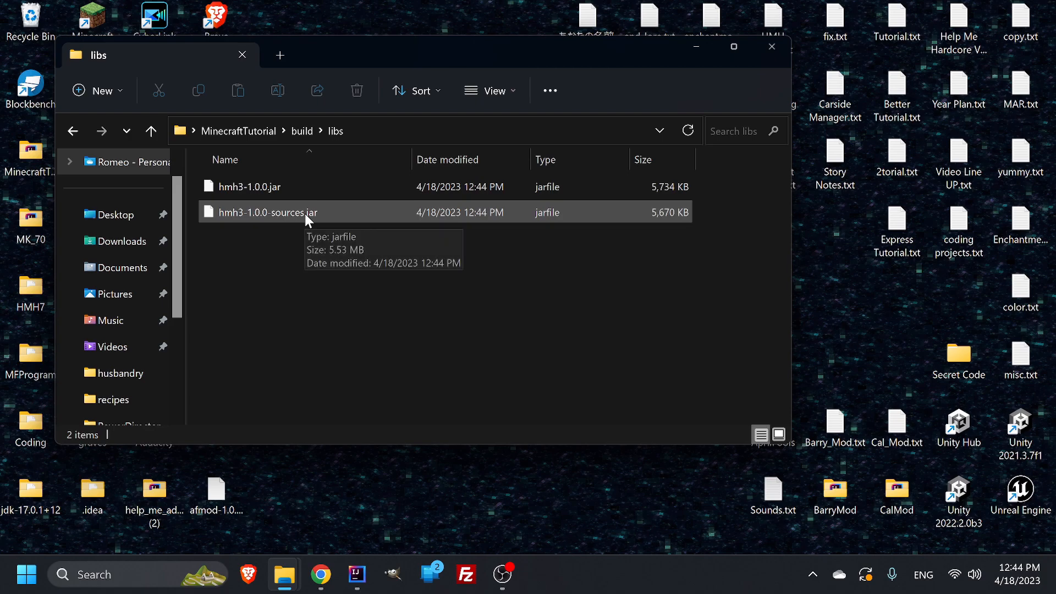
left_click(257, 186)
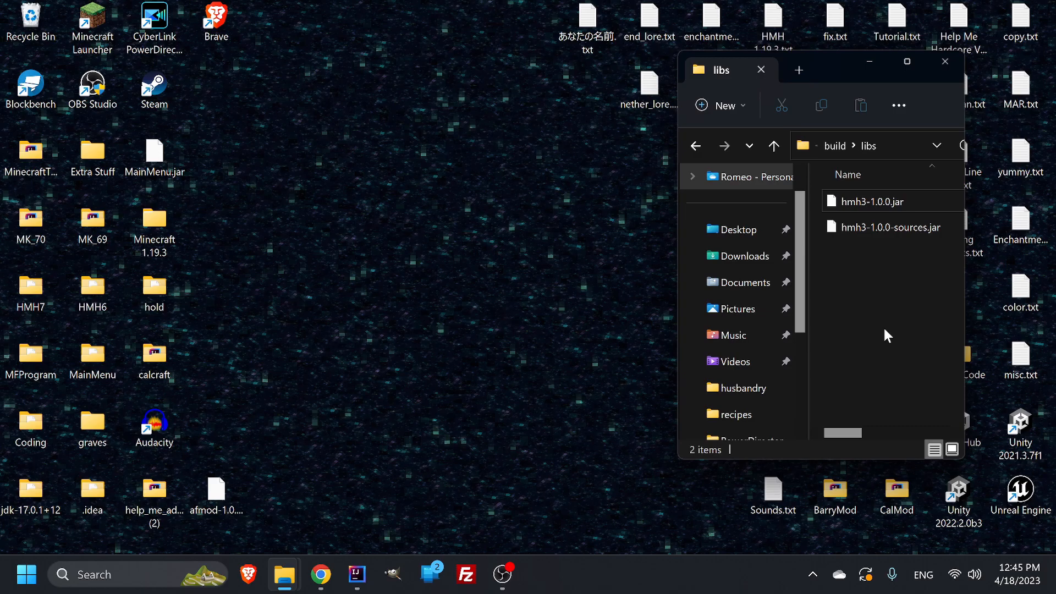
mouse_move(879, 223)
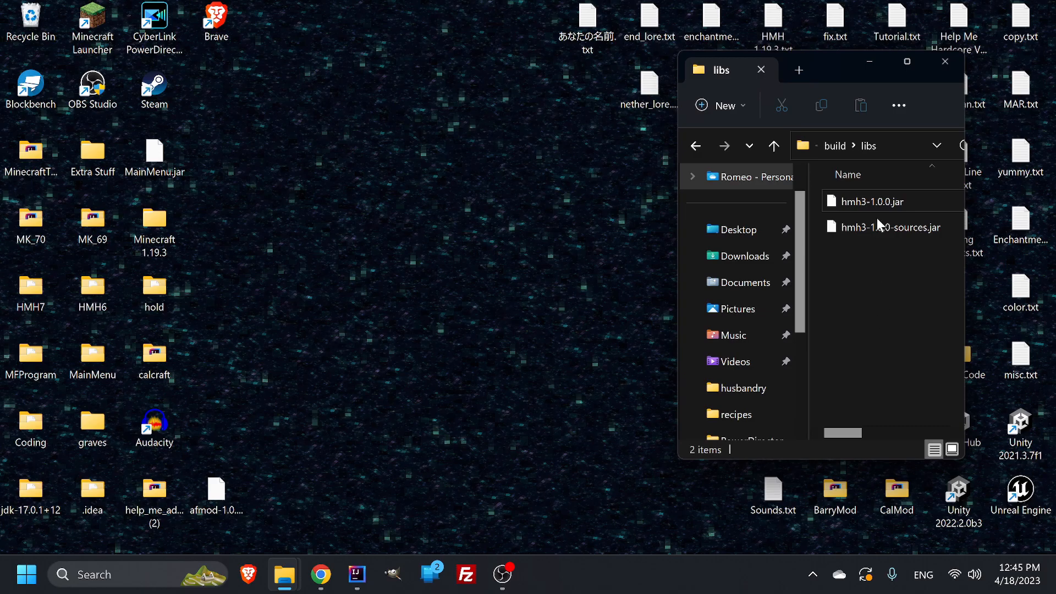
mouse_move(840, 334)
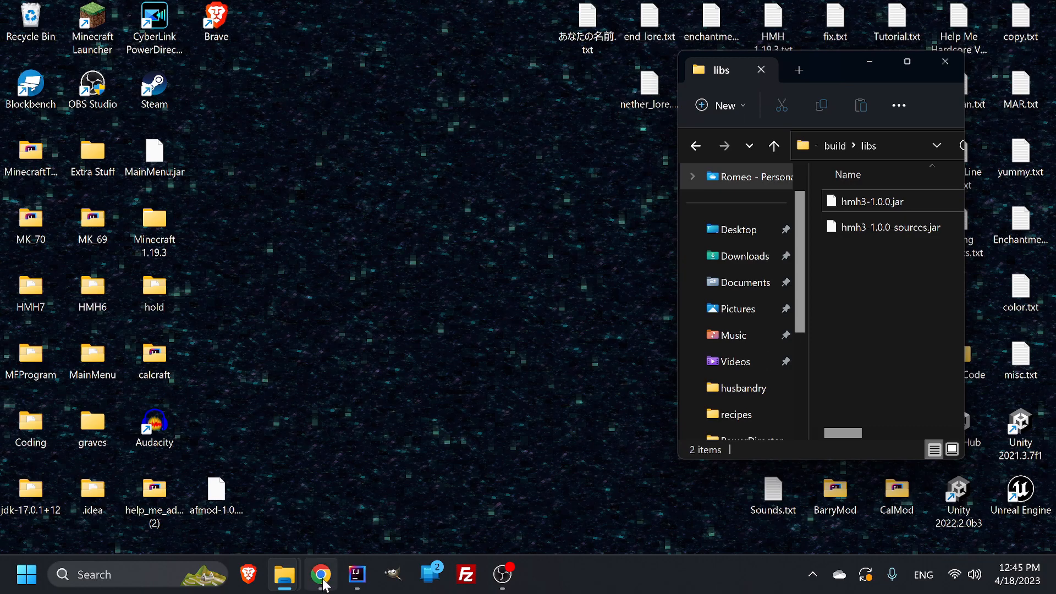
Step: Search 'fabric api 1.19.3' in the browser and reach the CurseForge Fabric API files page
left_click(322, 577)
type("fabric api")
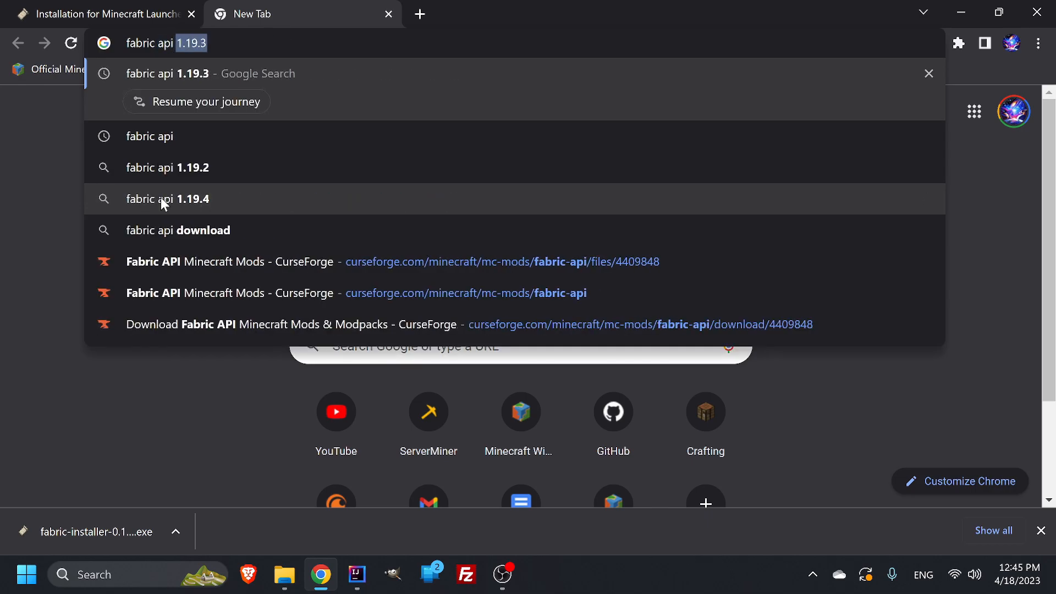
key("Enter")
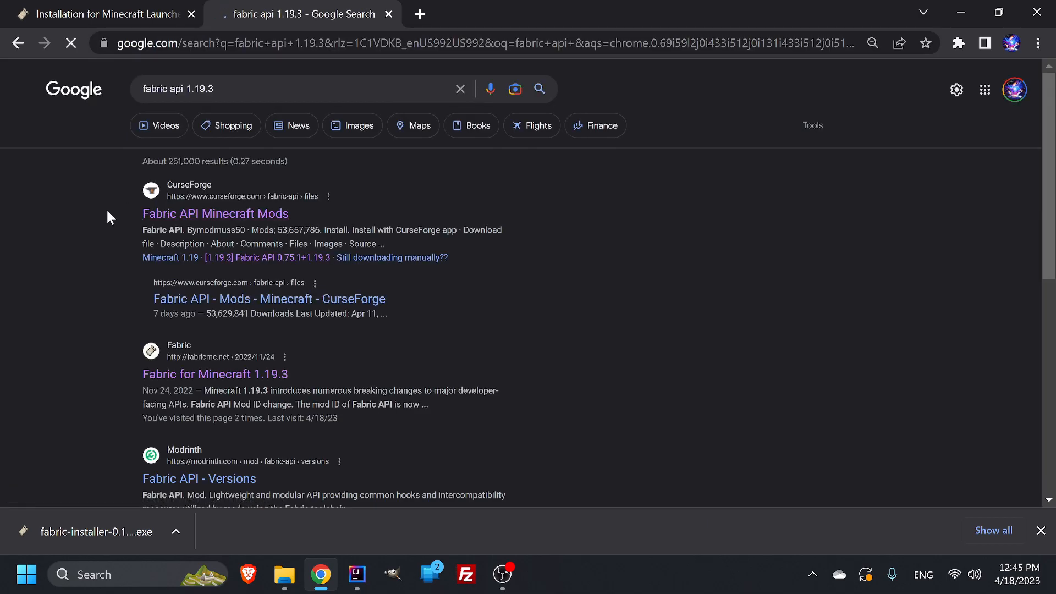
left_click(215, 213)
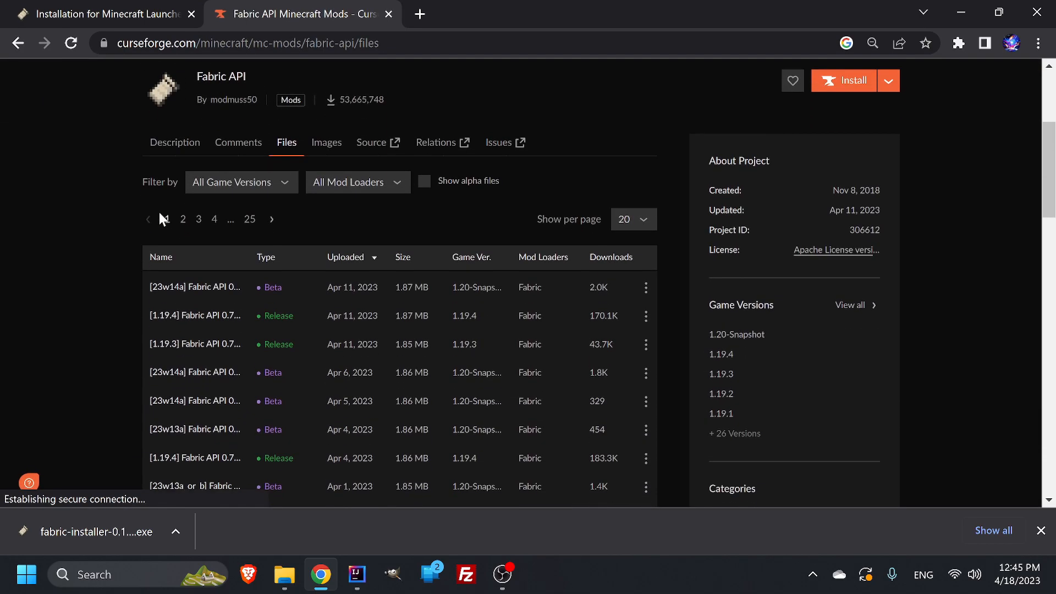
Step: Download the Fabric API 1.19.3 release jar (fabric-api-0.76.1) from the files list
scroll("up", 3)
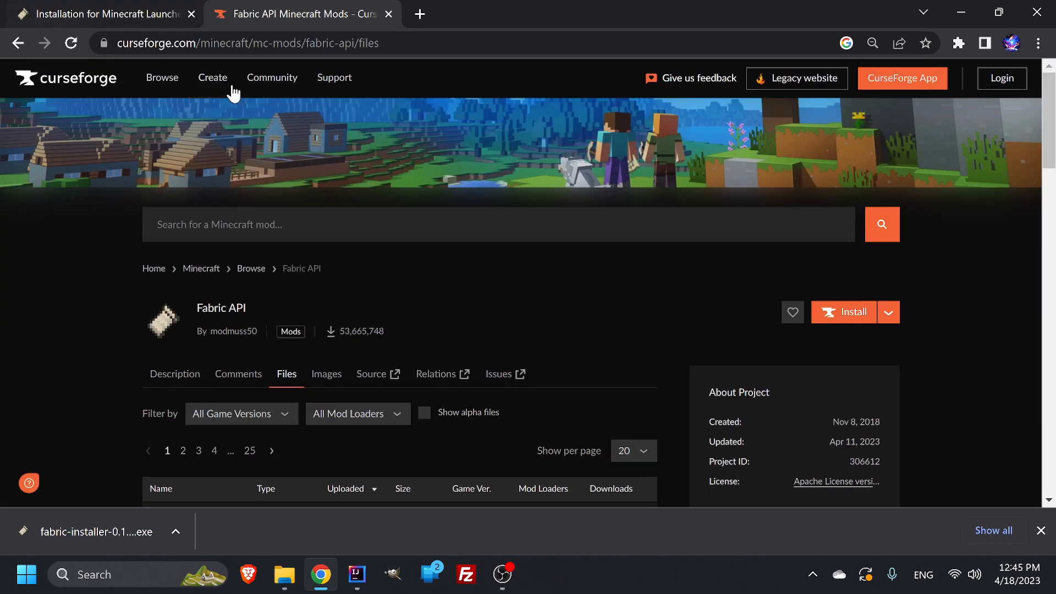
scroll("down", 3)
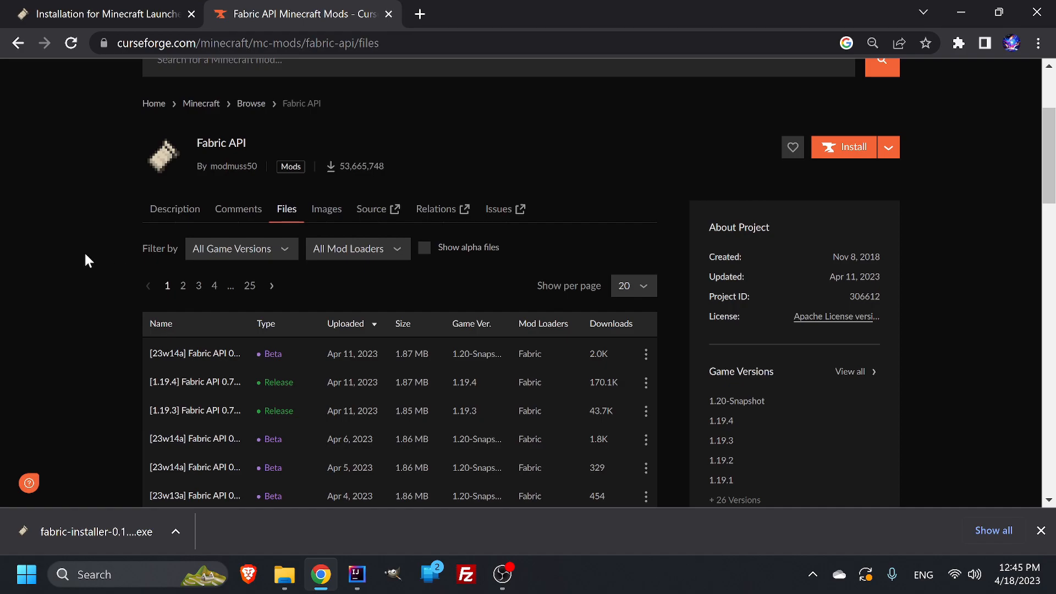
scroll("down", 3)
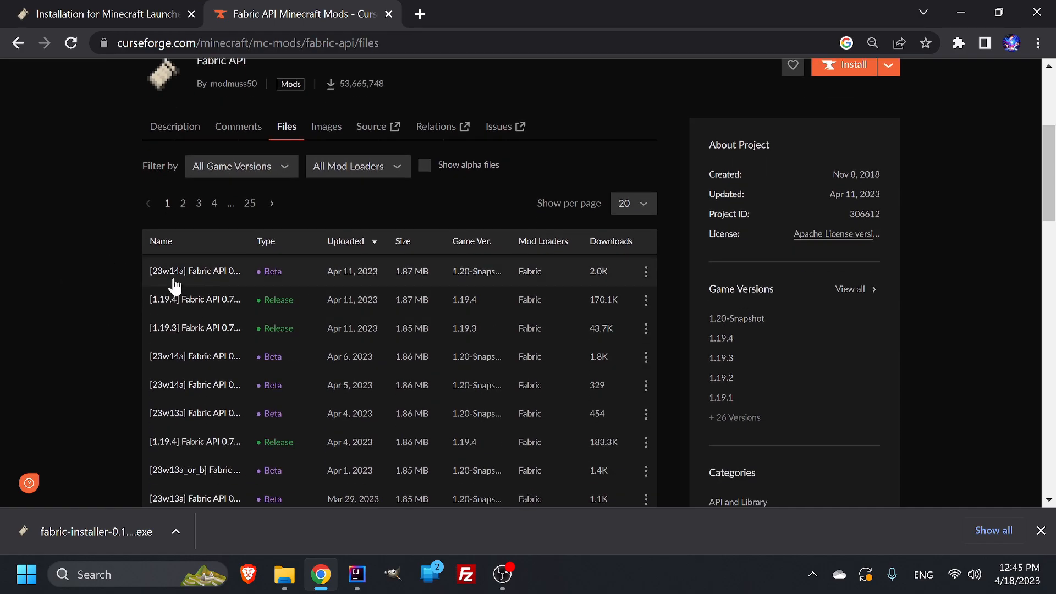
mouse_move(160, 338)
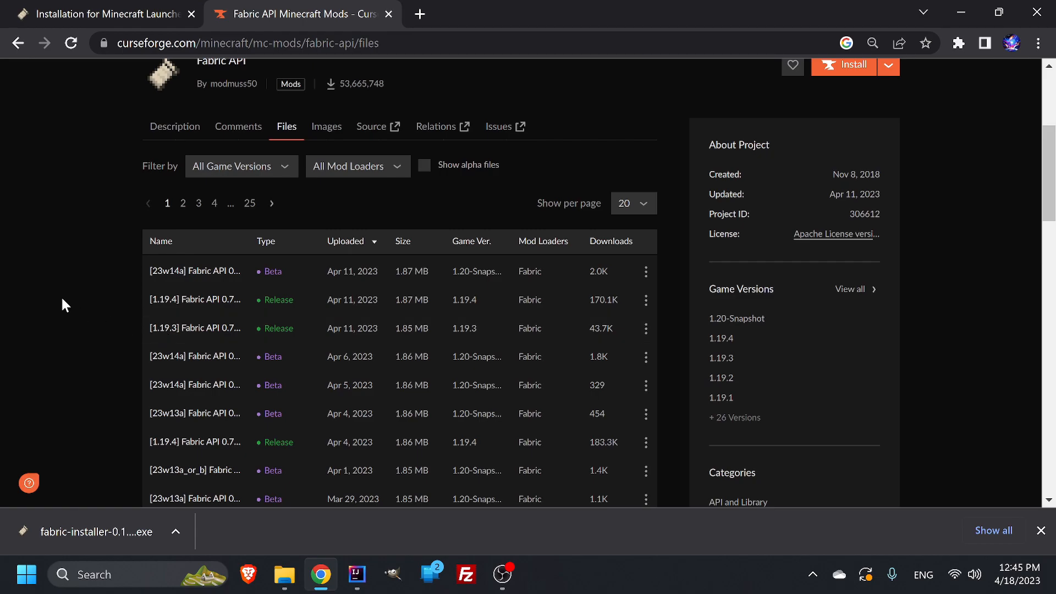
mouse_move(226, 451)
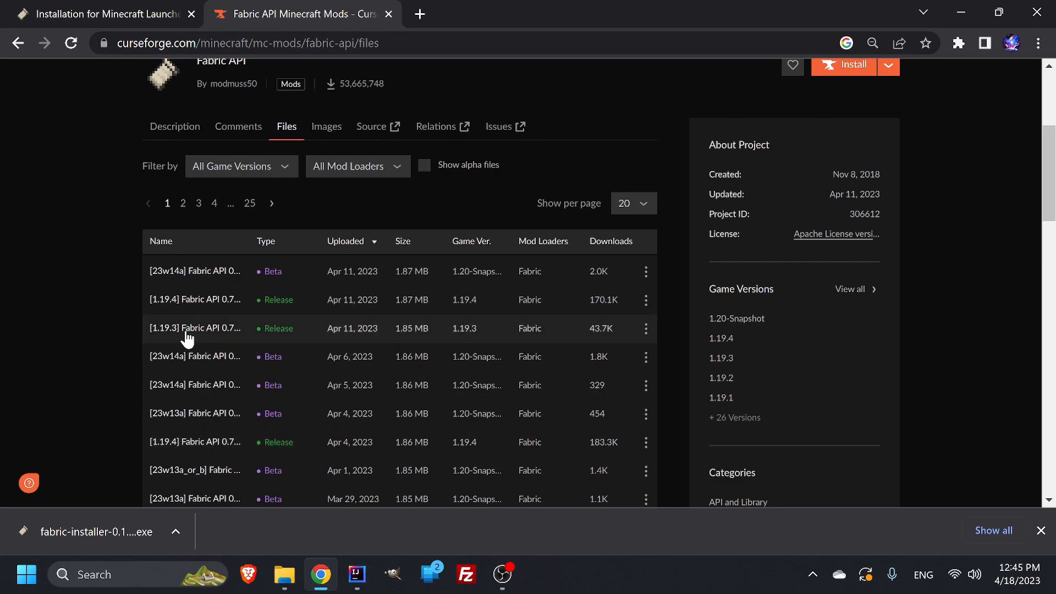
mouse_move(194, 327)
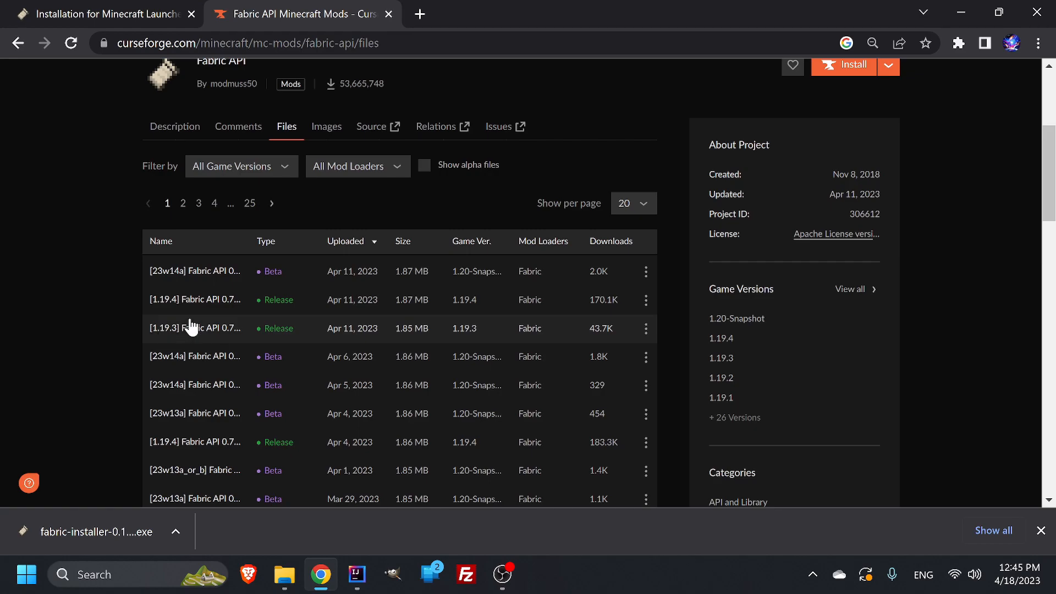
scroll("down", 3)
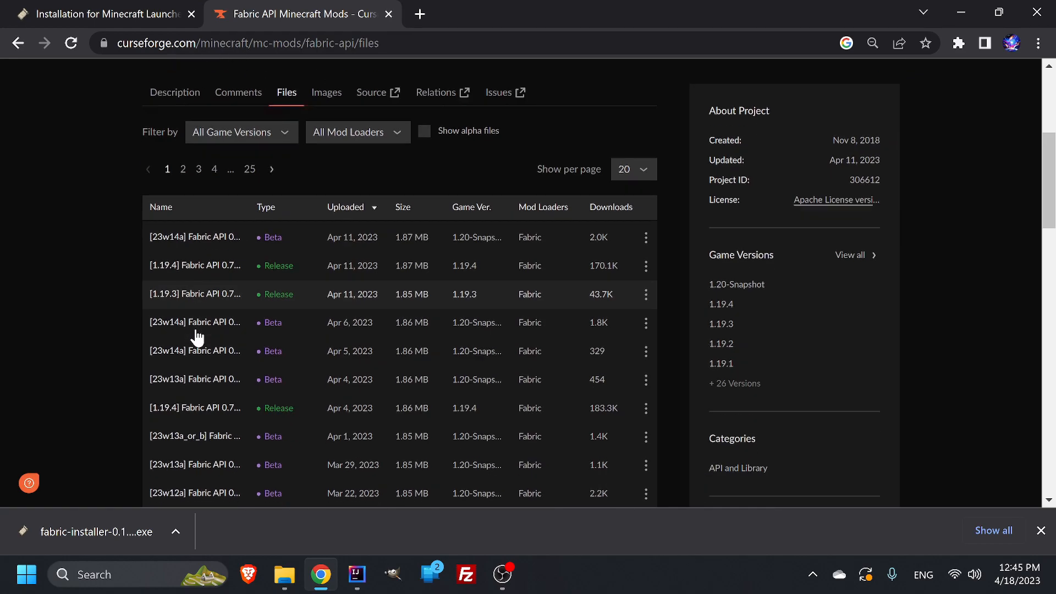
scroll("down", 3)
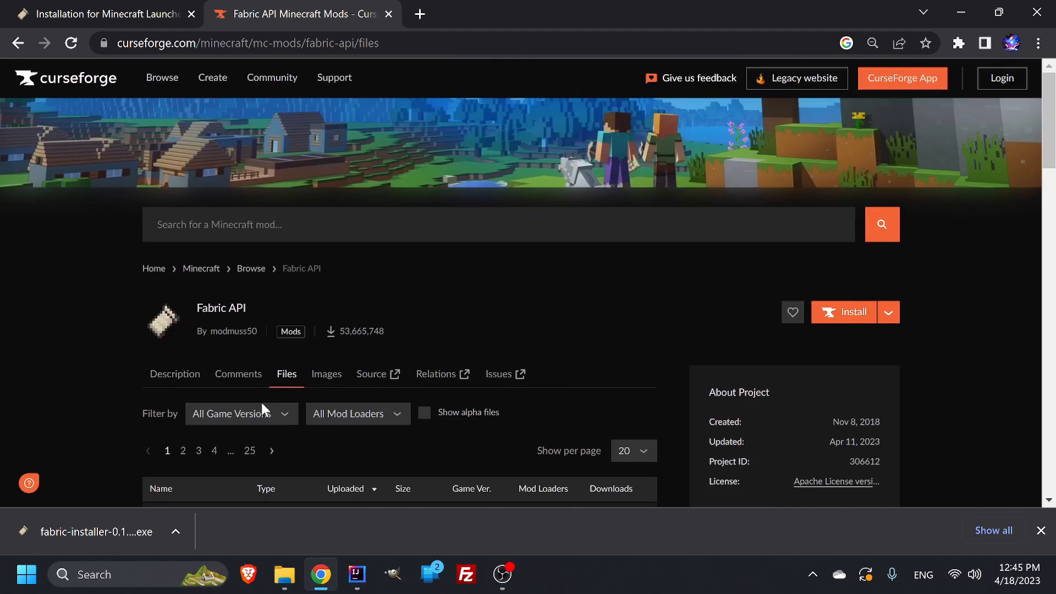
scroll("down", 3)
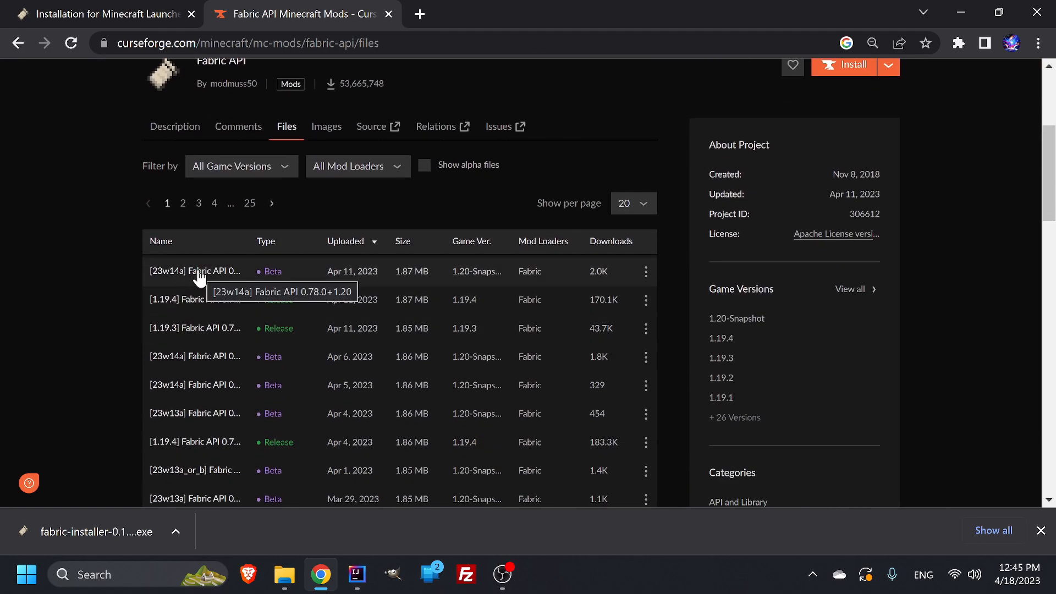
mouse_move(157, 342)
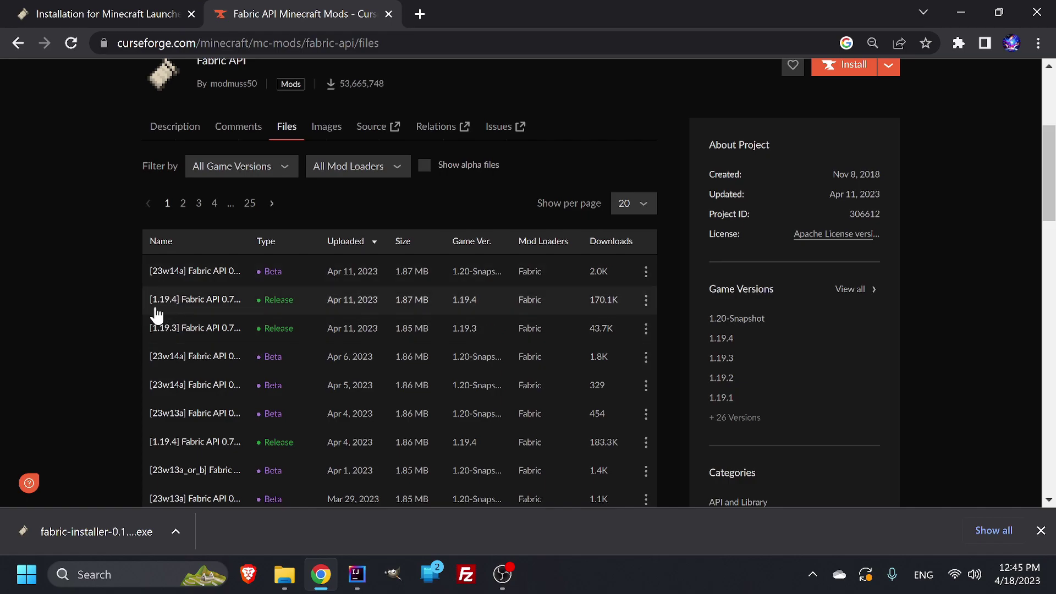
mouse_move(196, 331)
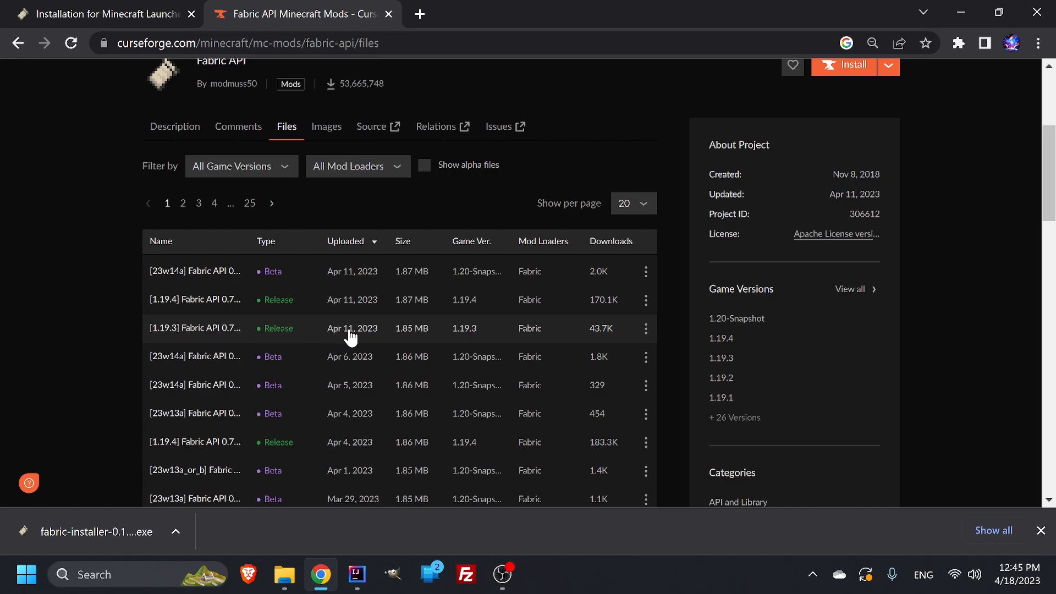
mouse_move(646, 328)
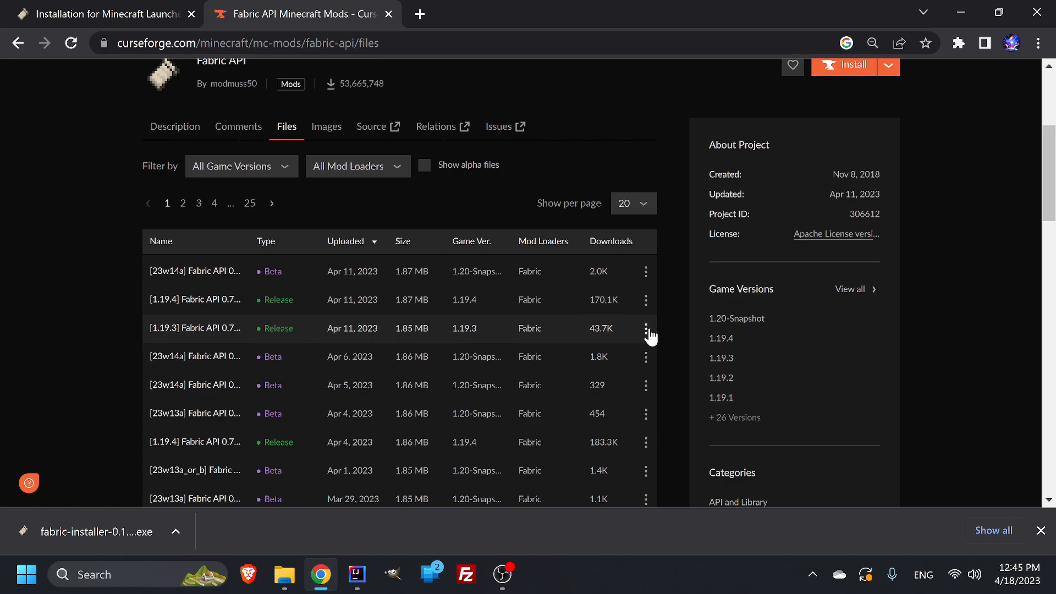
left_click(645, 328)
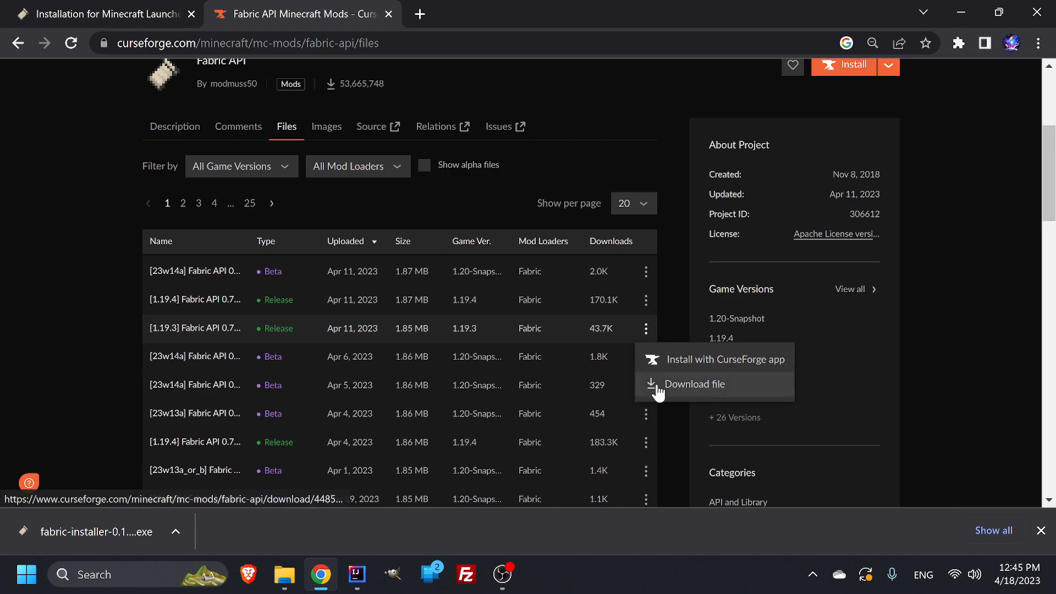
mouse_move(689, 368)
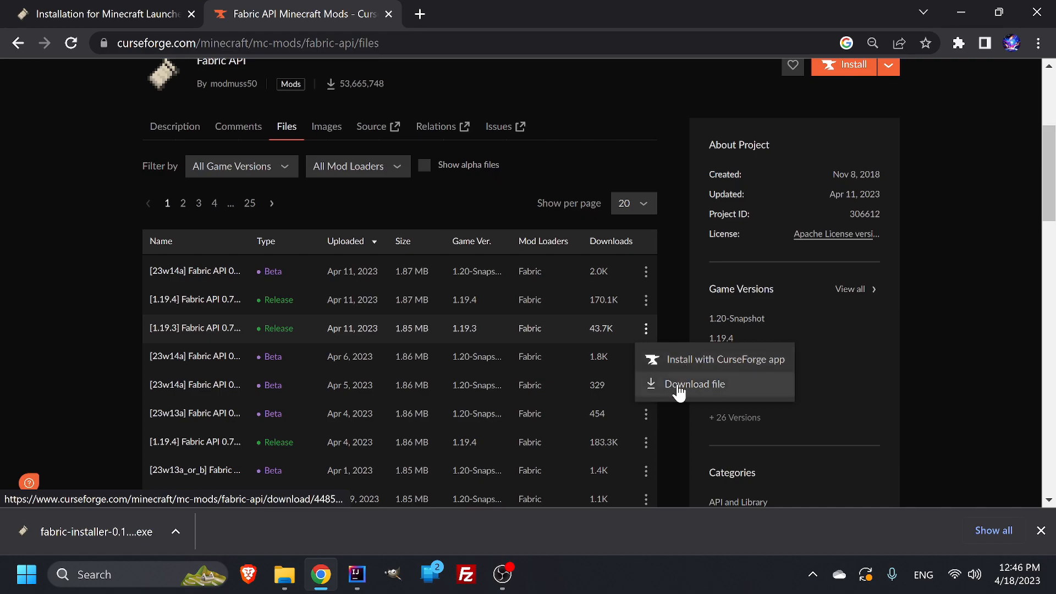
left_click(694, 384)
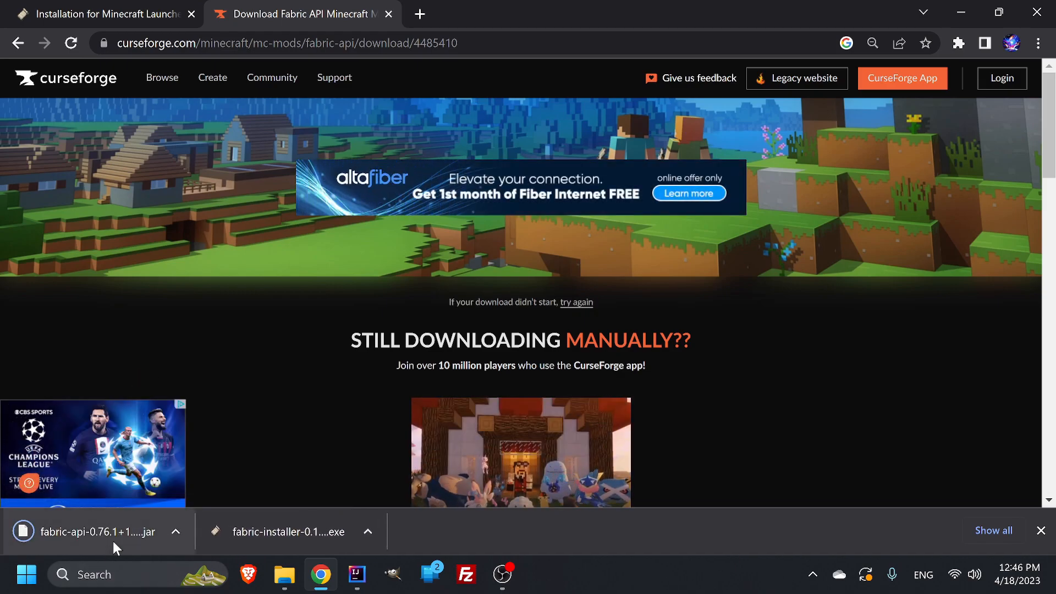
mouse_move(420, 15)
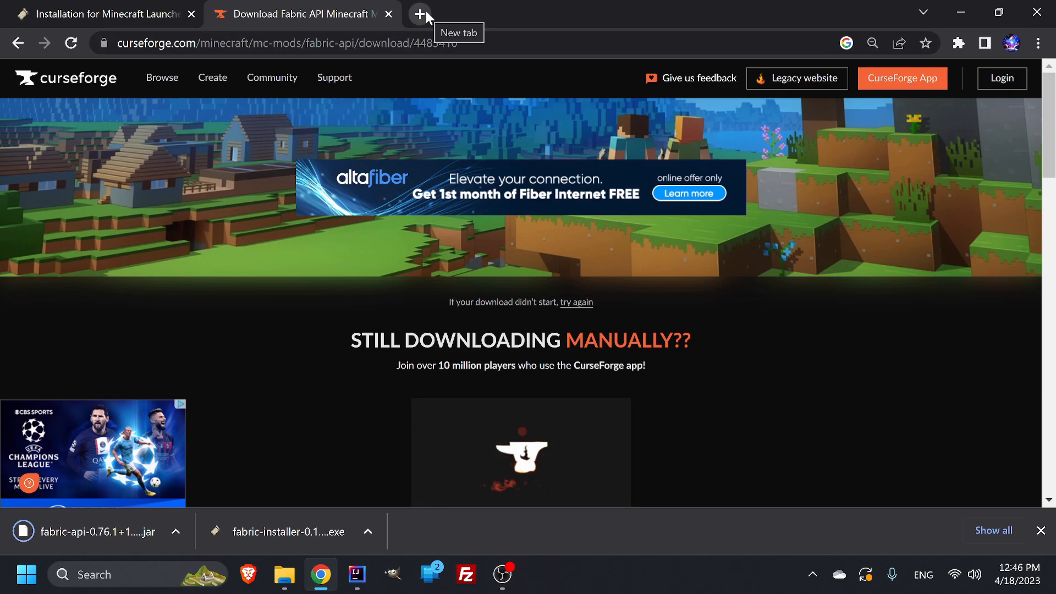
Step: In a new tab, search 'geckolib 1.19.3' and reach the CurseForge GeckoLib files page
left_click(420, 14)
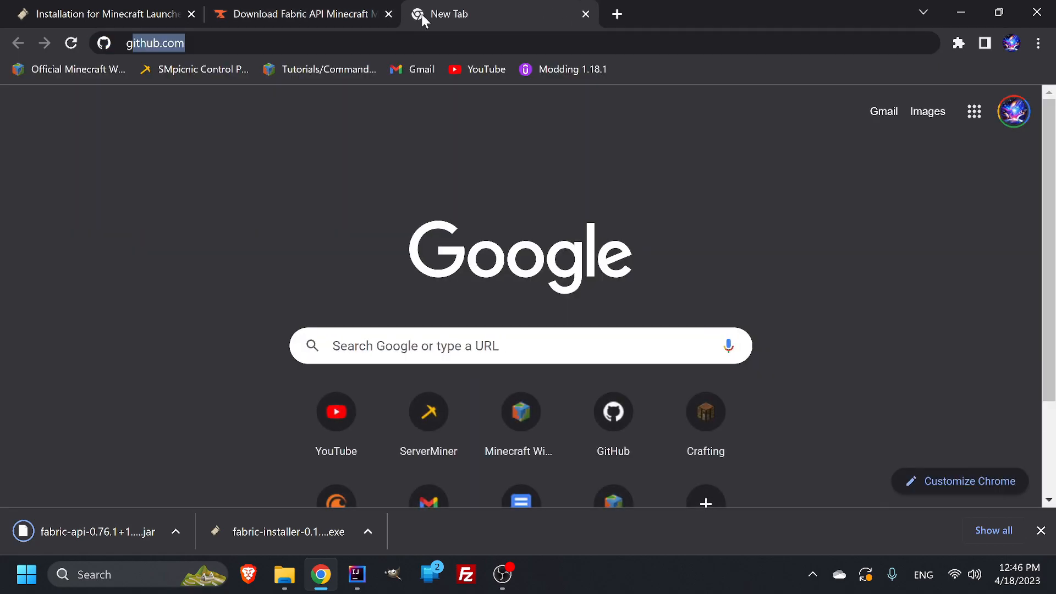
type("geck")
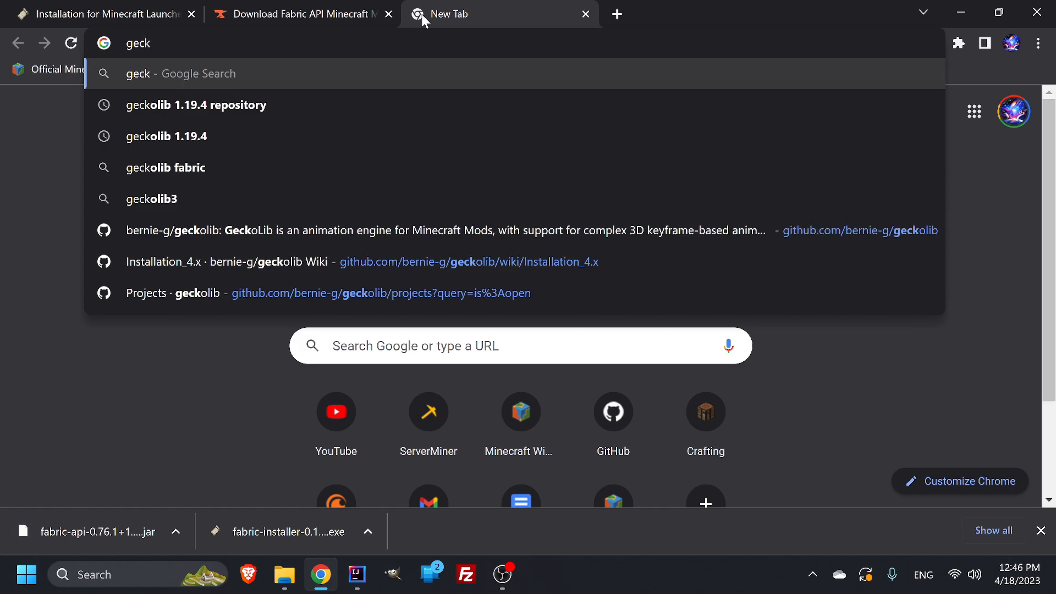
type("olib")
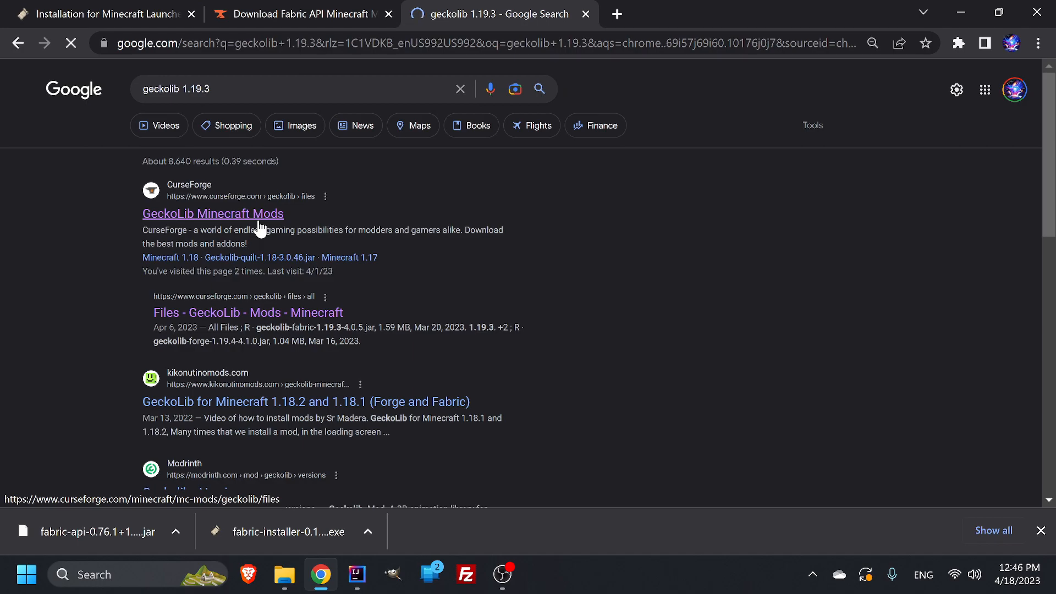
left_click(212, 213)
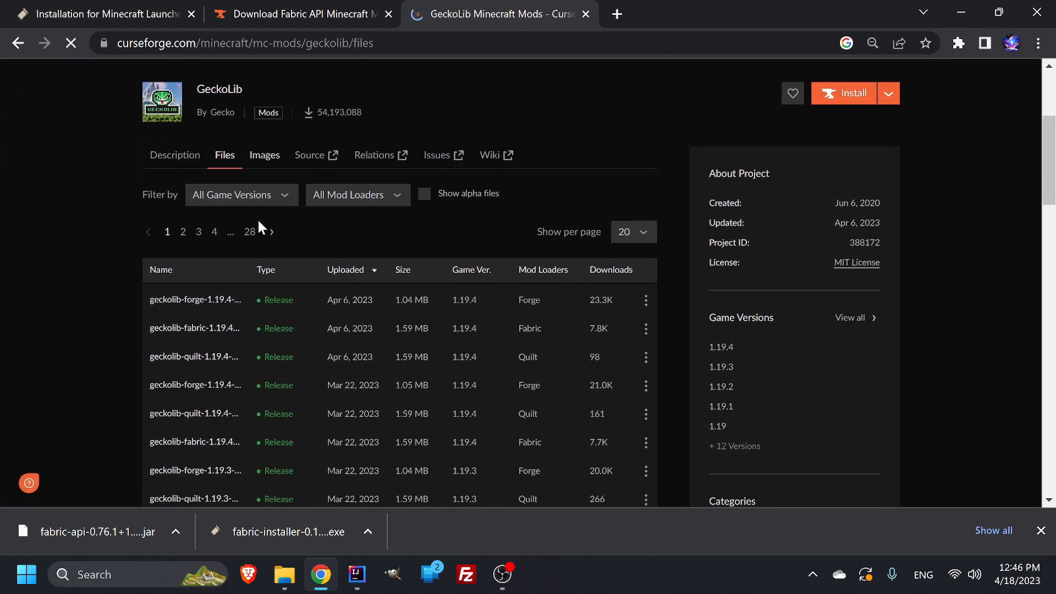
scroll("down", 3)
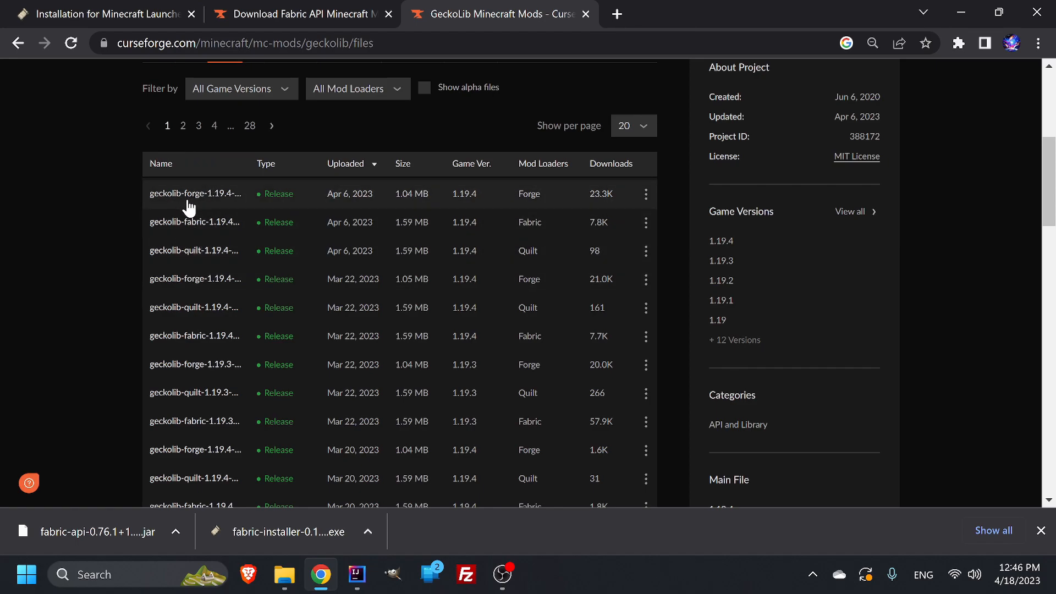
mouse_move(181, 255)
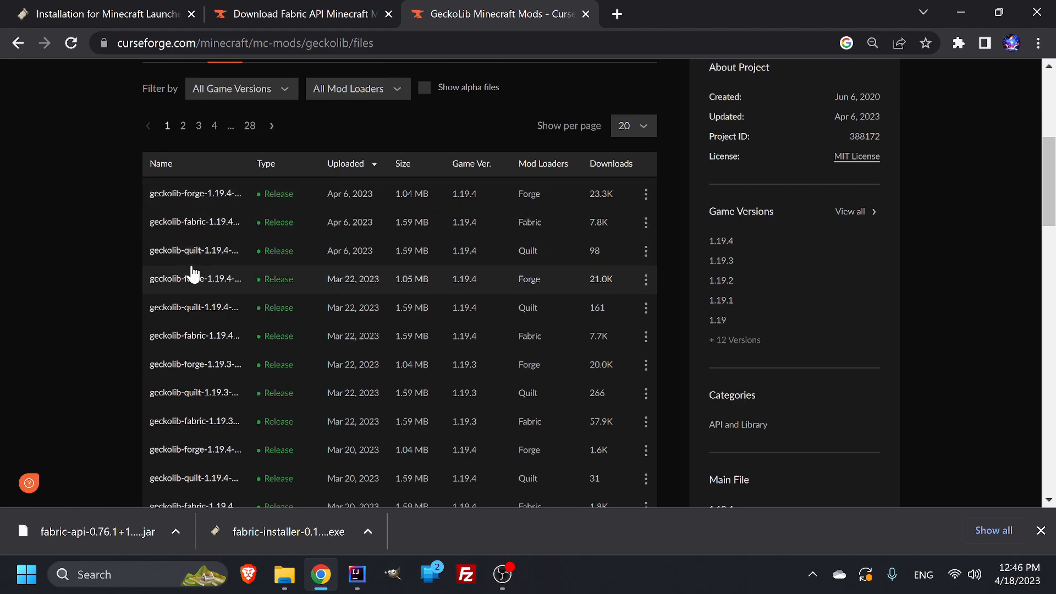
mouse_move(231, 344)
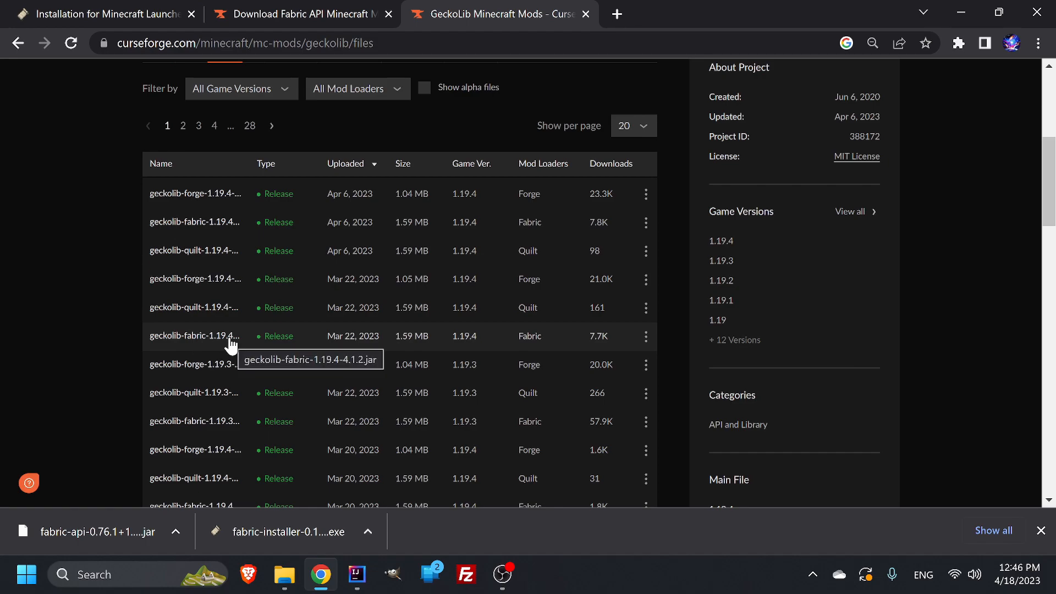
mouse_move(226, 427)
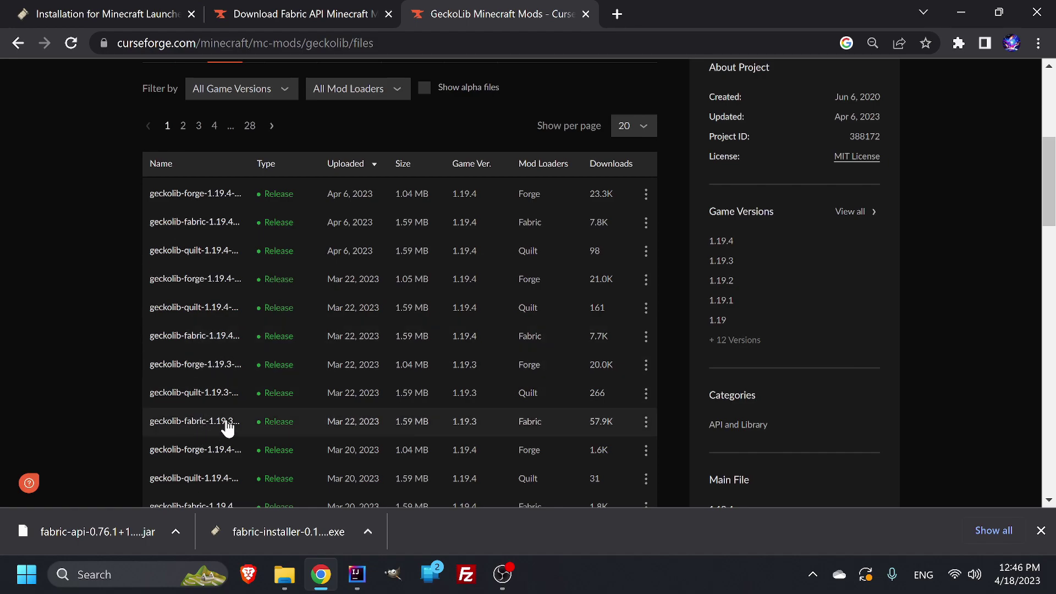
mouse_move(228, 424)
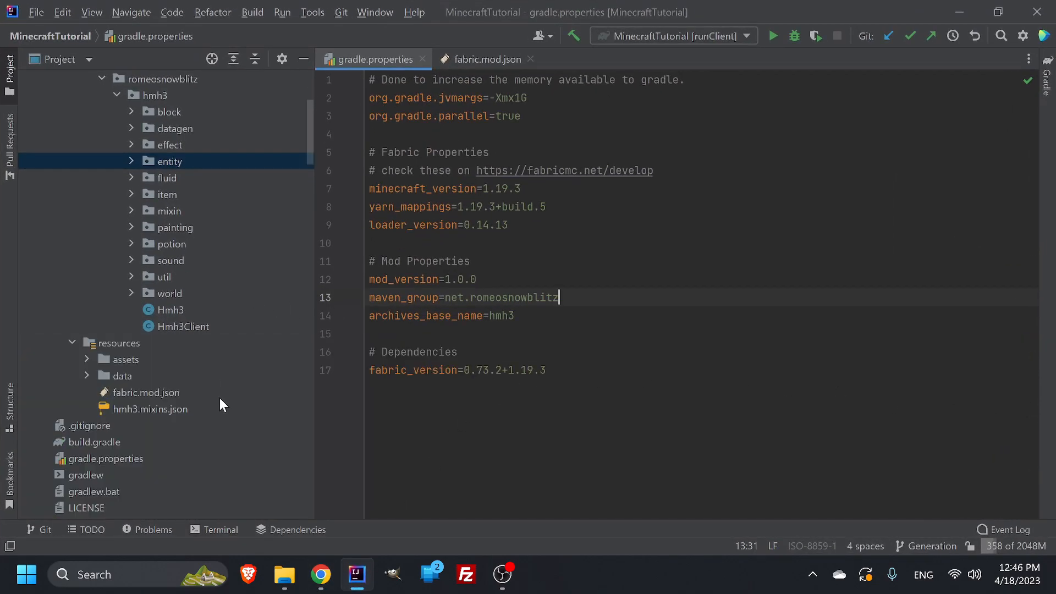
Step: Confirm the geckolib-fabric-1.19.3 4.0.3 dependency in build.gradle and return to the GeckoLib files page
scroll("down", 3)
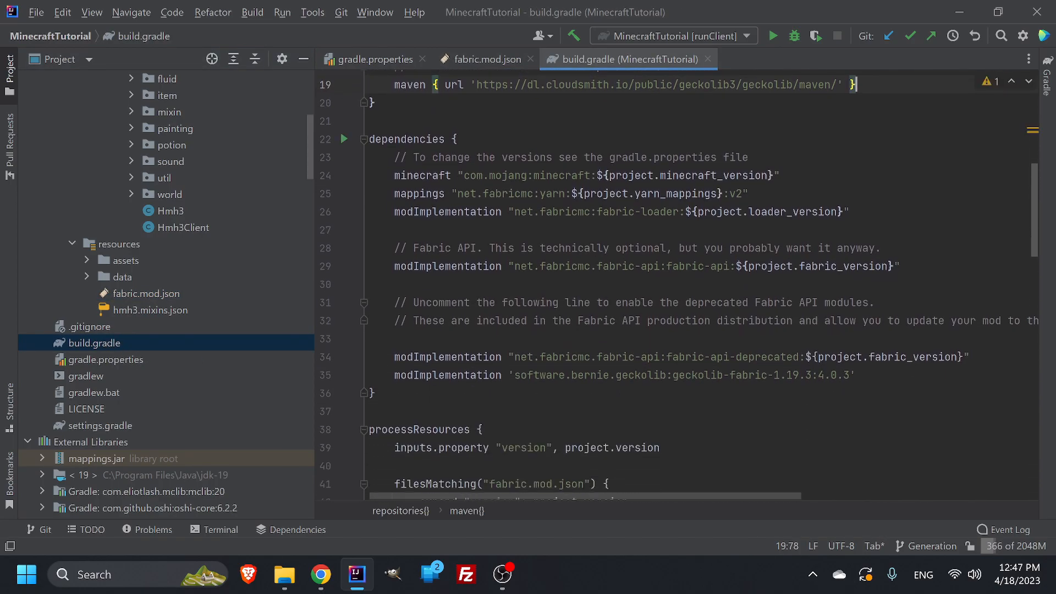
double_click(835, 374)
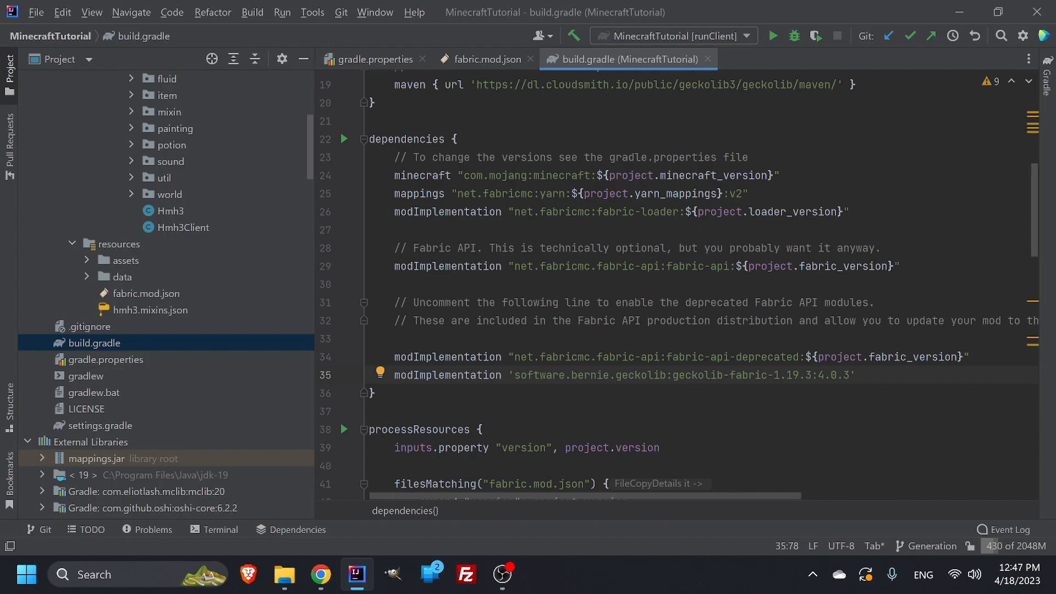
left_click(321, 574)
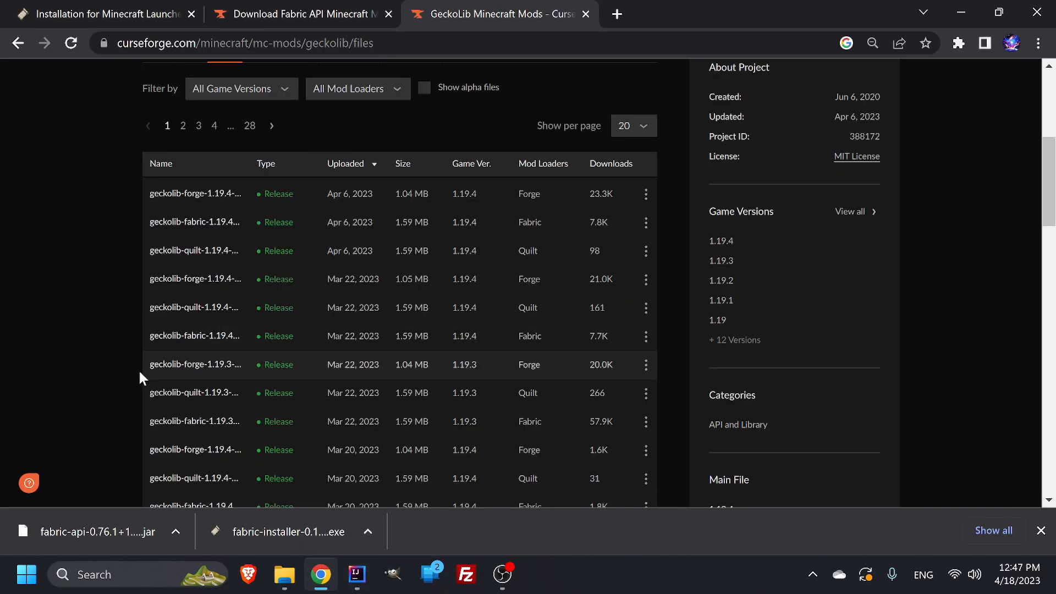
mouse_move(227, 363)
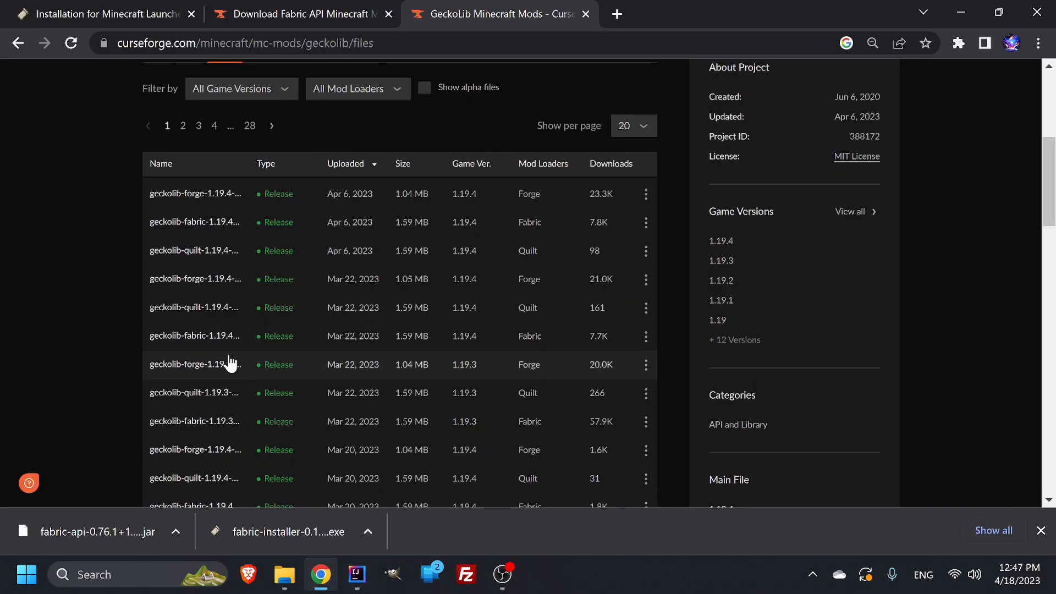
mouse_move(231, 344)
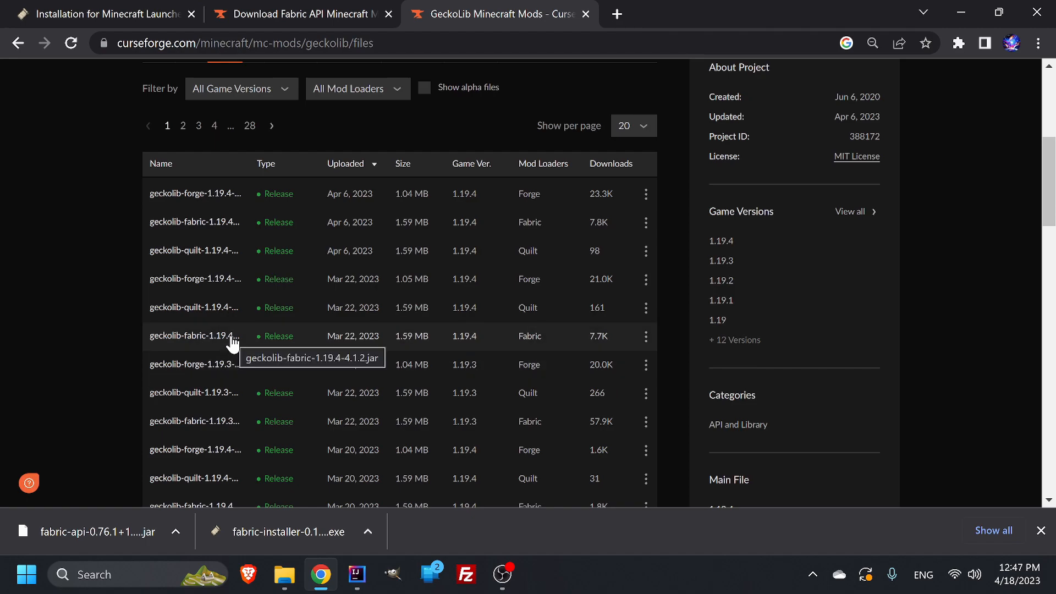
mouse_move(227, 315)
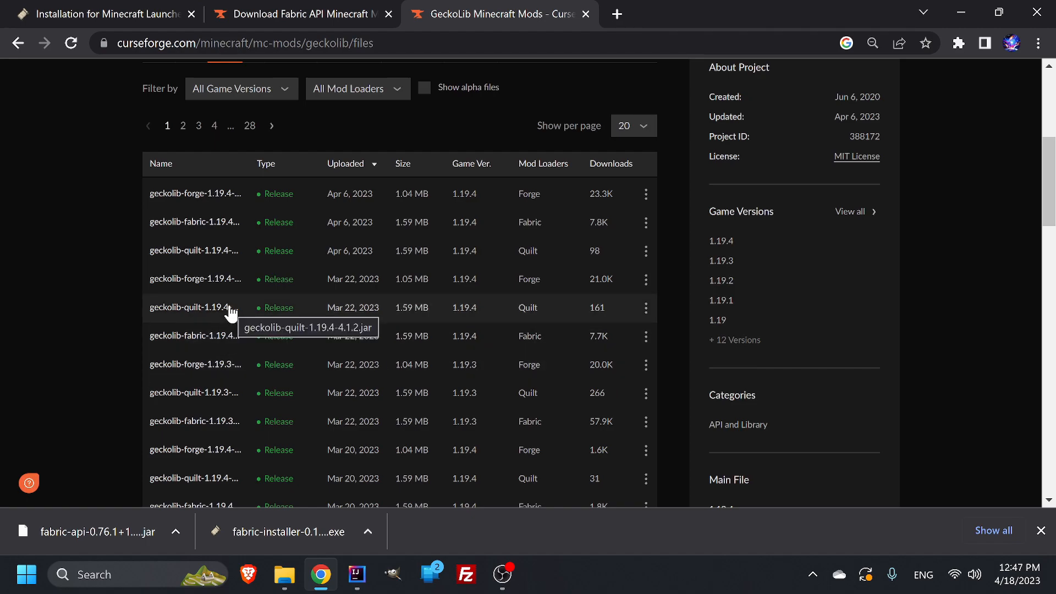
mouse_move(226, 372)
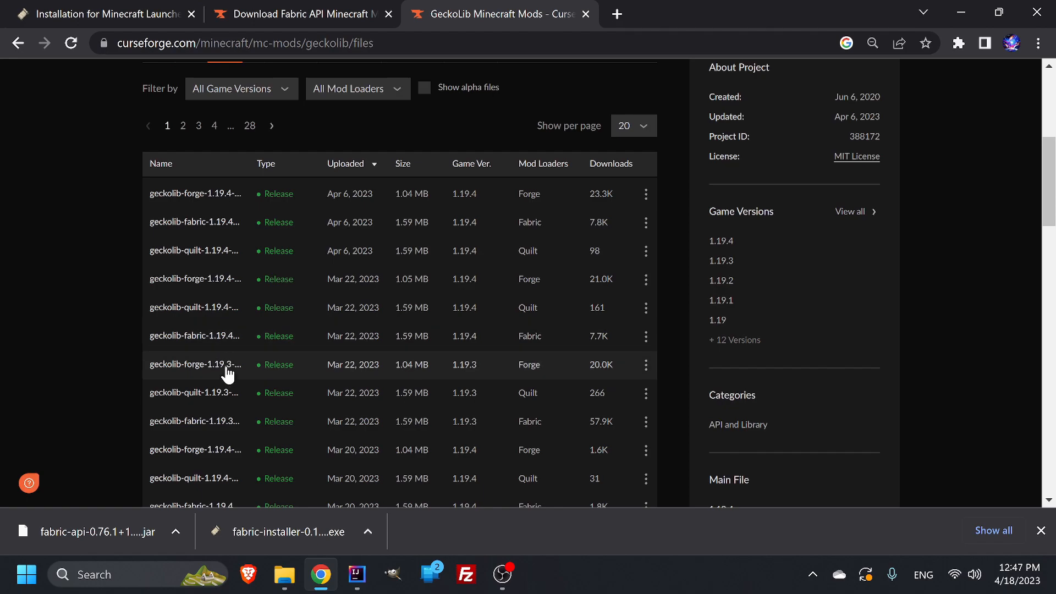
mouse_move(221, 368)
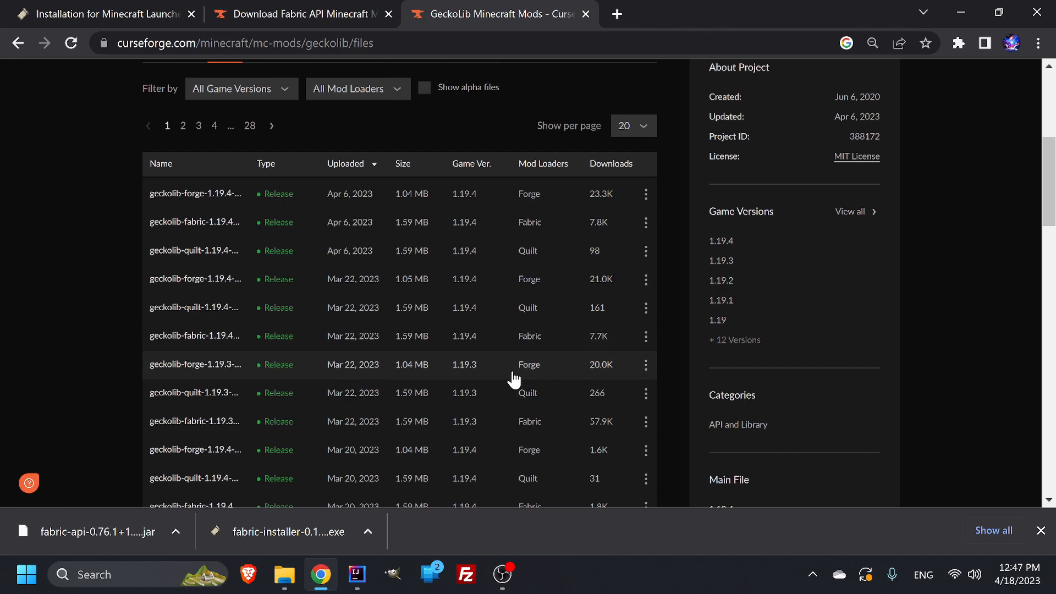
mouse_move(199, 351)
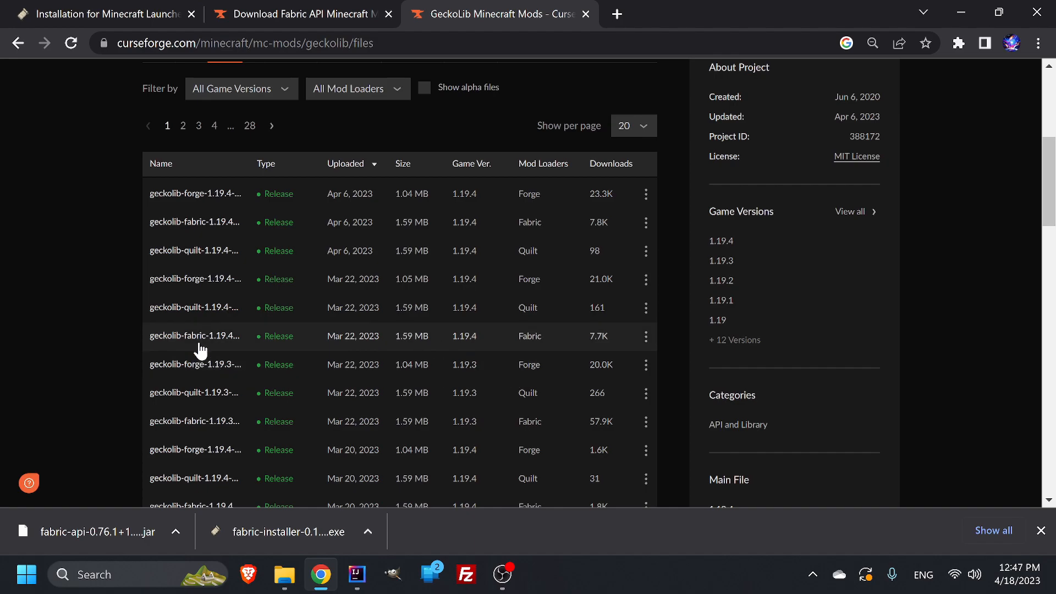
mouse_move(196, 431)
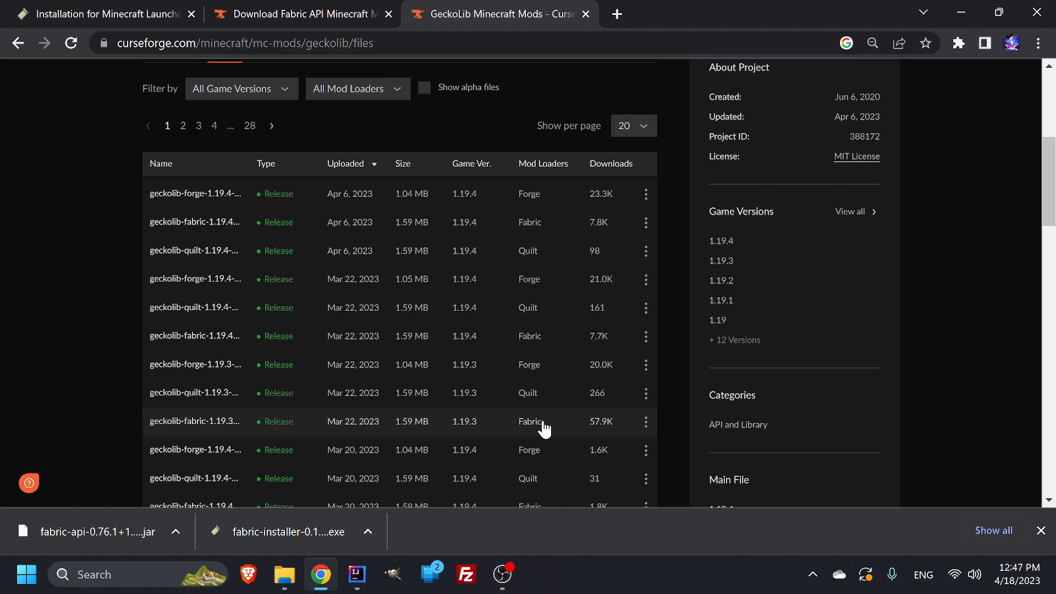
Step: Download the geckolib-fabric-1.19.3-4.0.6 jar from the GeckoLib Files list
left_click(644, 422)
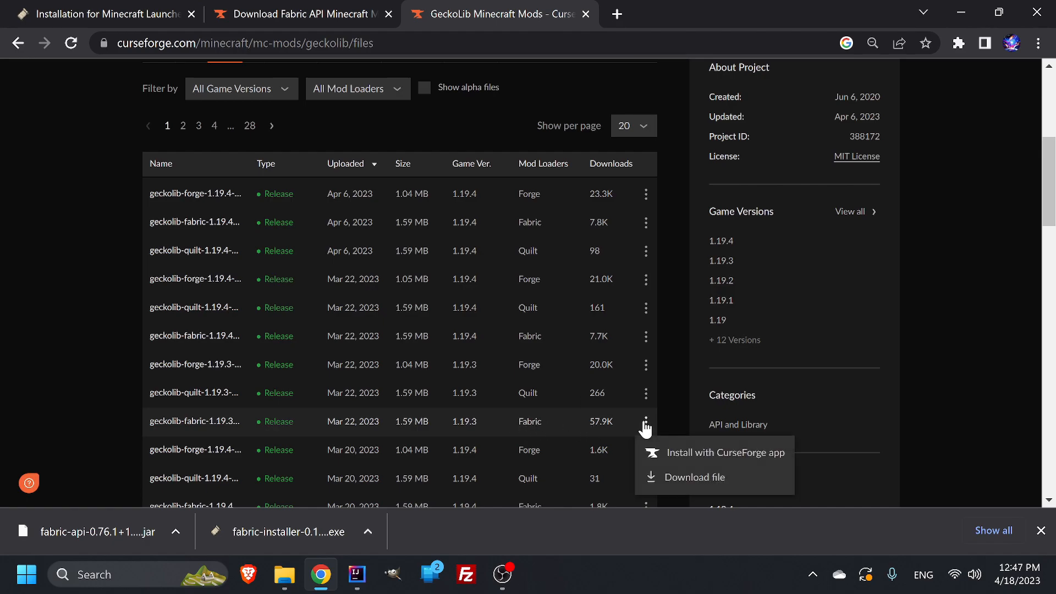
left_click(695, 477)
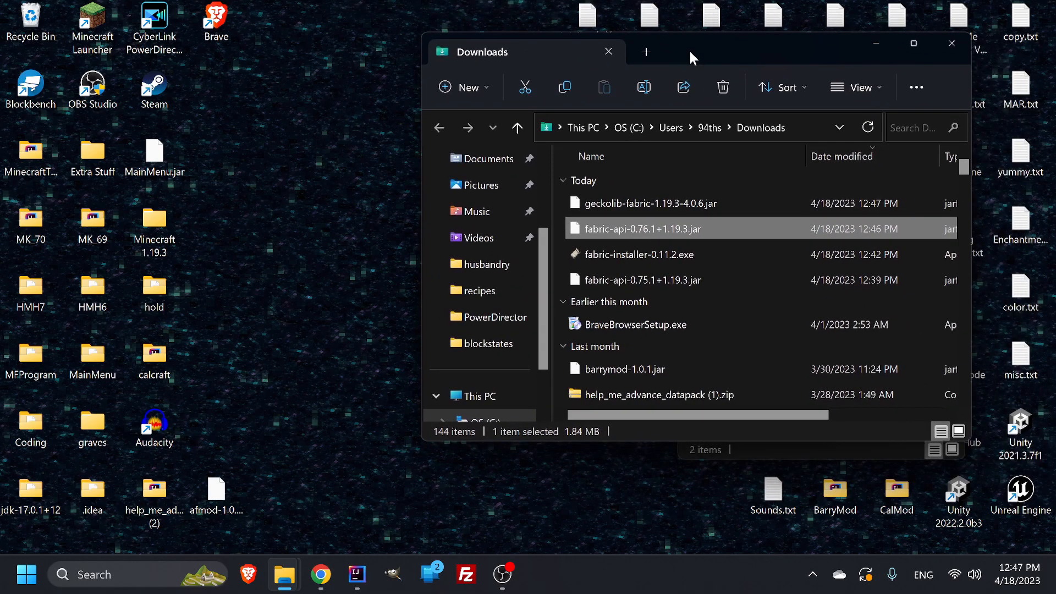
mouse_move(319, 334)
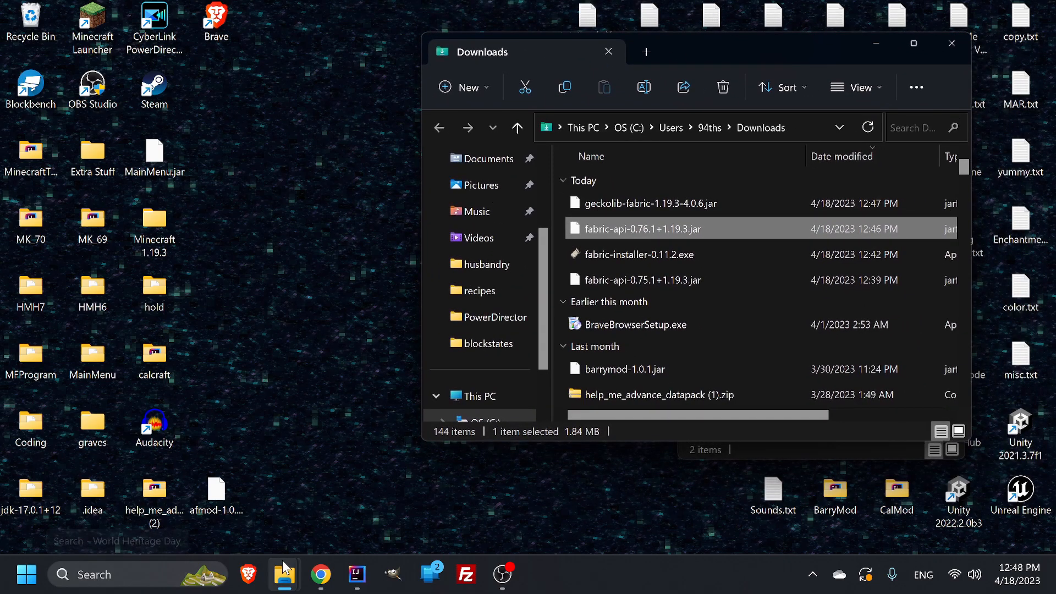
Step: In a second File Explorer window, browse the C drive and enable Hidden items and File name extensions
left_click(284, 574)
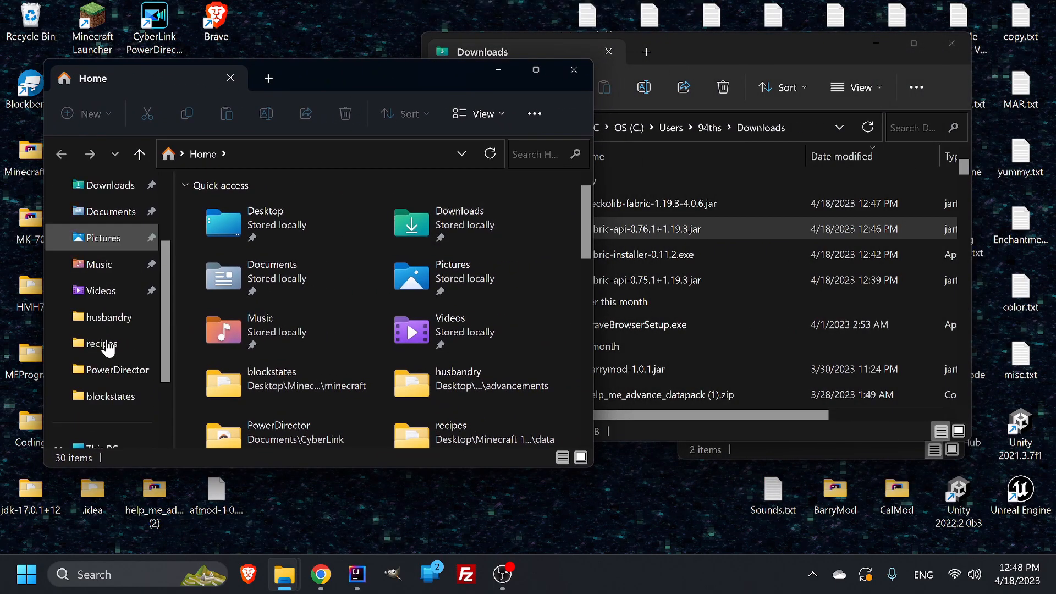
left_click(104, 370)
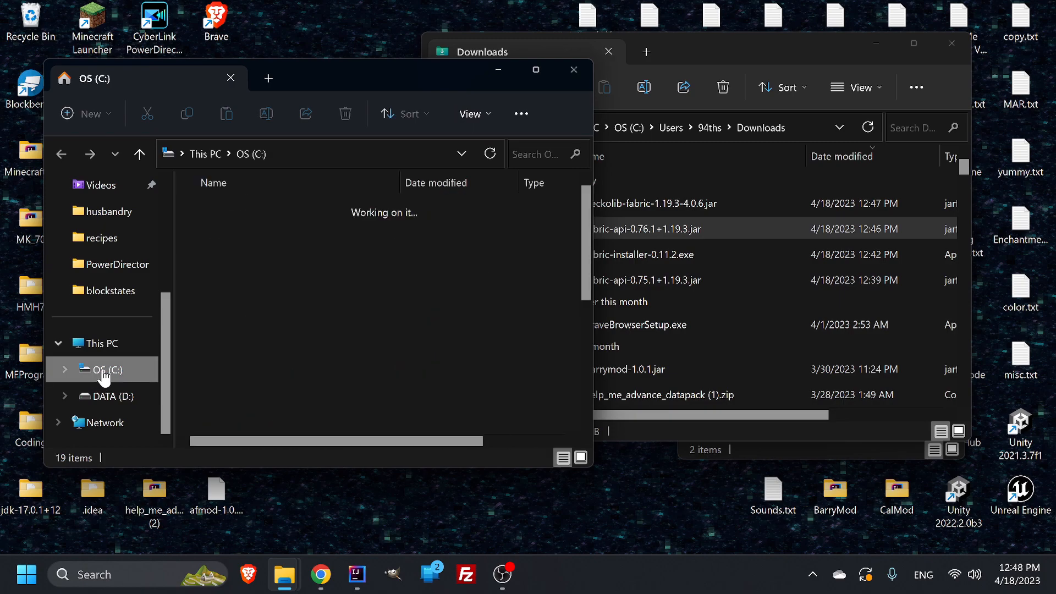
left_click(105, 370)
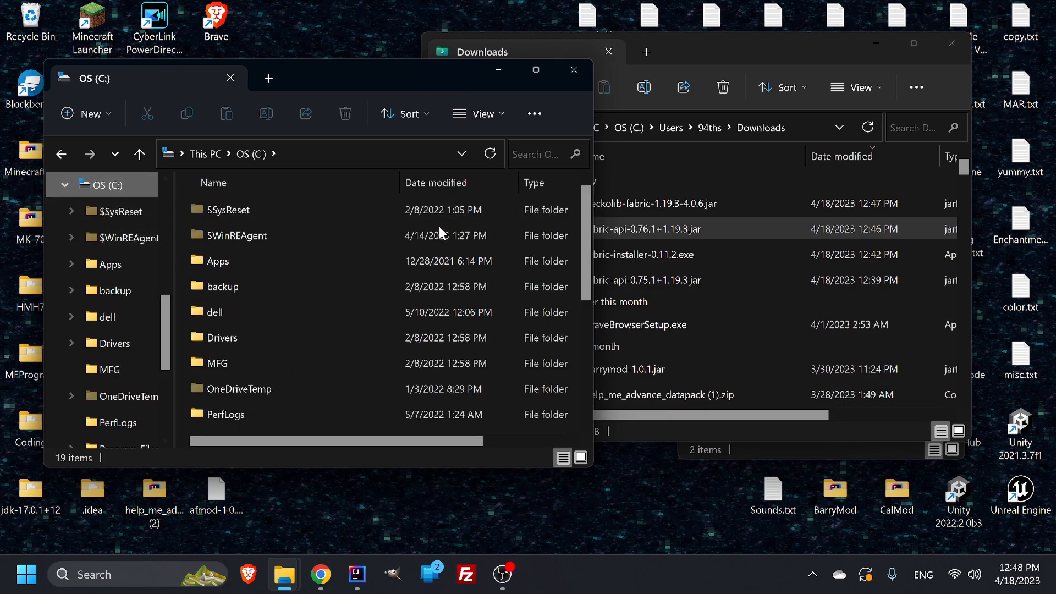
left_click(481, 113)
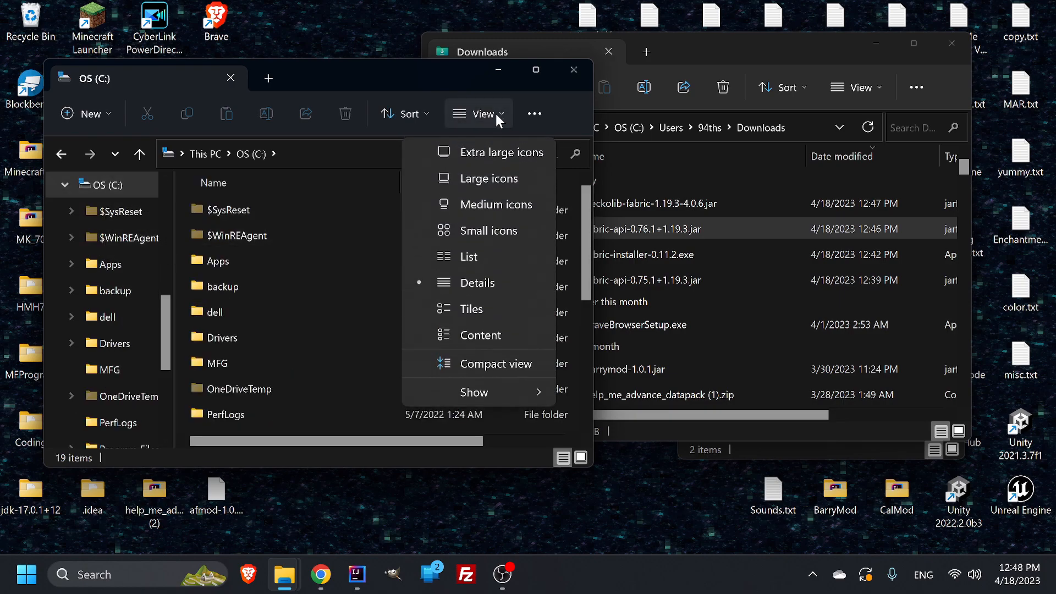
left_click(474, 391)
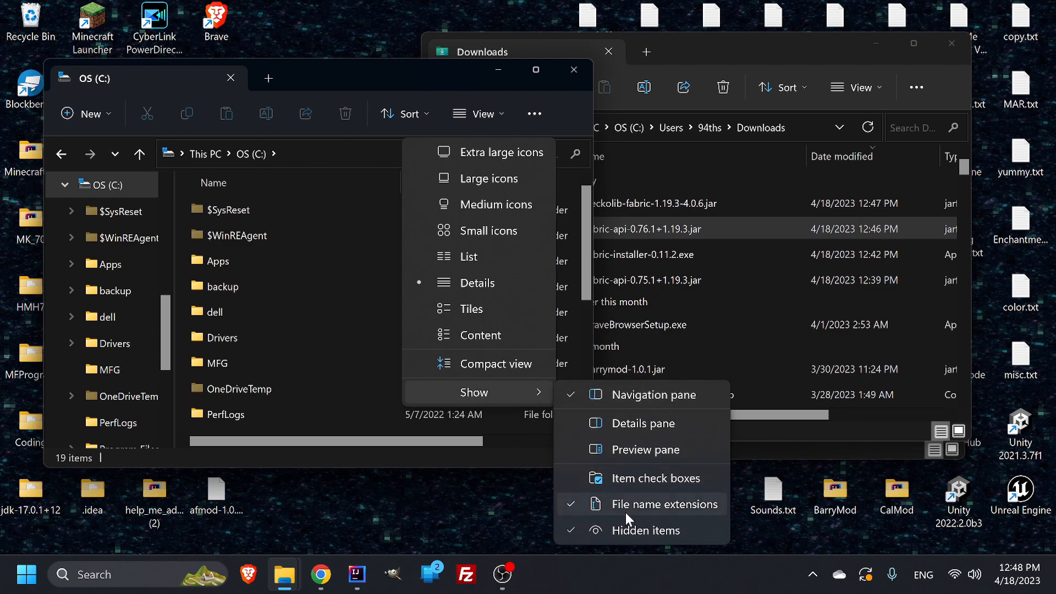
mouse_move(684, 515)
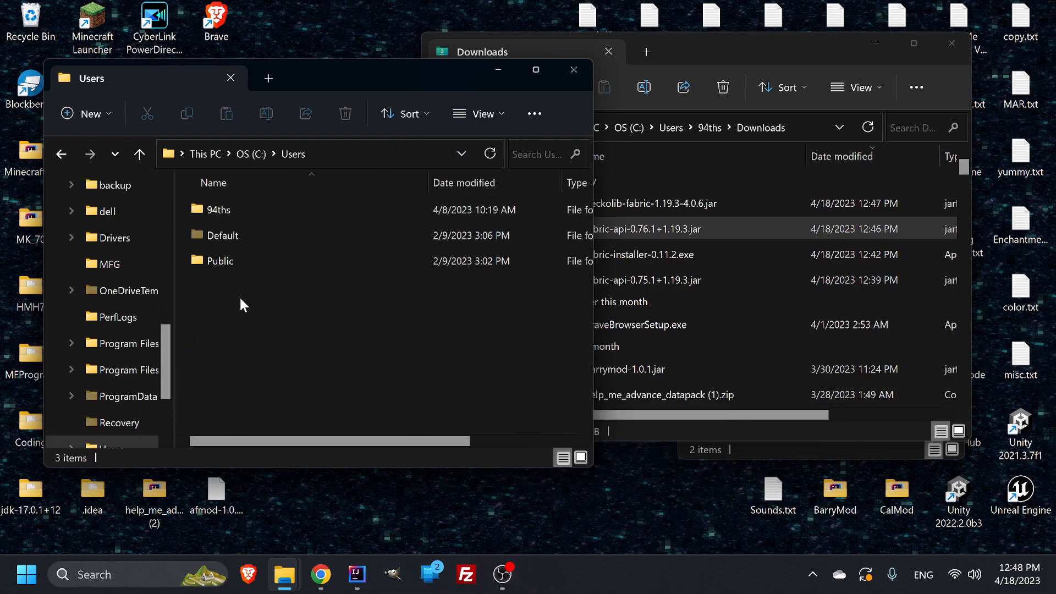
Step: Open C:\Users and the user's home folder so its hidden AppData folder shows
left_click(219, 209)
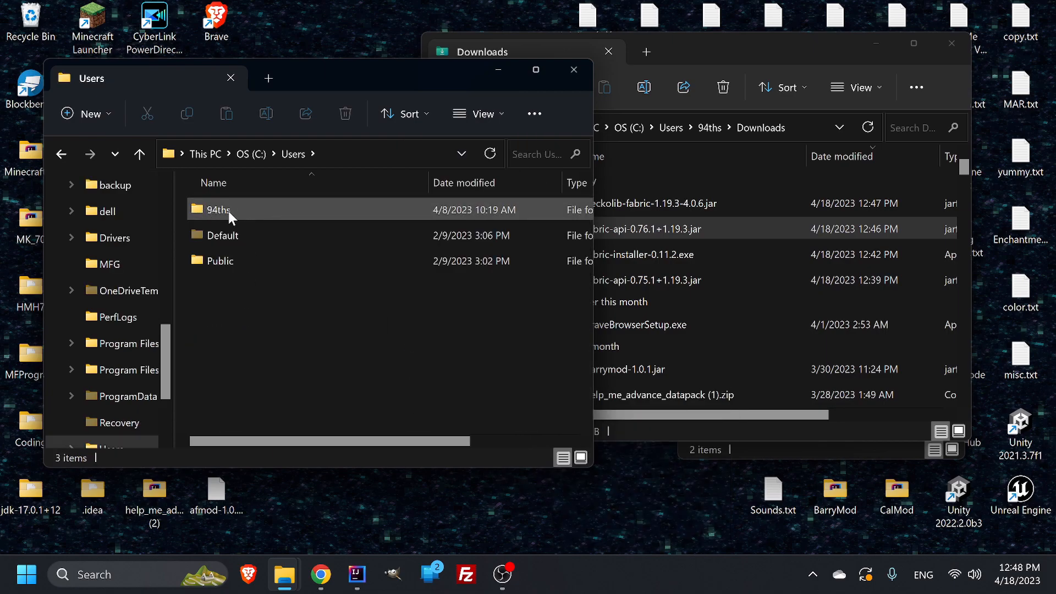
double_click(218, 209)
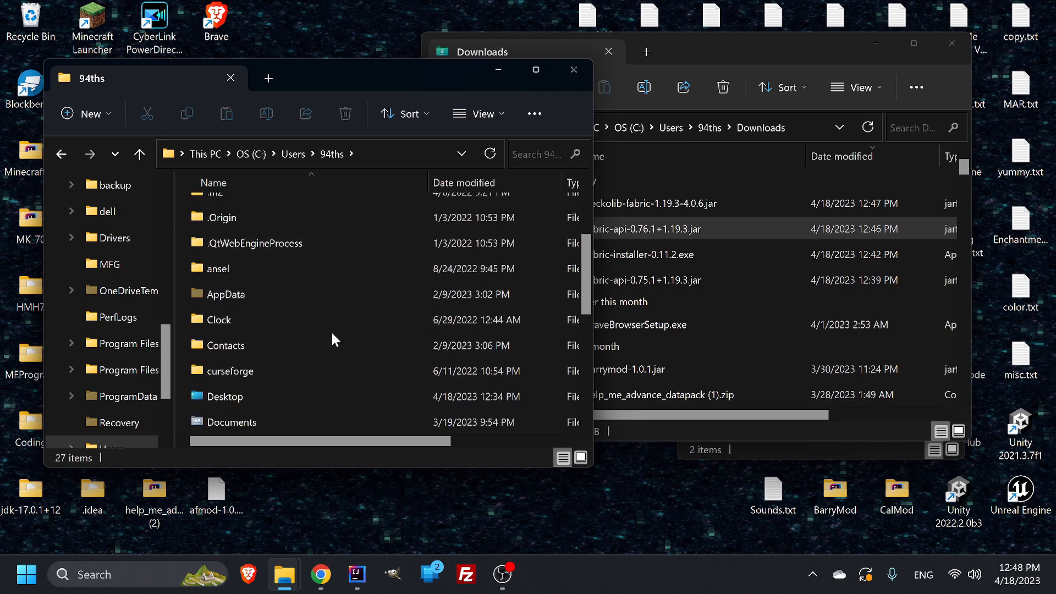
mouse_move(185, 308)
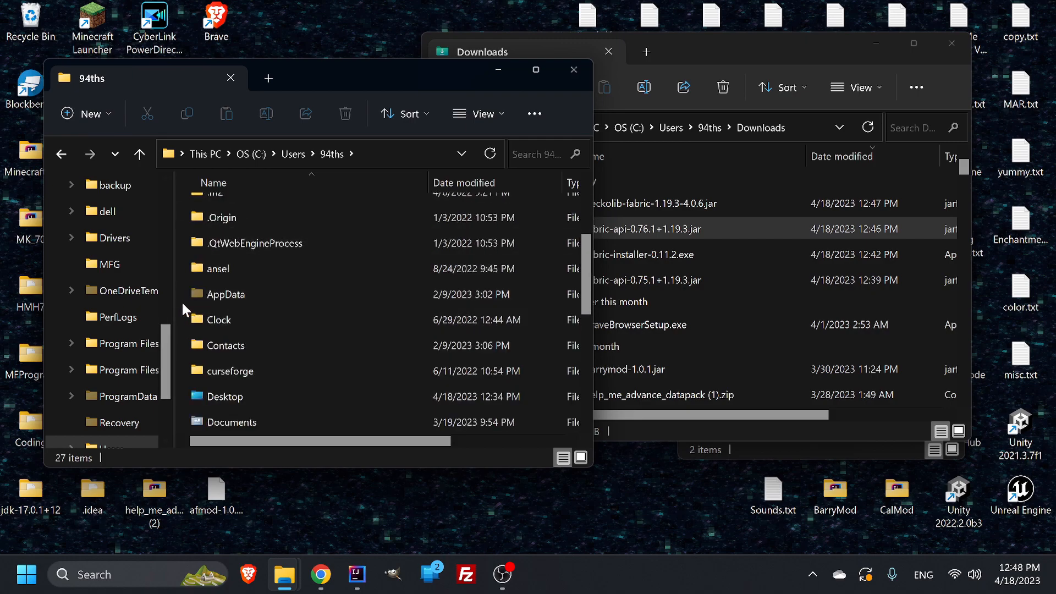
left_click(478, 113)
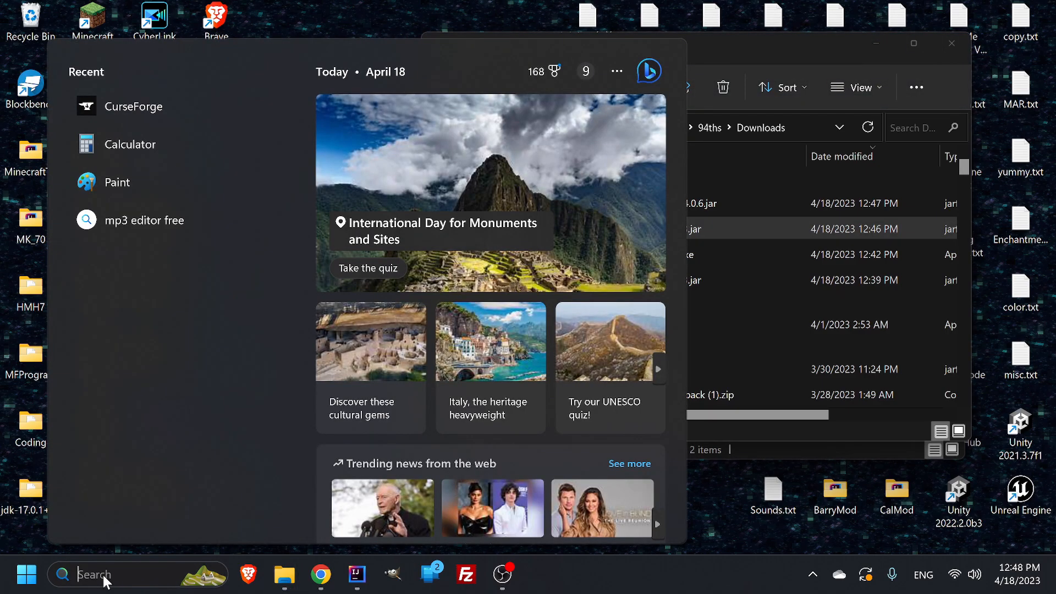
Step: Search Windows for %appdata to open the AppData Roaming folder
type("%app")
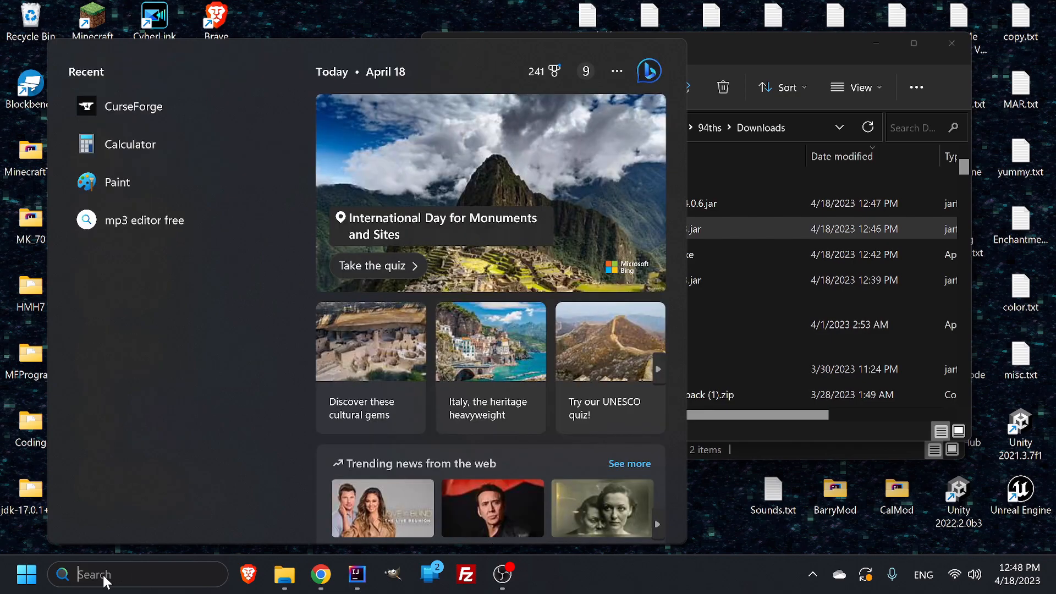
type("%appdata")
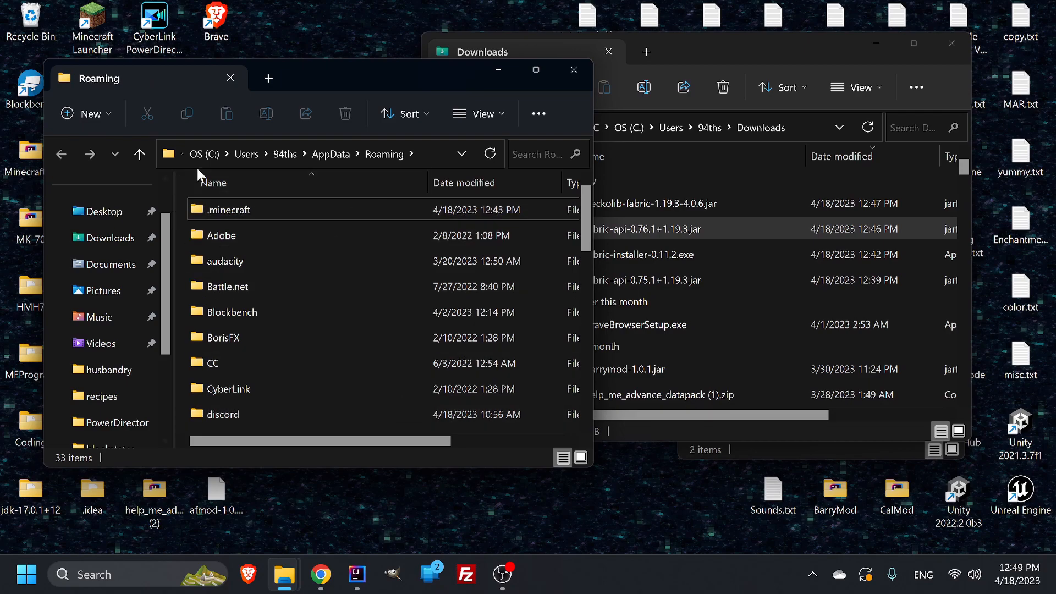
mouse_move(296, 154)
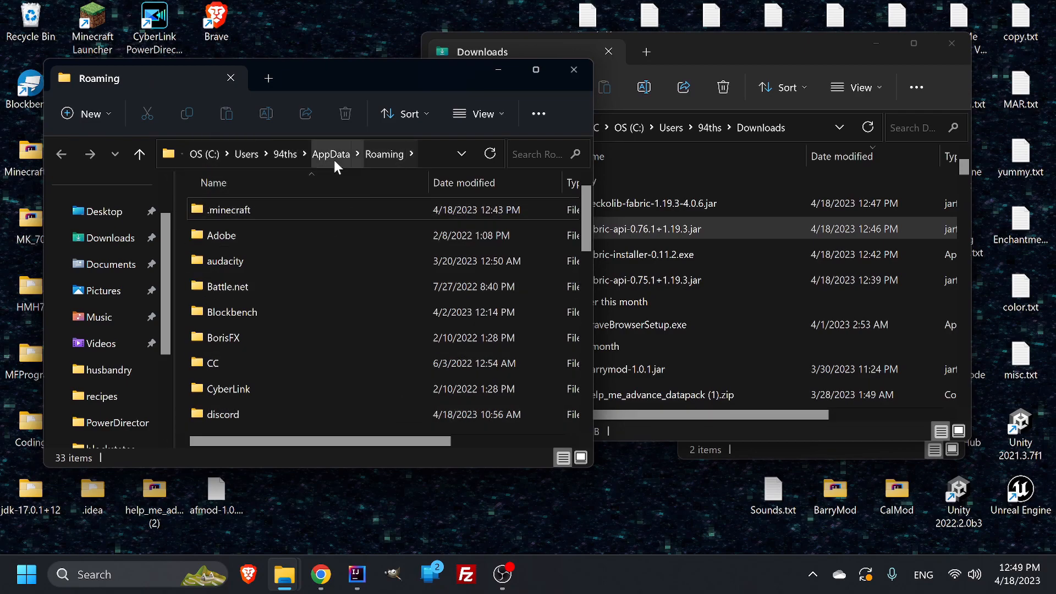
mouse_move(402, 158)
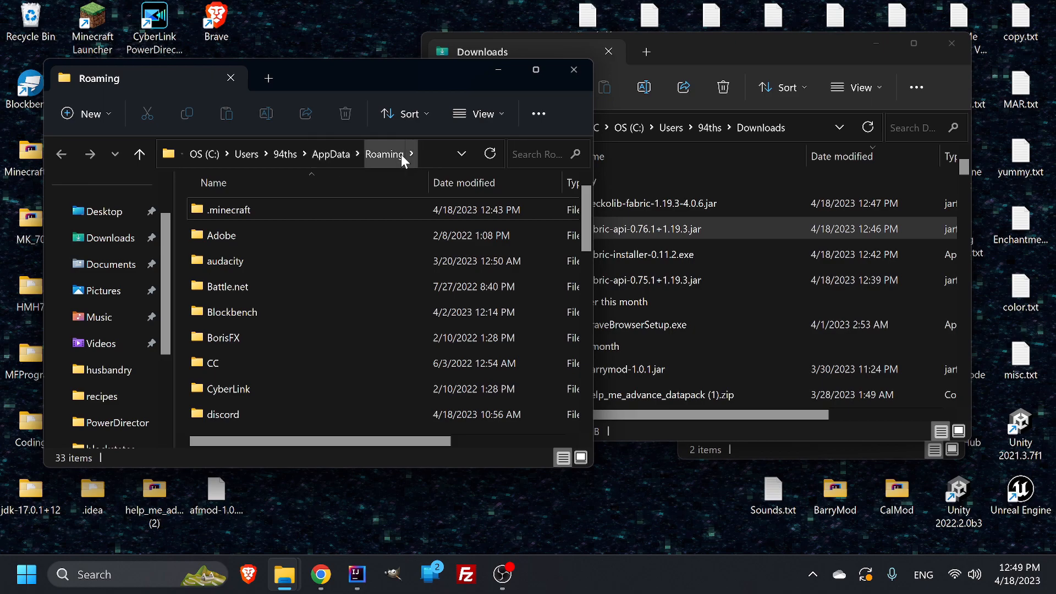
mouse_move(216, 209)
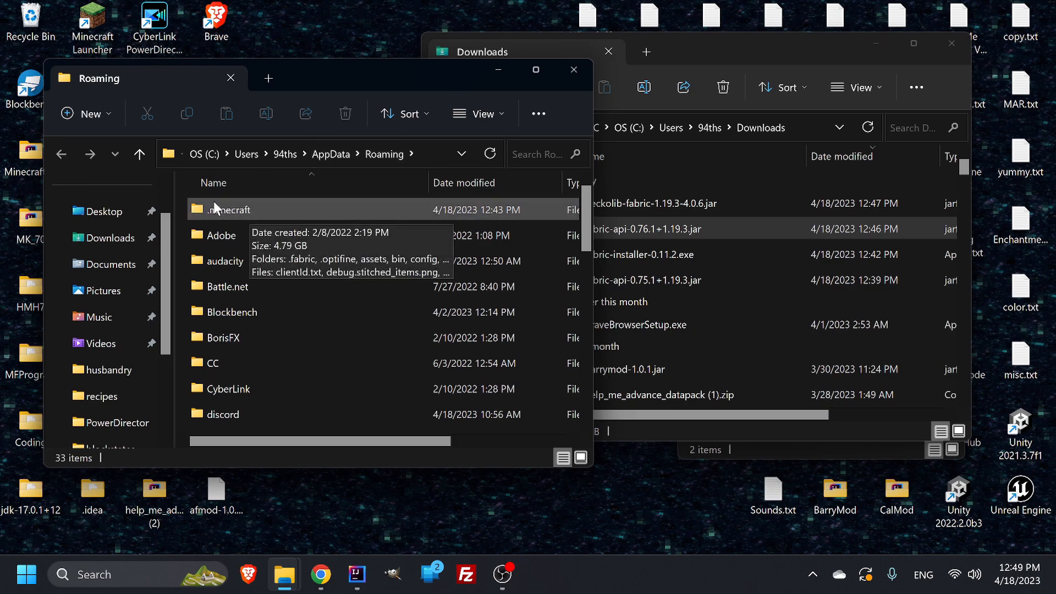
Step: Open .minecraft/mods and delete the two old fabric-api and geckolib jars
double_click(228, 209)
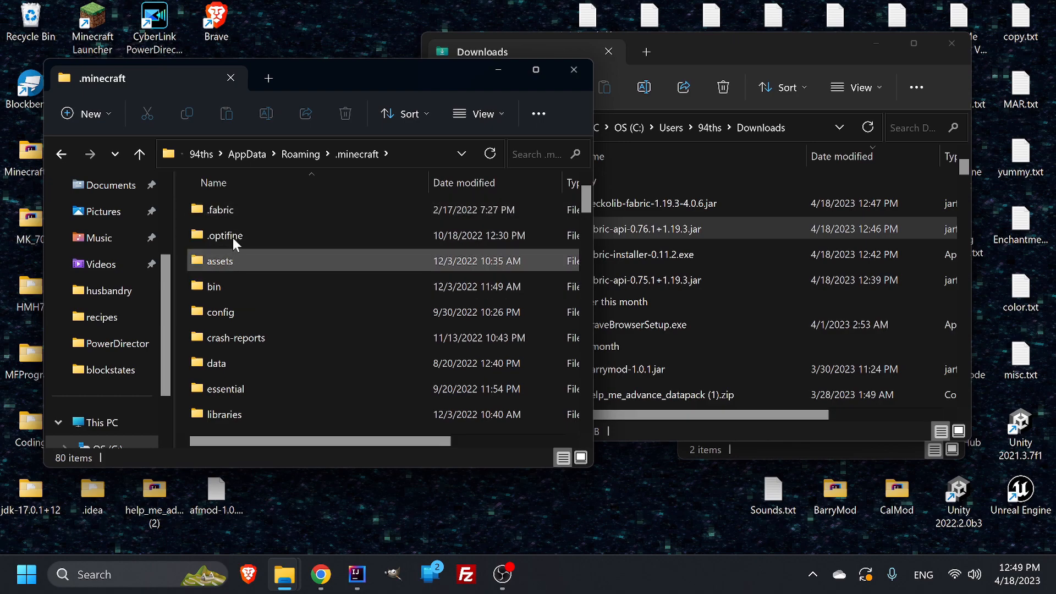
scroll("down", 3)
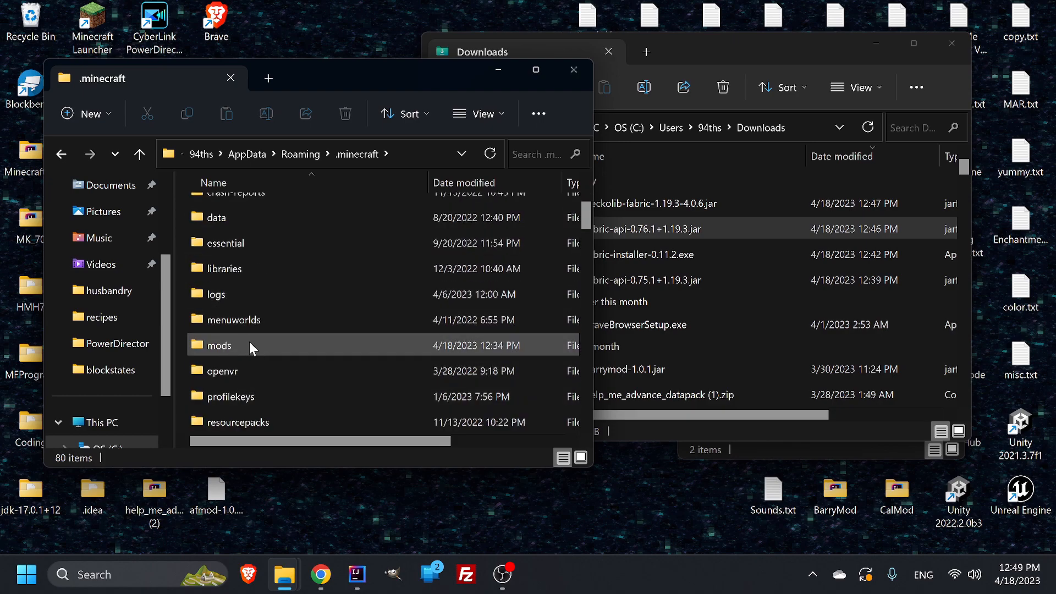
double_click(219, 345)
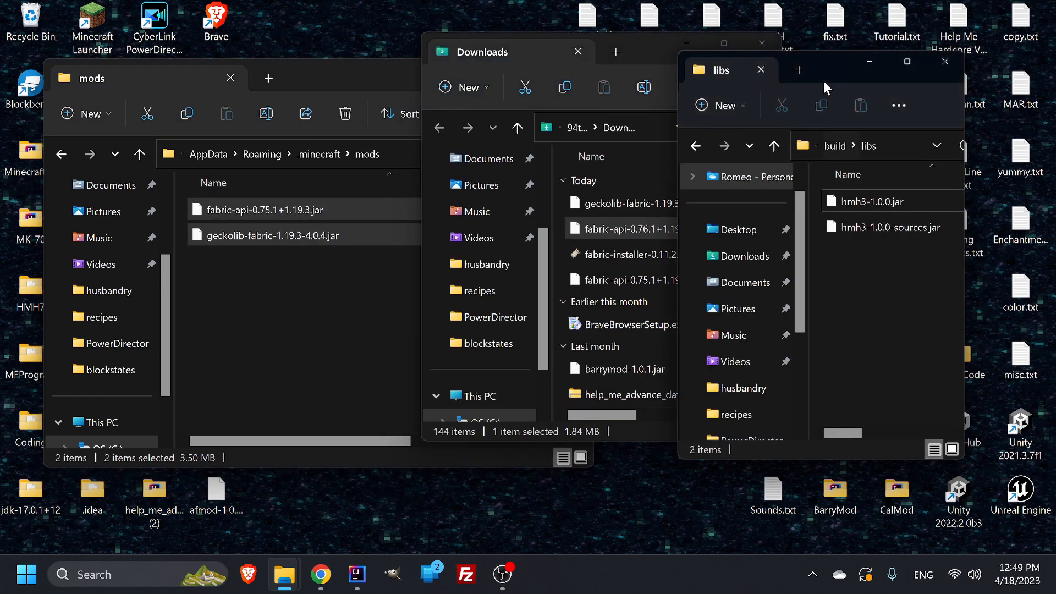
right_click(956, 300)
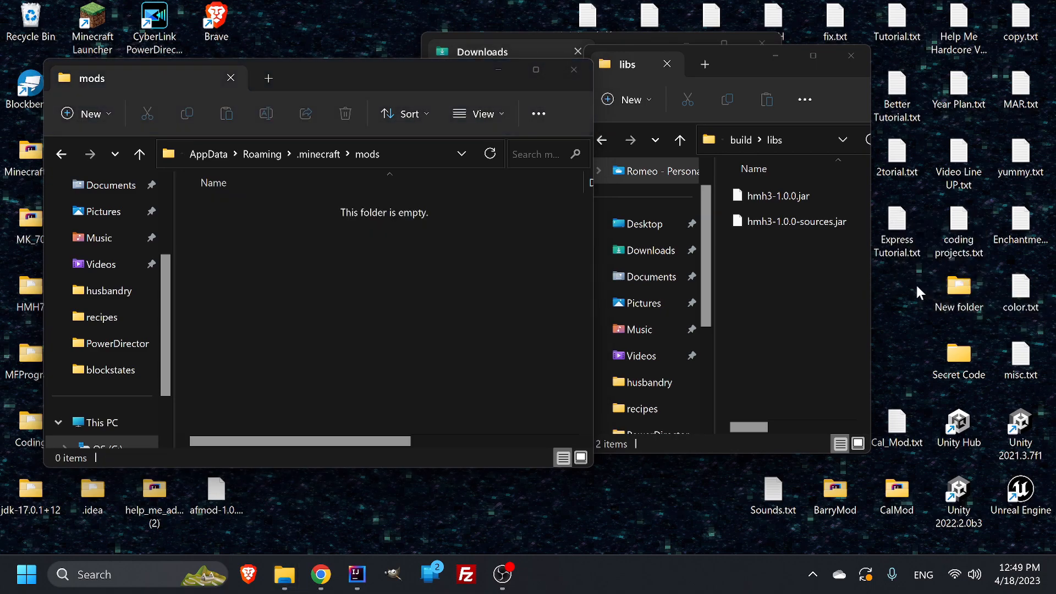
Step: Copy hmh3-1.0.0.jar from build/libs into mods and close the libs window
left_click(779, 196)
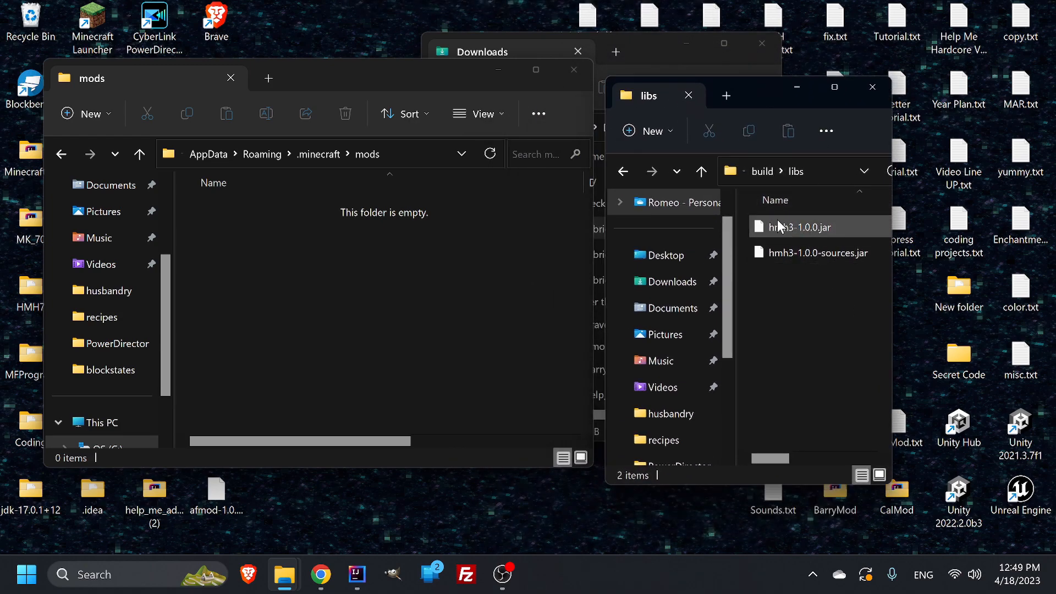
left_click_drag(799, 227, 297, 238)
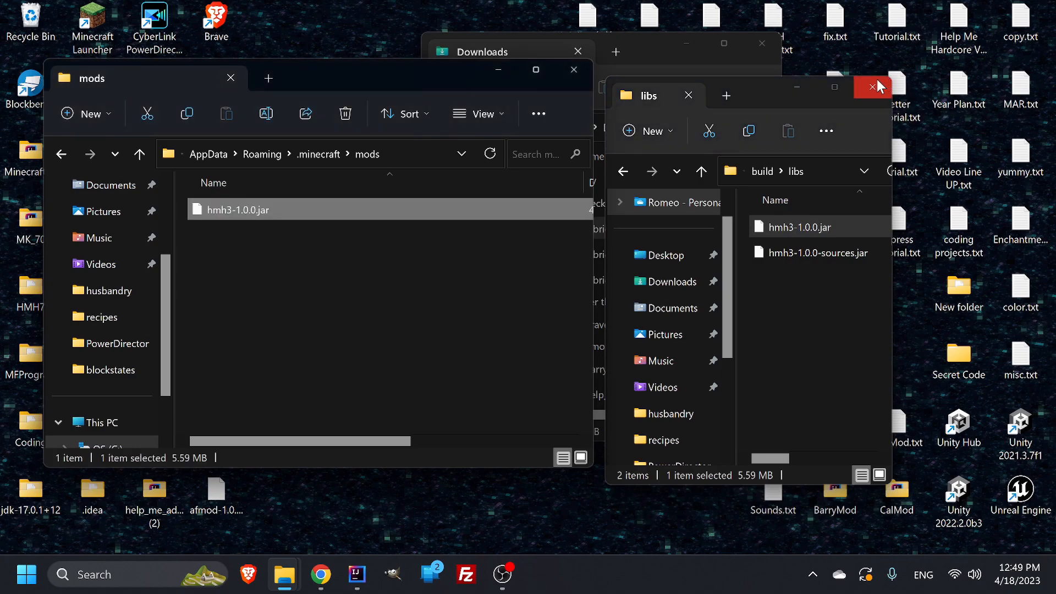
left_click(872, 86)
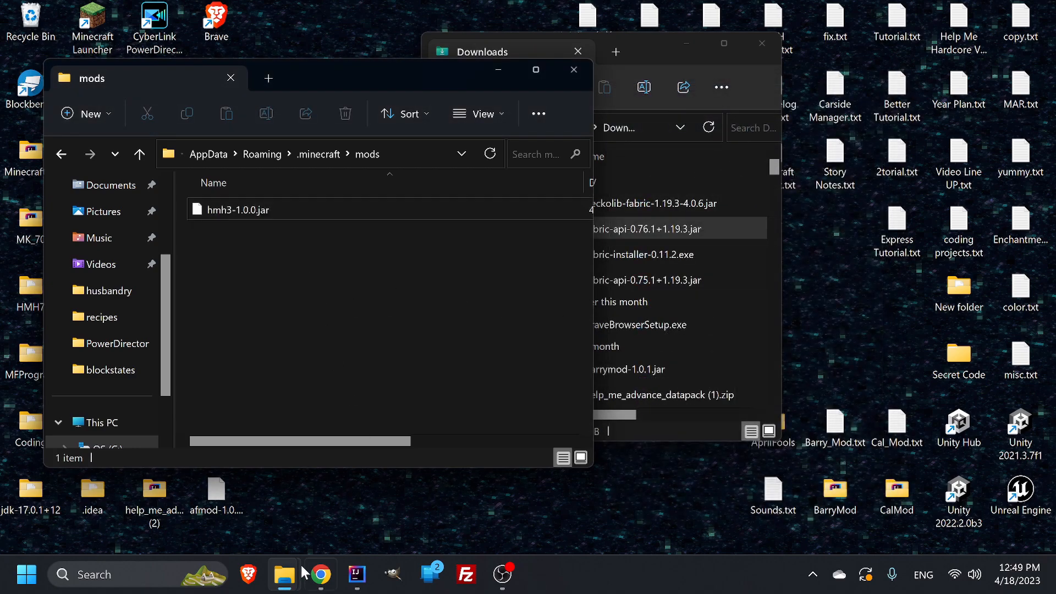
Step: Move the new fabric-api and geckolib jars from Downloads into mods and close Downloads
left_click(642, 228)
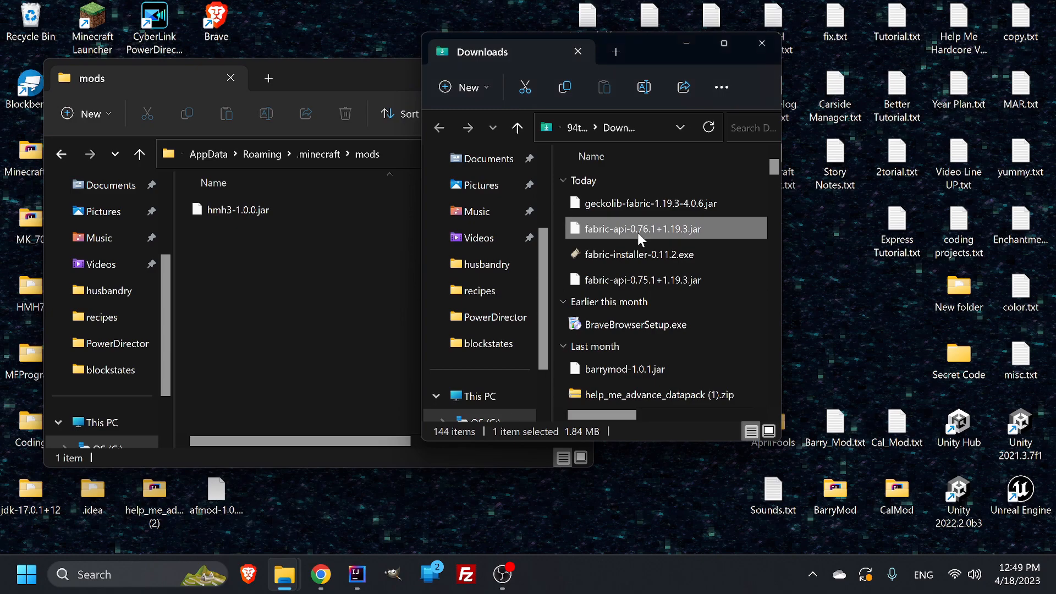
left_click(650, 202)
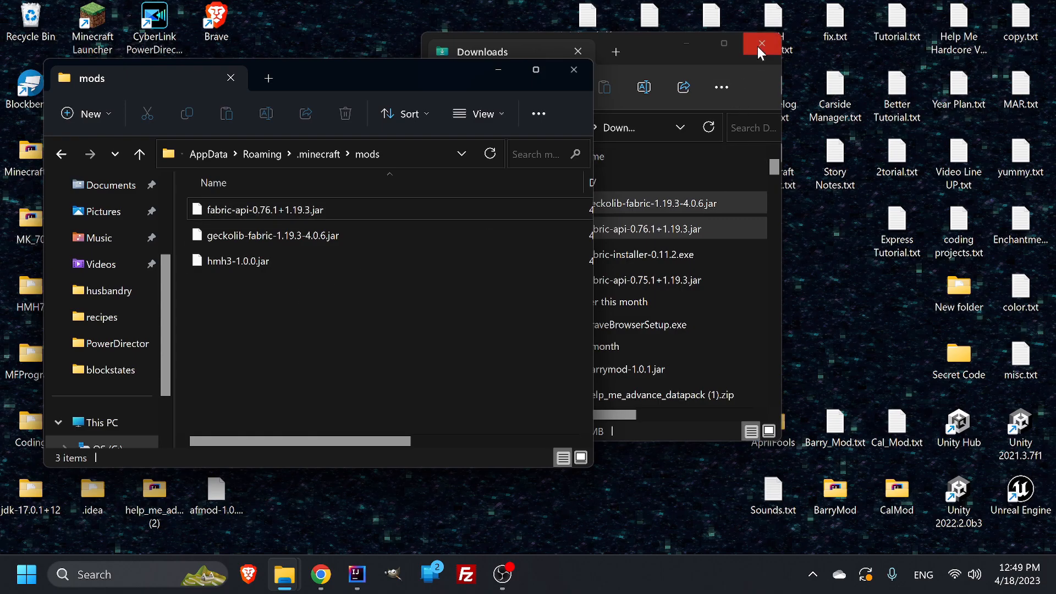
left_click(760, 43)
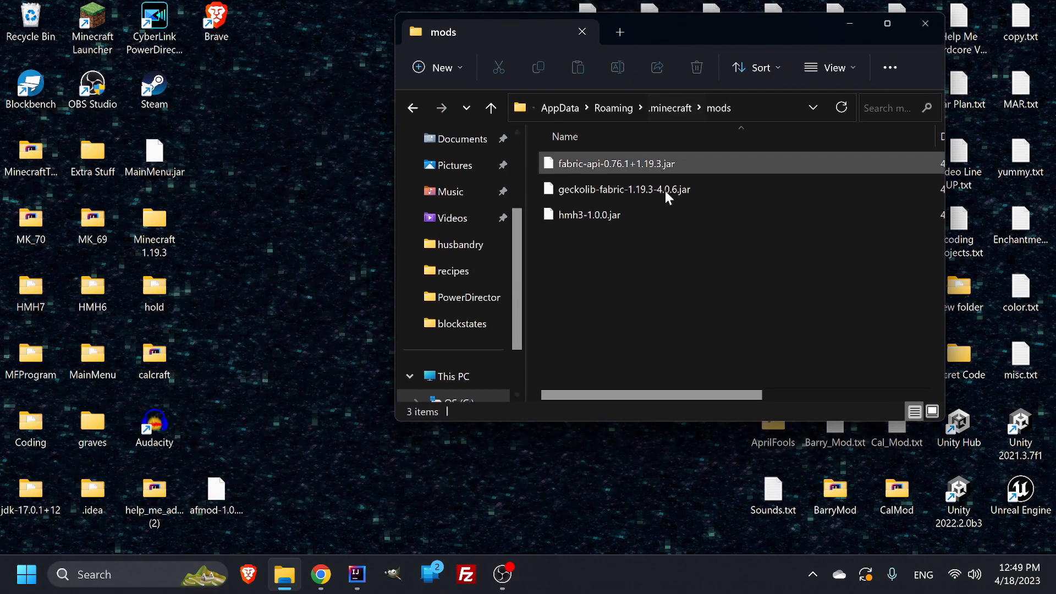
key("ctrl+a")
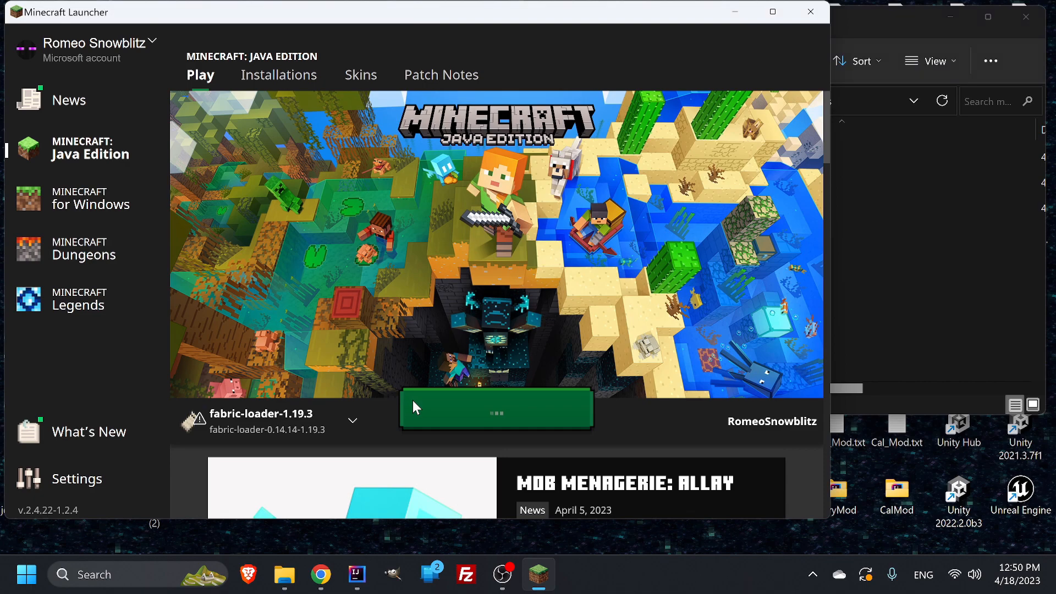
Step: Play the fabric-loader-1.19.3 installation and dismiss the 'Launching the game failed!' error
left_click(496, 412)
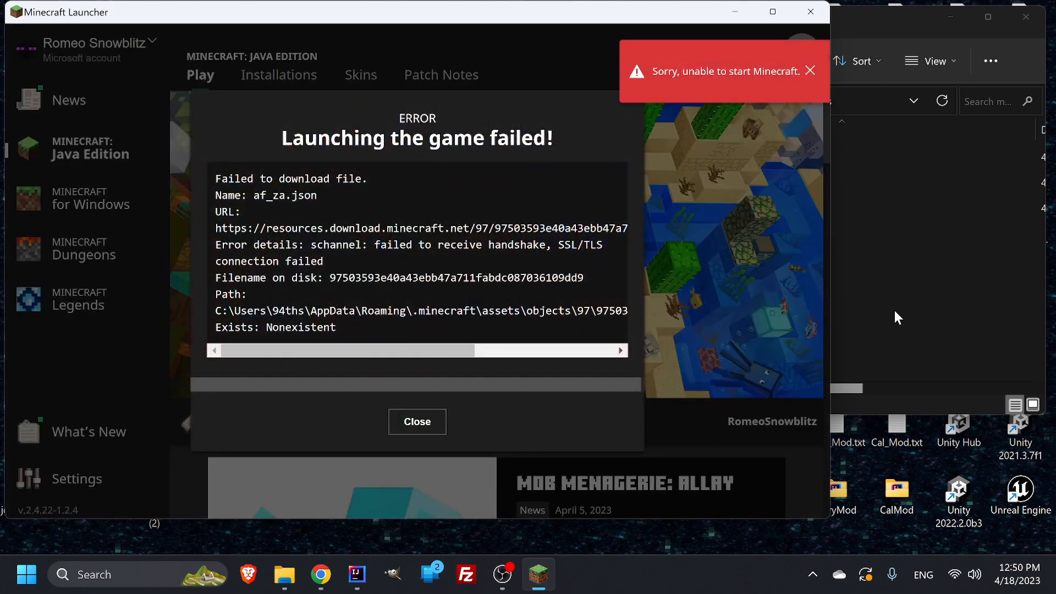
mouse_move(891, 278)
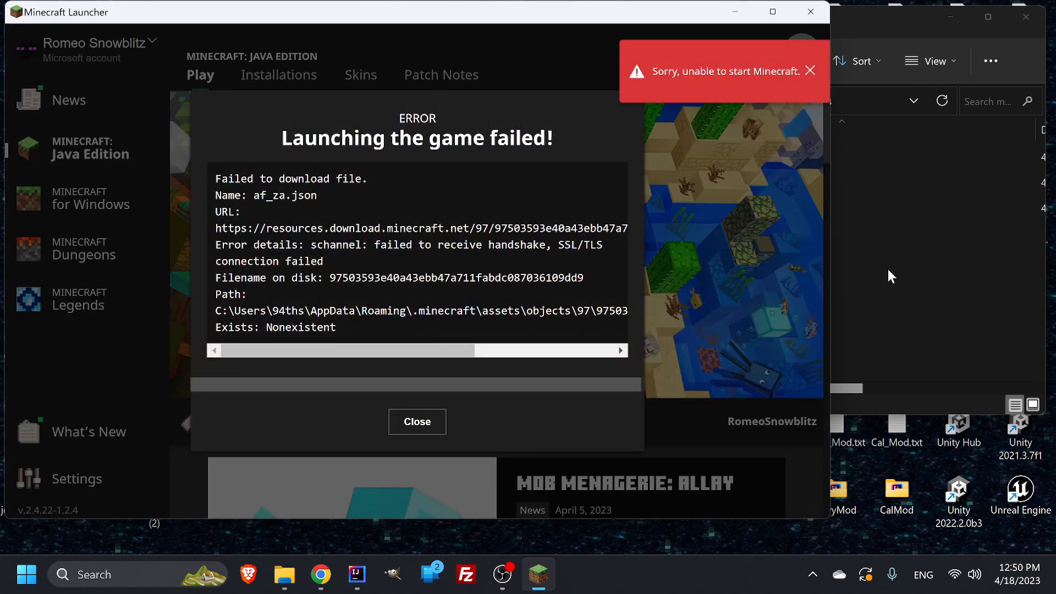
left_click_drag(345, 350, 495, 350)
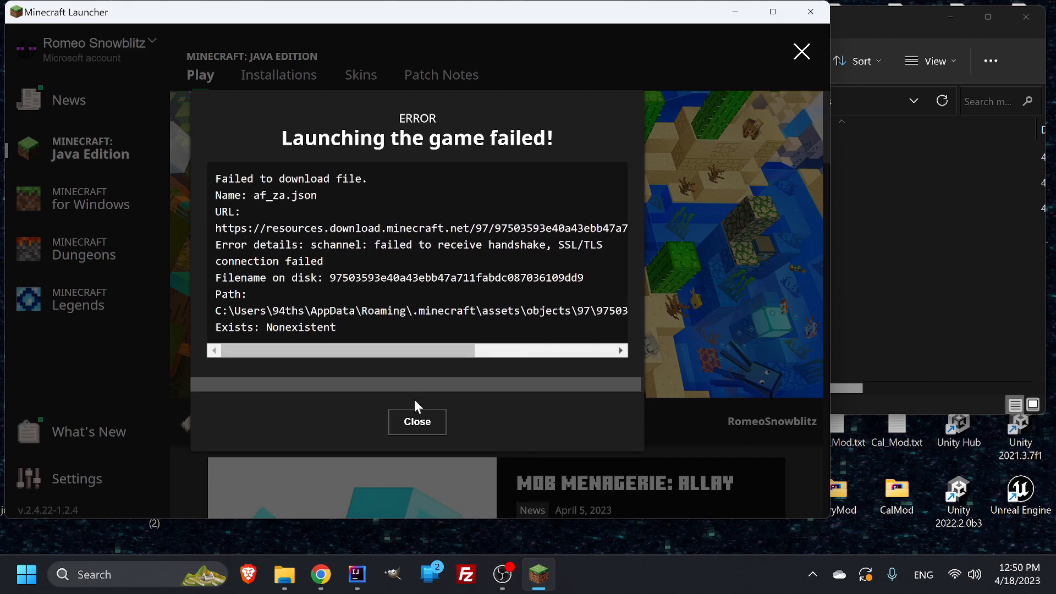
left_click(417, 423)
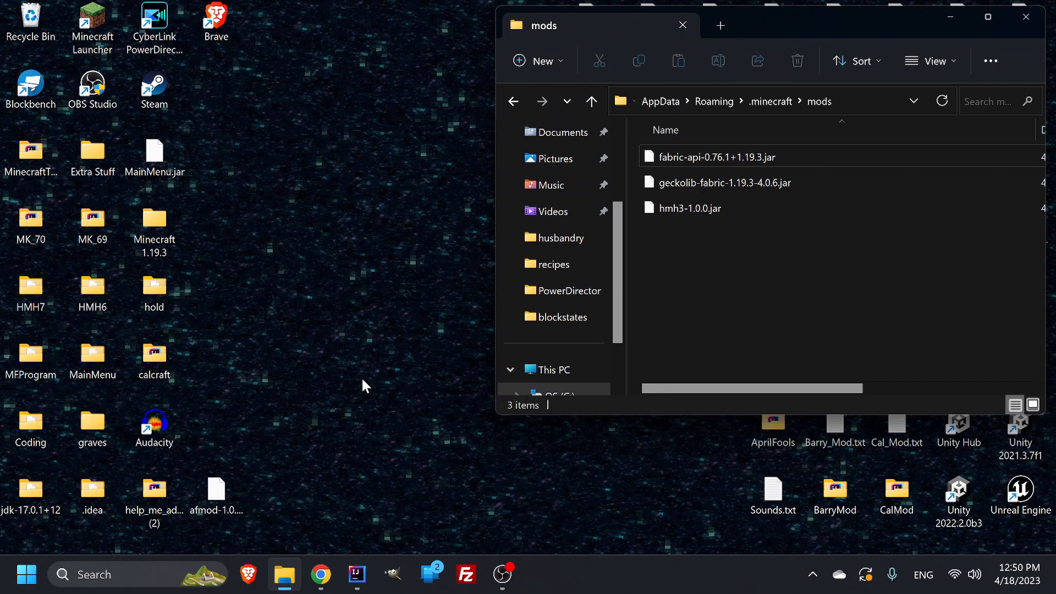
mouse_move(1027, 251)
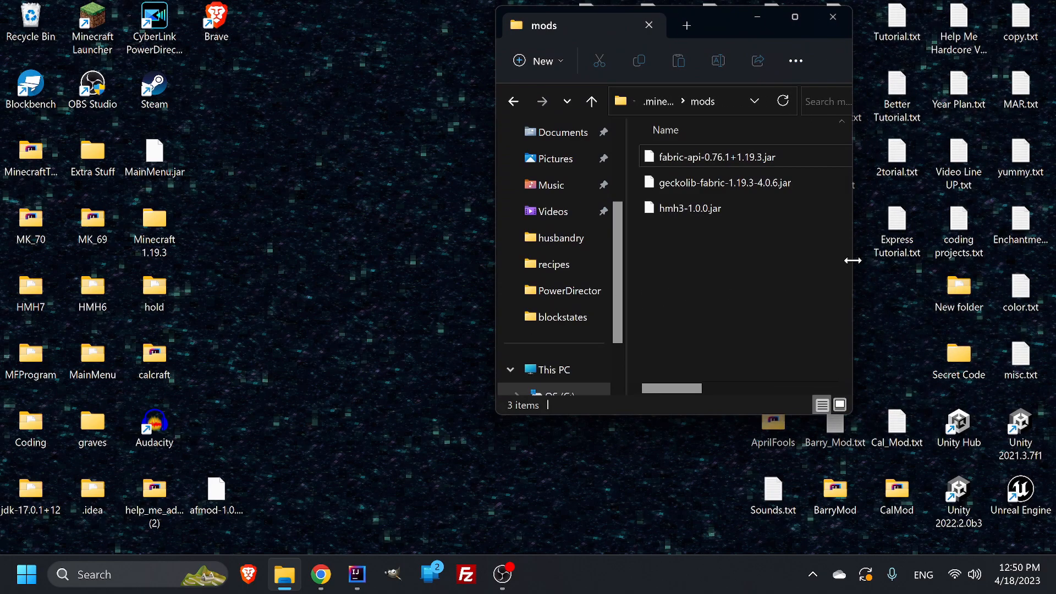
Step: Narrow the mods window and open Singleplayer once Minecraft 1.19.3 Fabric loads
left_click_drag(583, 25, 674, 67)
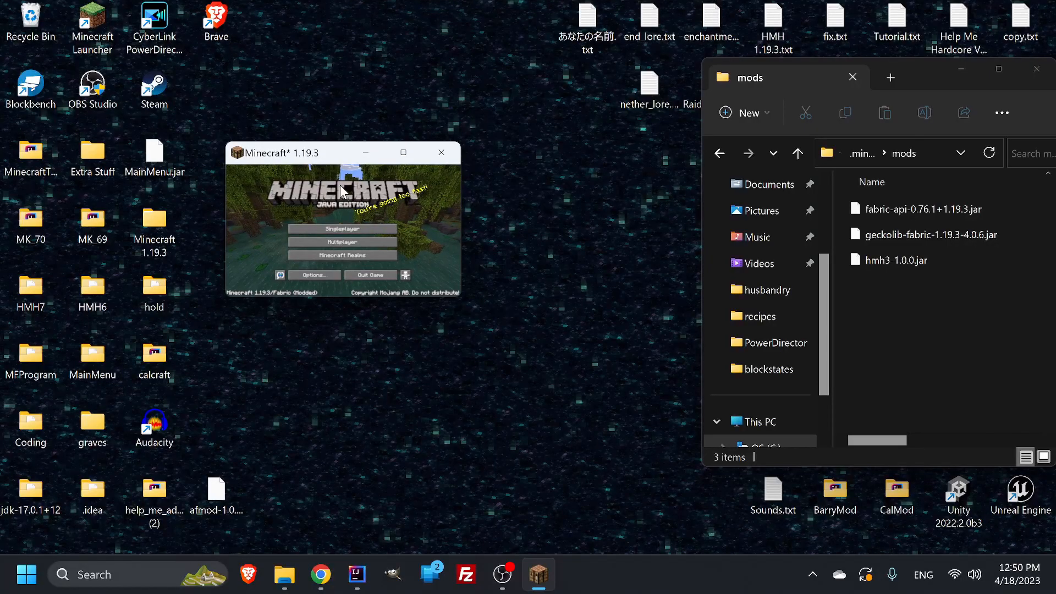
left_click(342, 229)
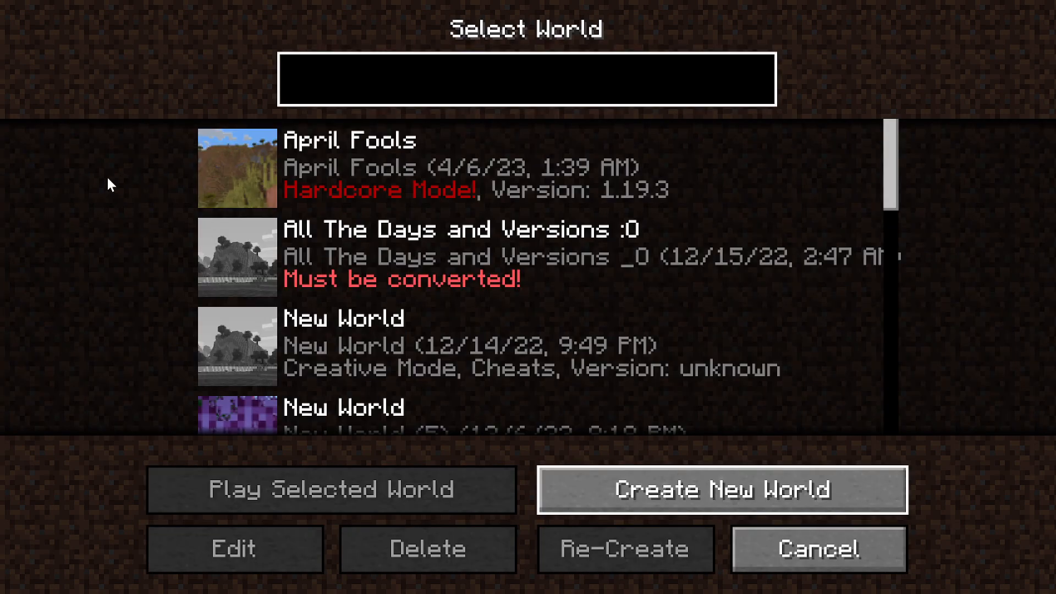
Step: Name the new world 'WOO this is gonna be over soon' and create it
left_click(722, 490)
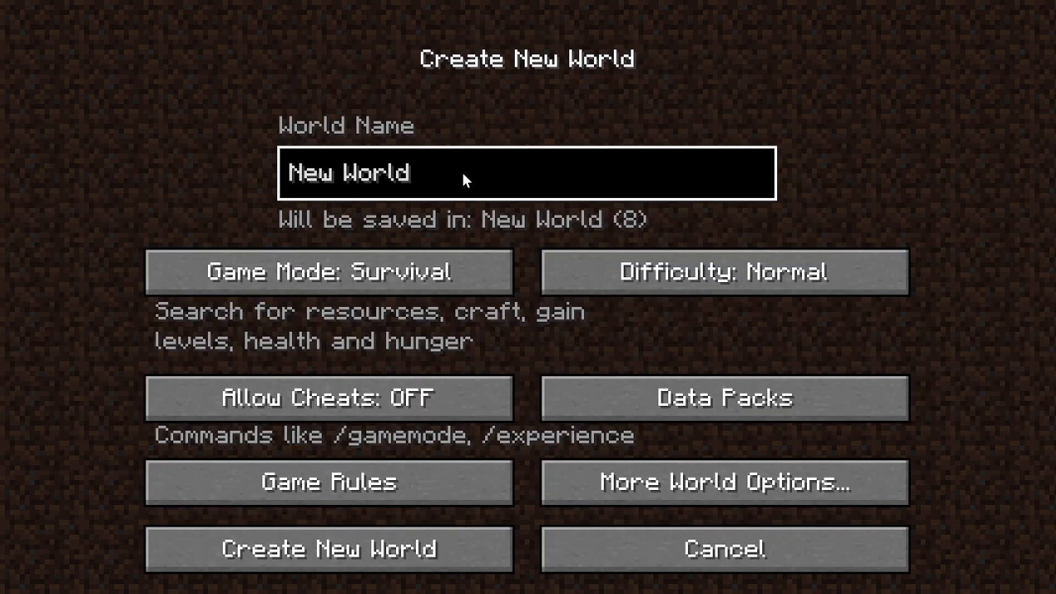
type("WO")
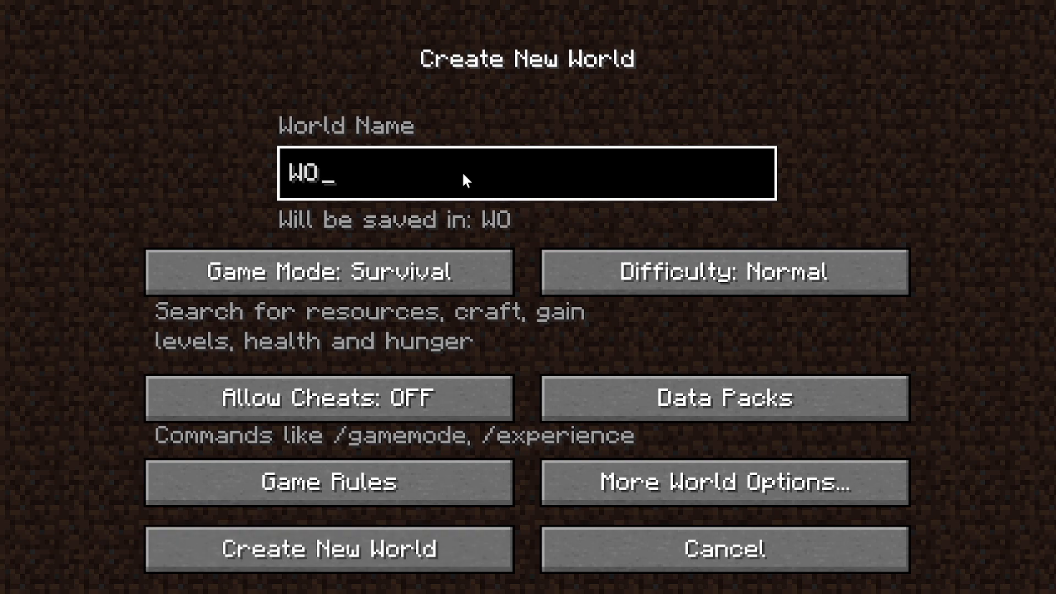
type("O this is")
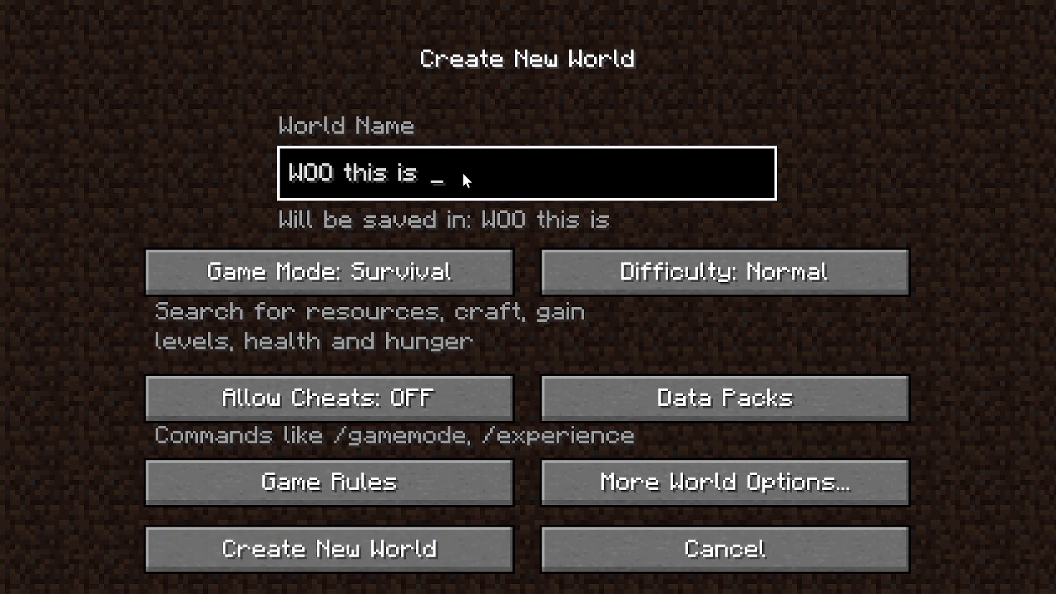
type("gonna be o")
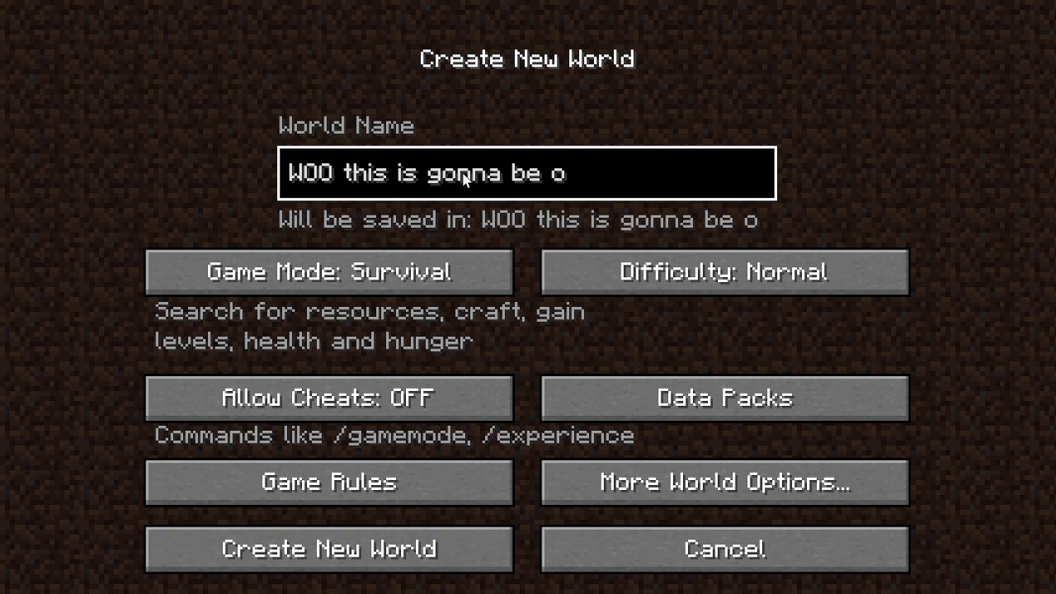
type("ver soon")
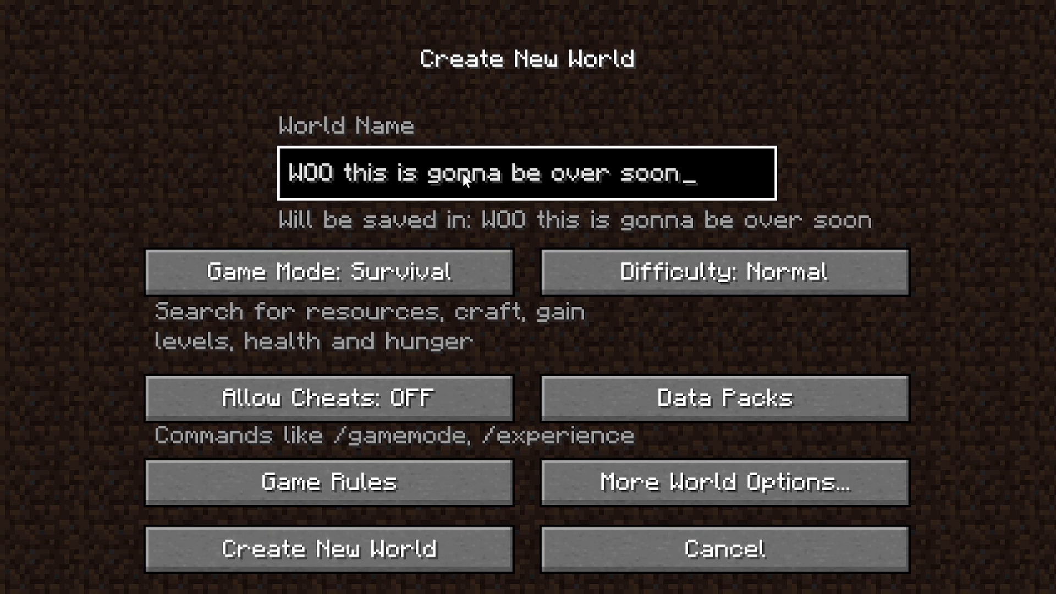
left_click(328, 550)
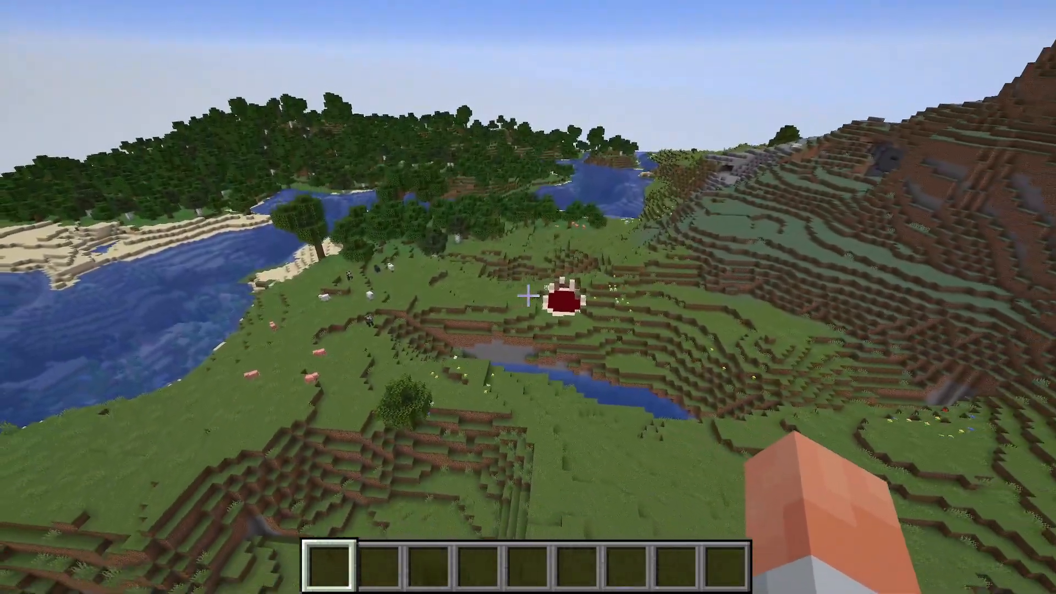
Step: Check the Mod Blocks and Mod Items tabs in the creative inventory, then return to the world
key("e")
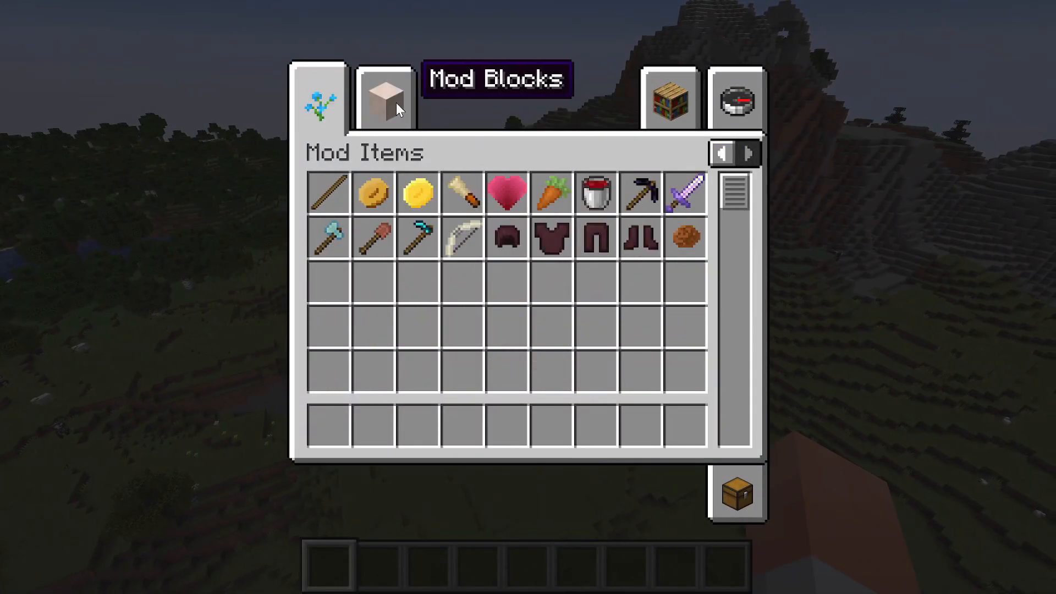
left_click(385, 99)
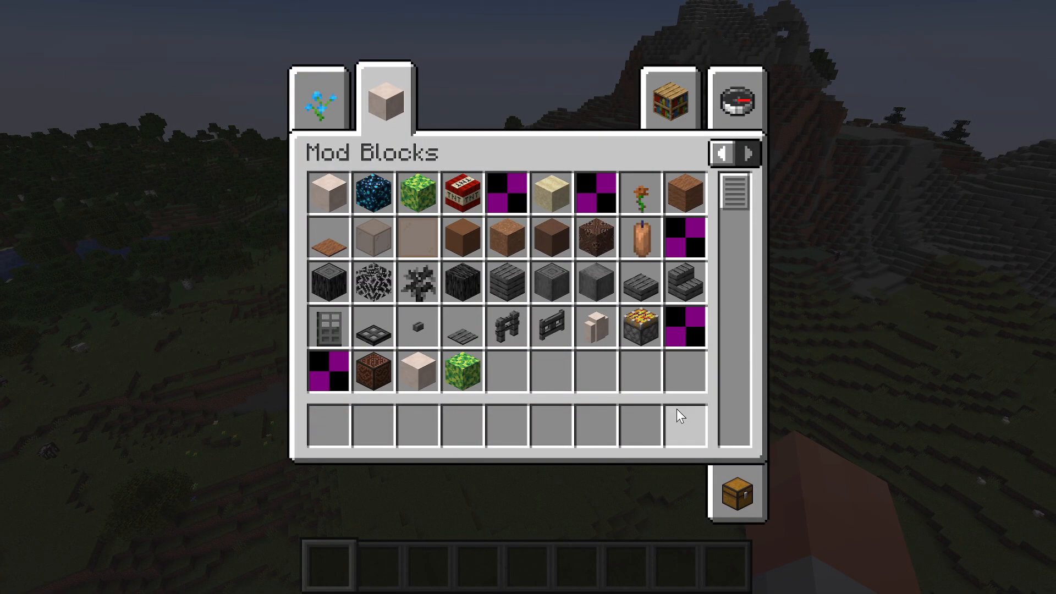
mouse_move(580, 202)
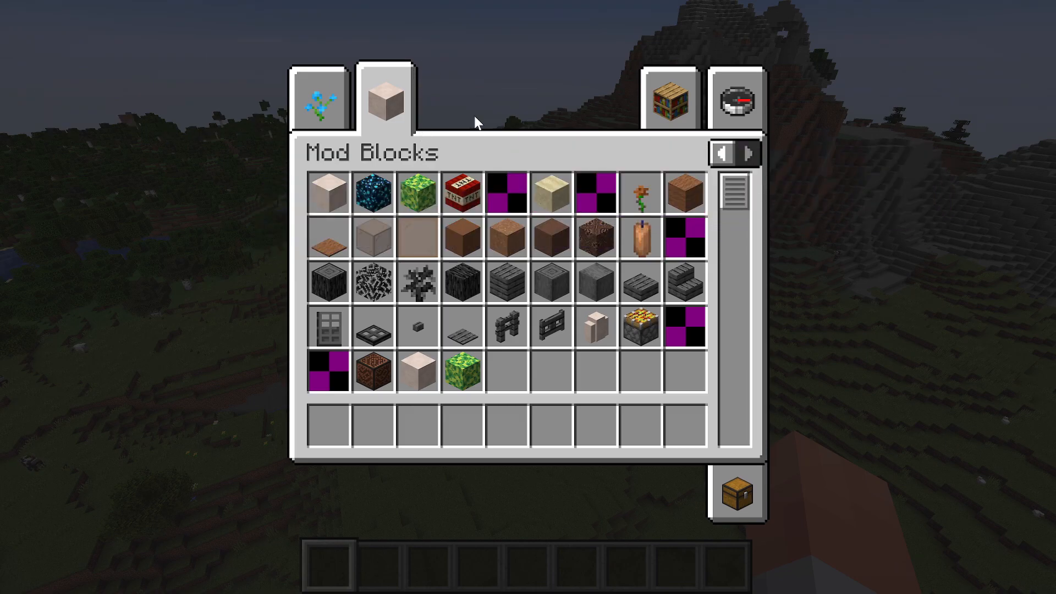
mouse_move(506, 202)
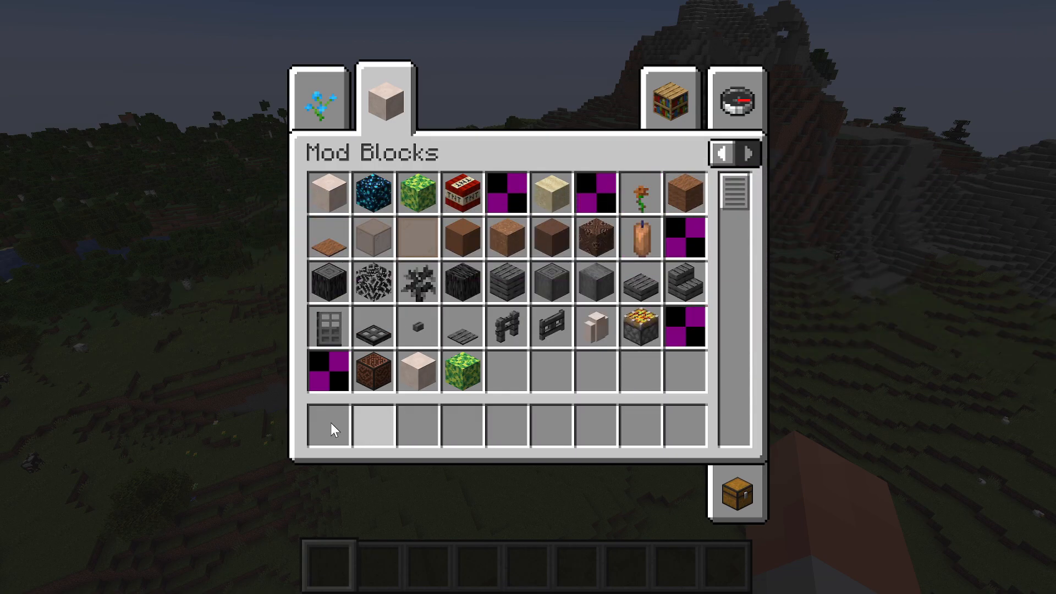
mouse_move(519, 194)
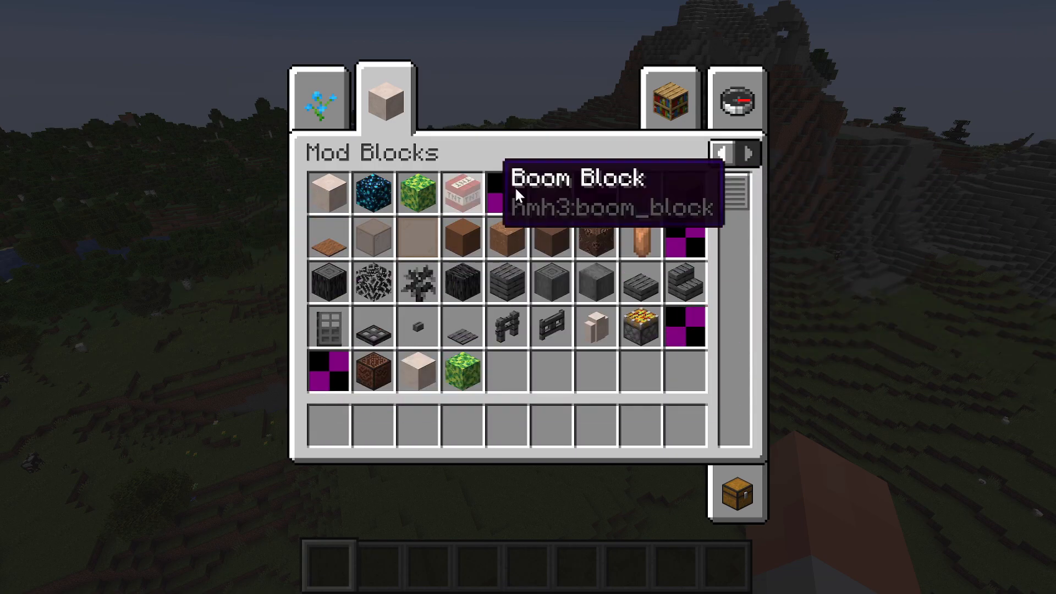
left_click(323, 100)
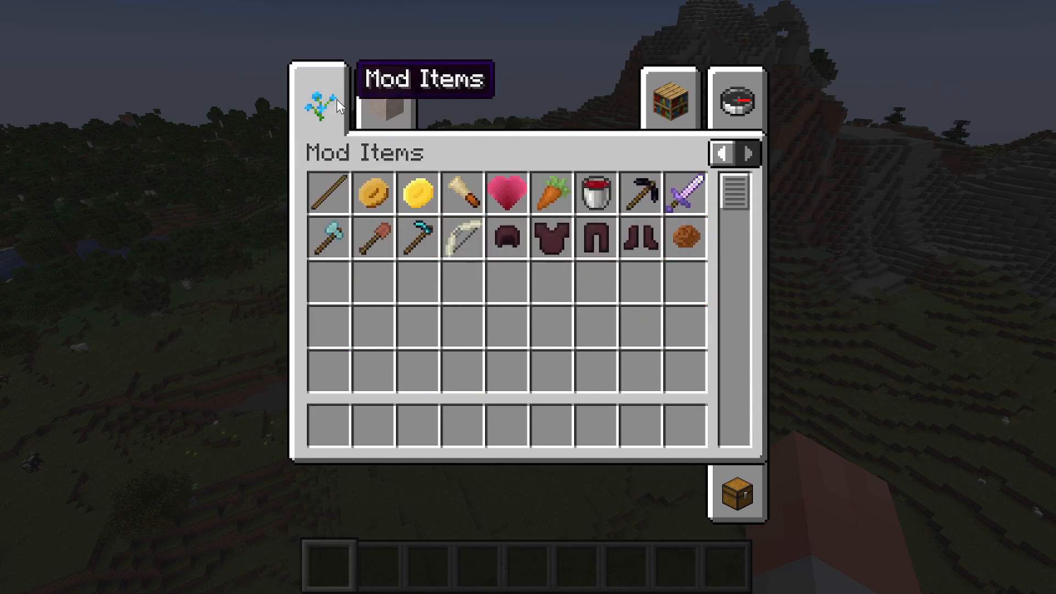
left_click(387, 103)
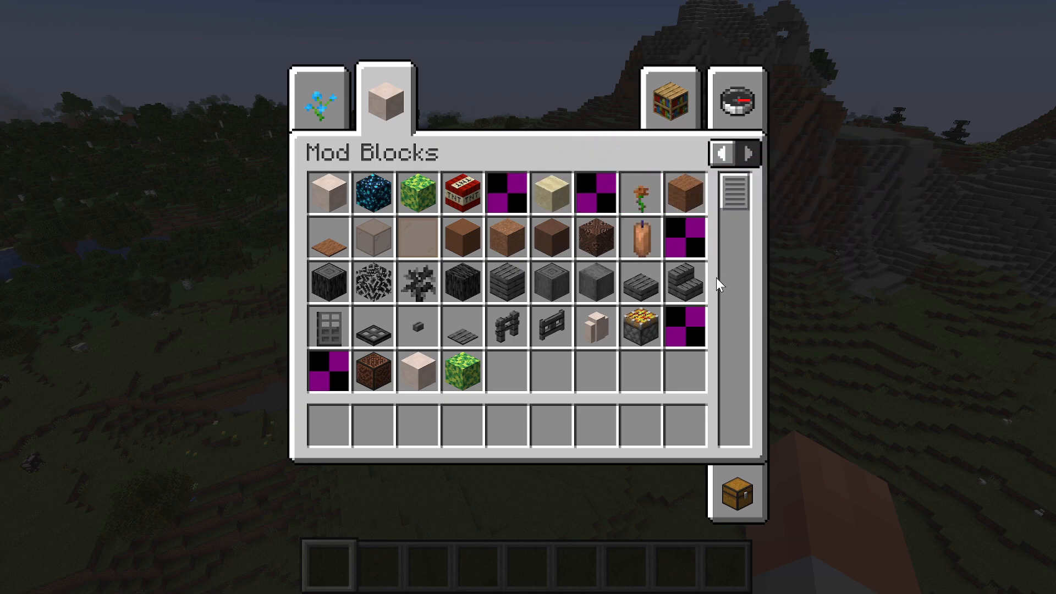
key("Escape")
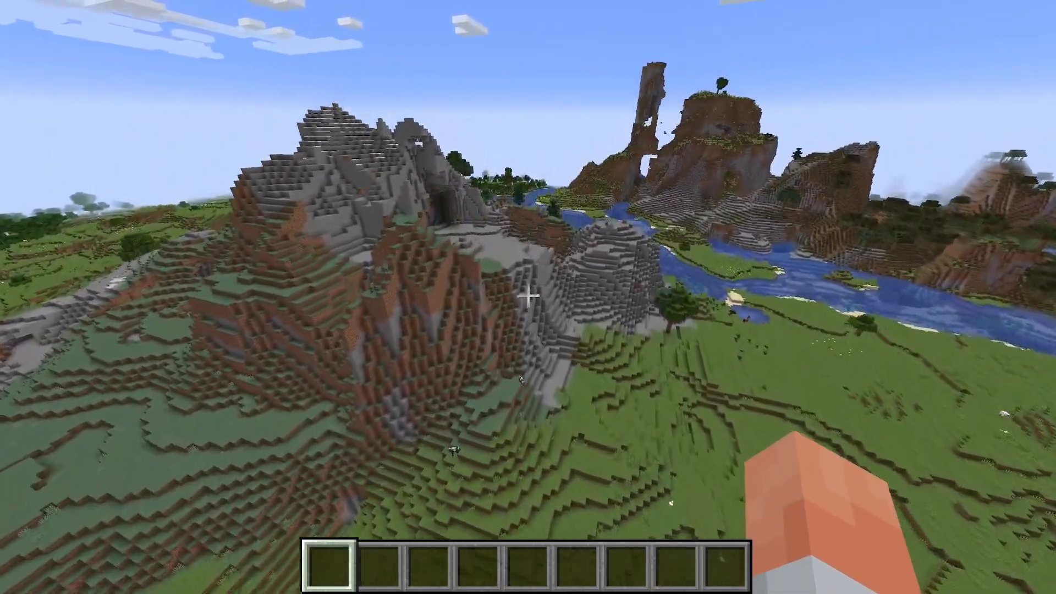
mouse_move(529, 299)
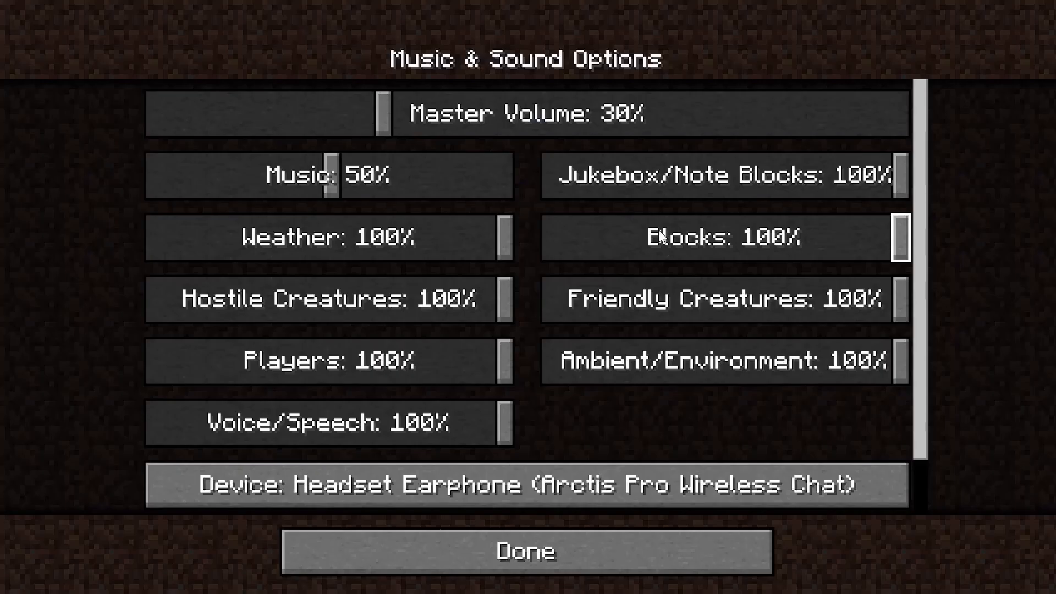
Step: Lower Master Volume from 30% to 5% in Music & Sounds and resume playing
left_click_drag(382, 113, 188, 114)
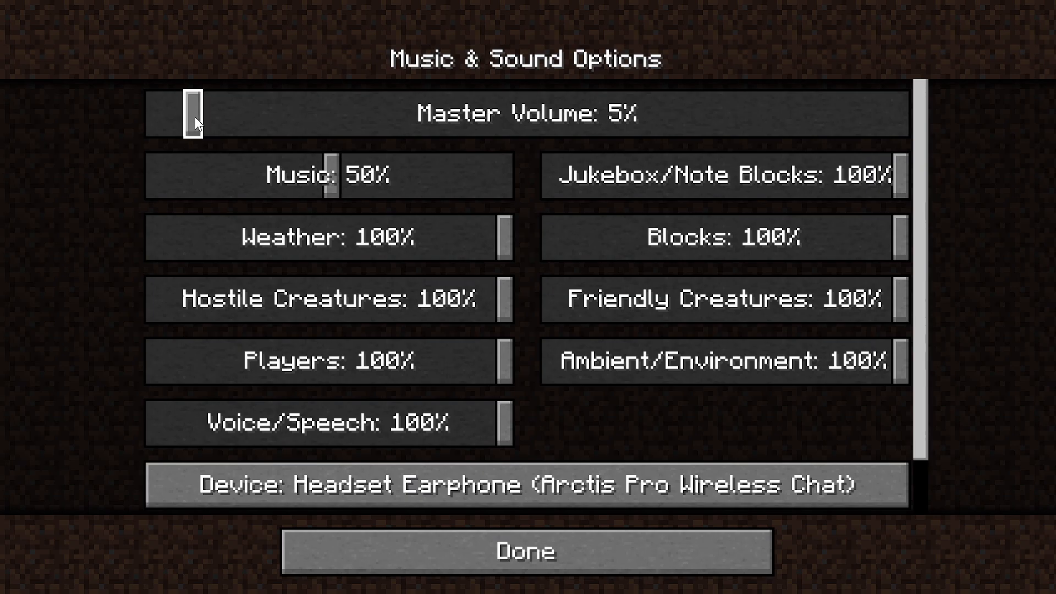
left_click(523, 563)
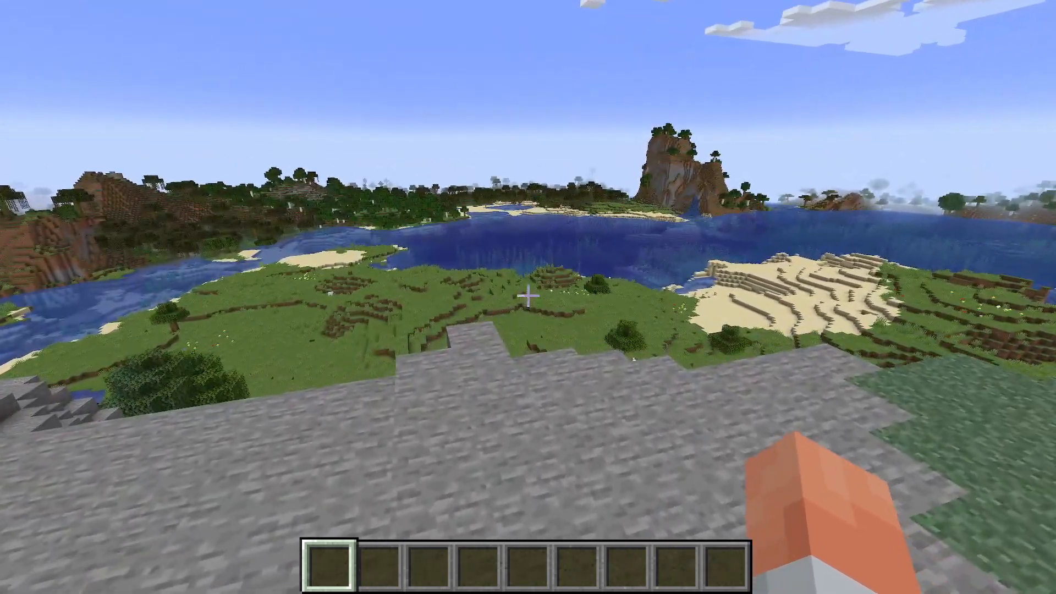
Step: Summon a Fluffers mob via the /summon chat command, then bring up the Game Menu
type("/su")
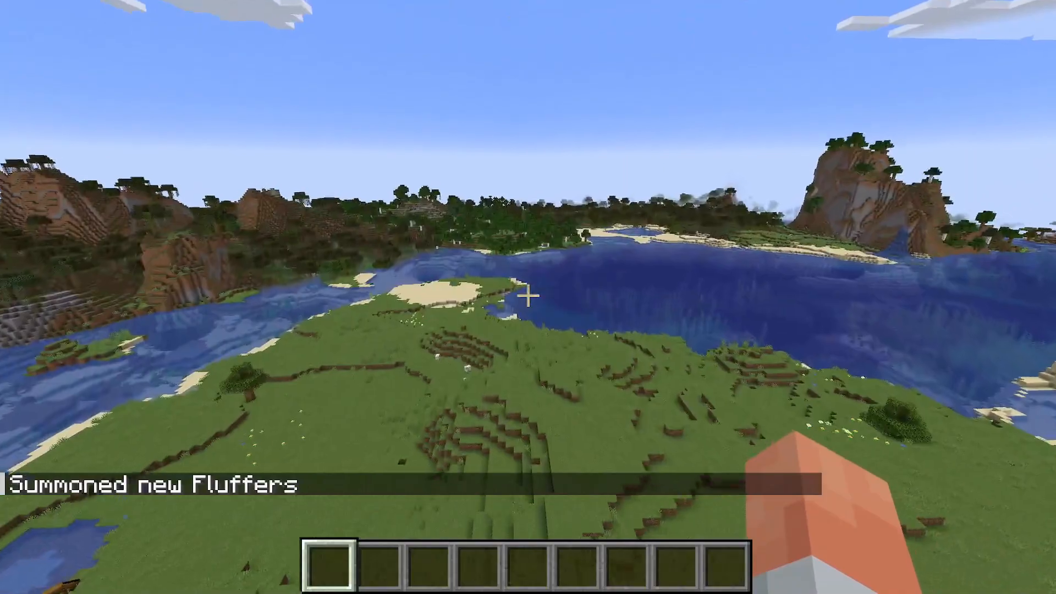
key("Escape")
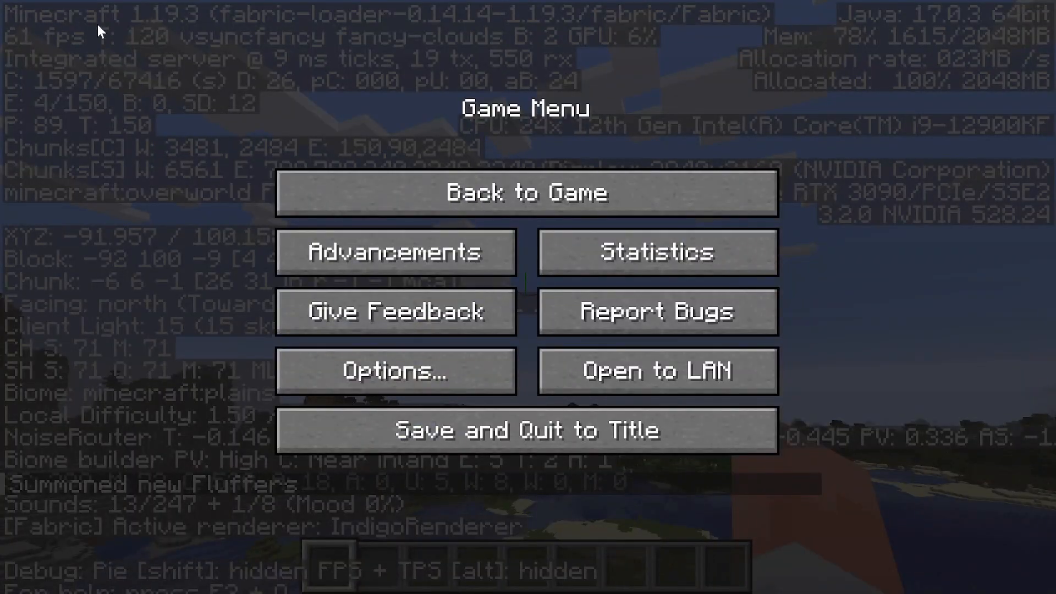
mouse_move(237, 58)
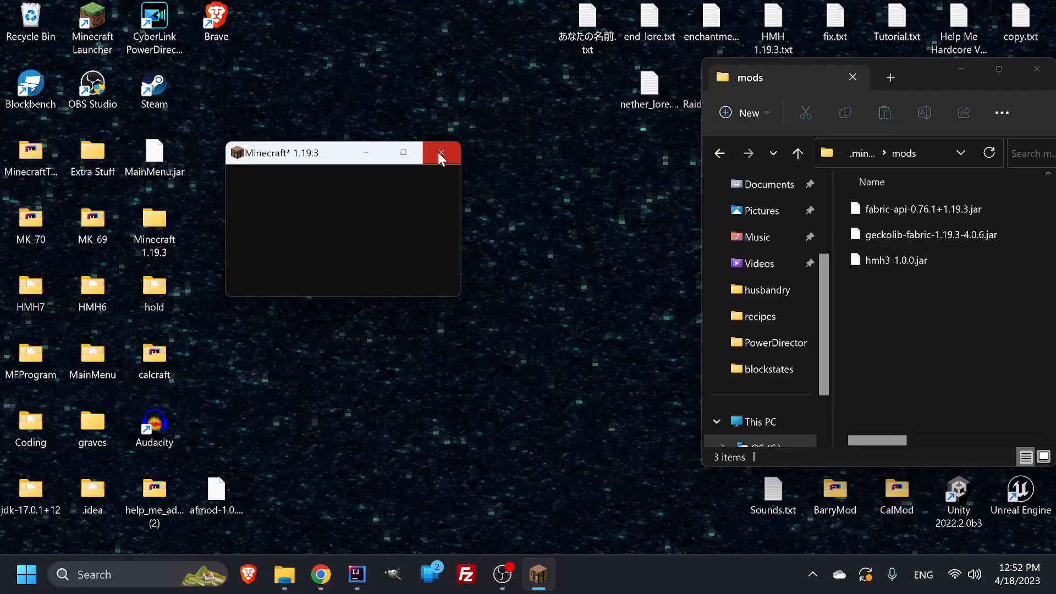
Step: Quit the Minecraft window and close the mods folder window, returning to the desktop
left_click(442, 152)
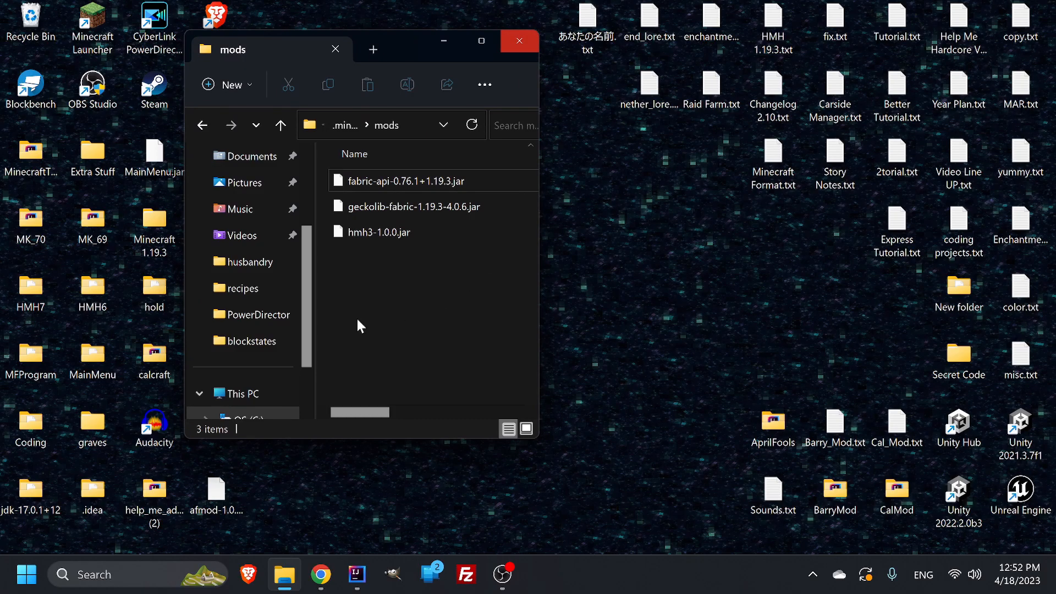
mouse_move(459, 277)
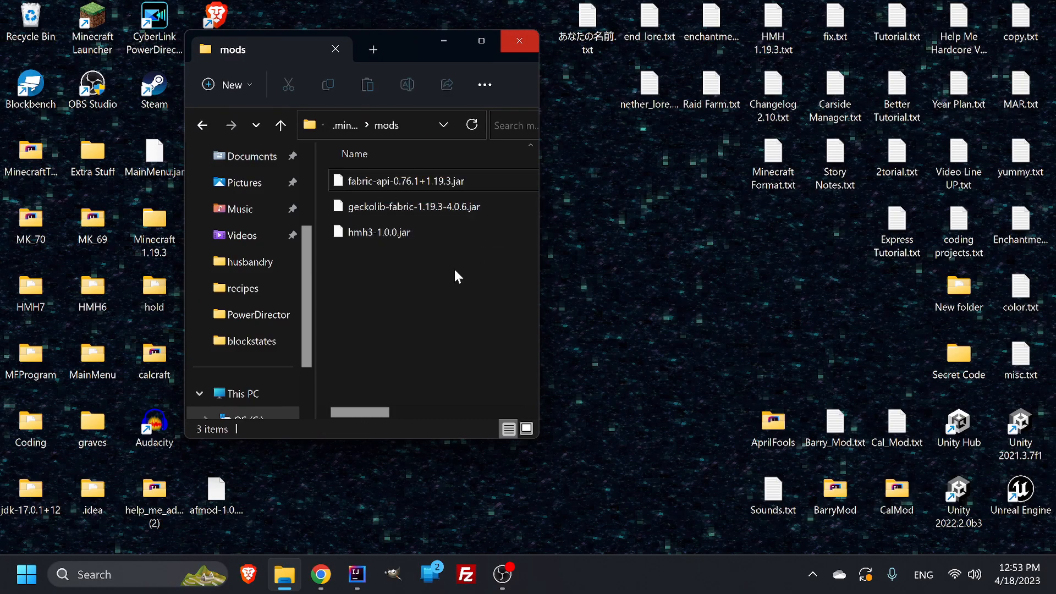
left_click(519, 41)
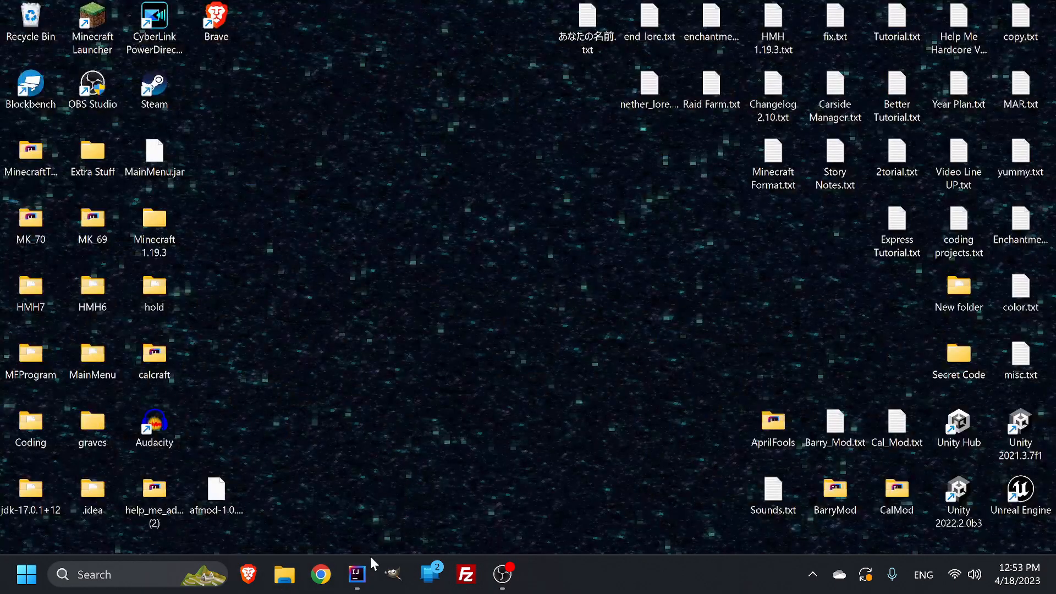
Step: Briefly view build.gradle in IntelliJ, minimise it, and open Chrome on a blank new tab
left_click(356, 574)
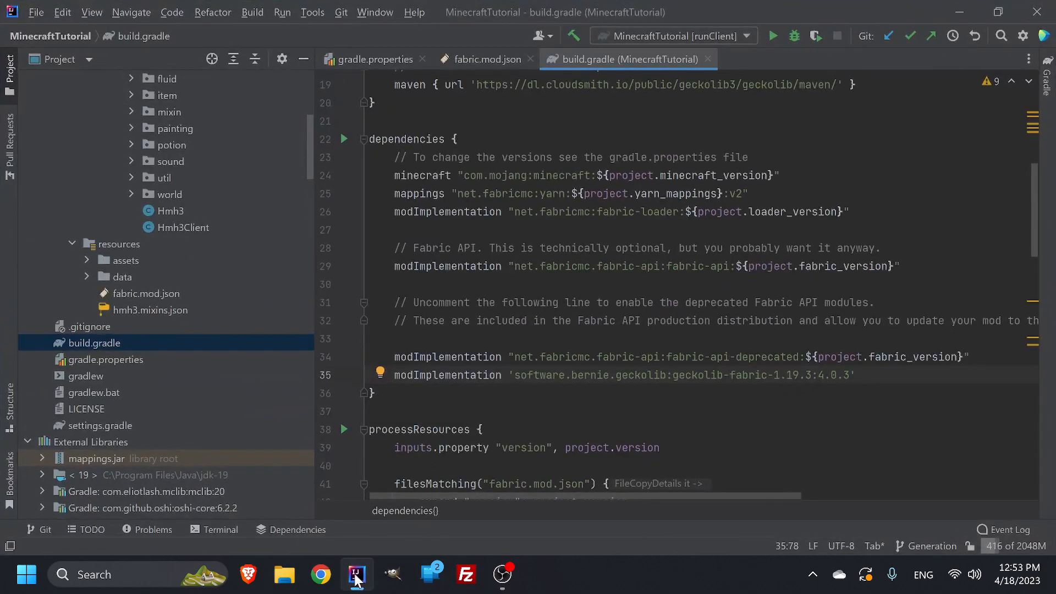
left_click(375, 59)
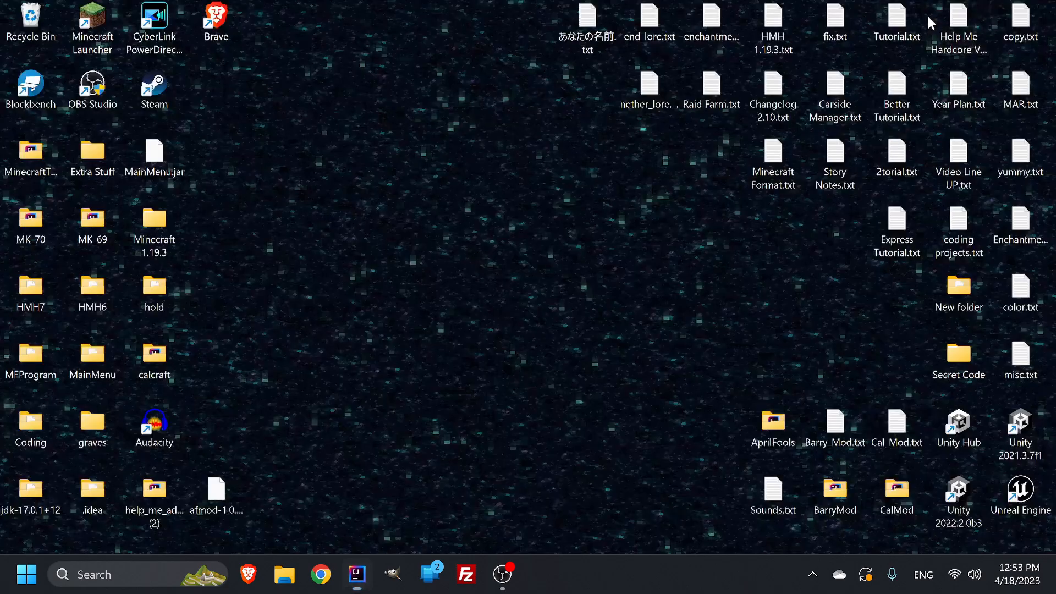
left_click(834, 491)
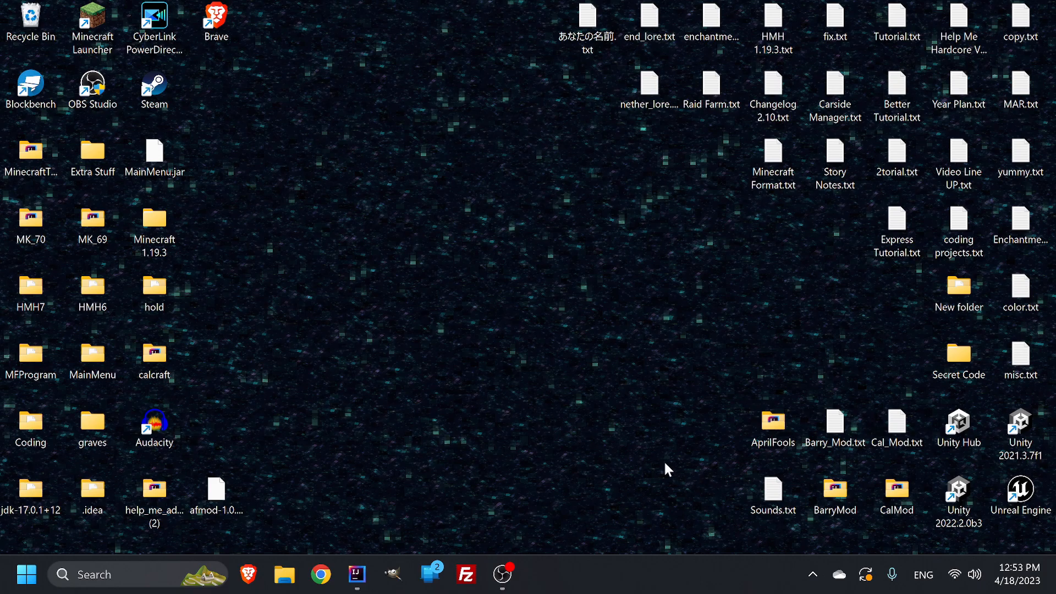
mouse_move(615, 396)
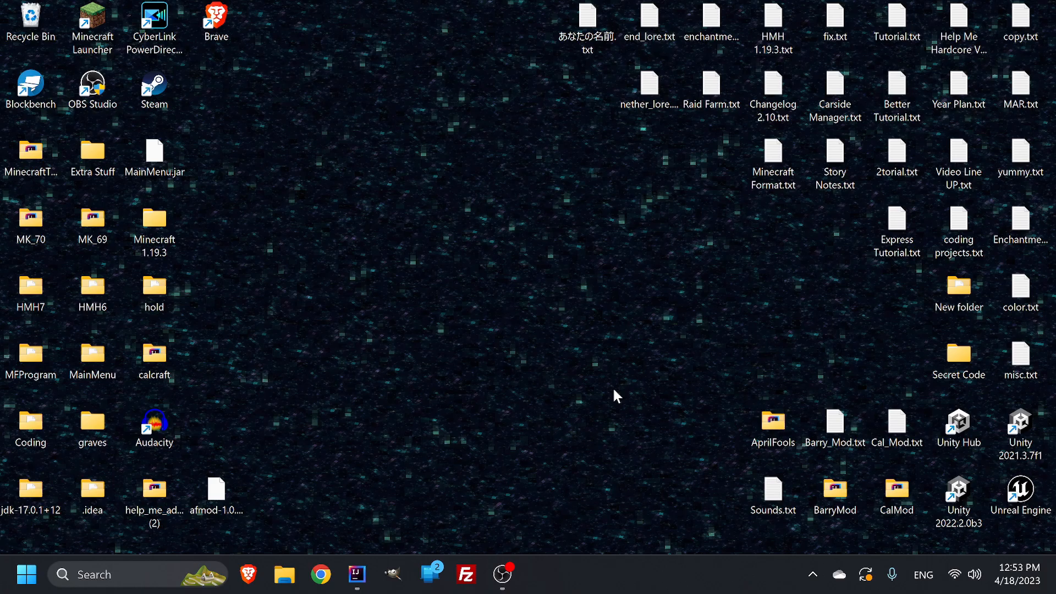
mouse_move(550, 431)
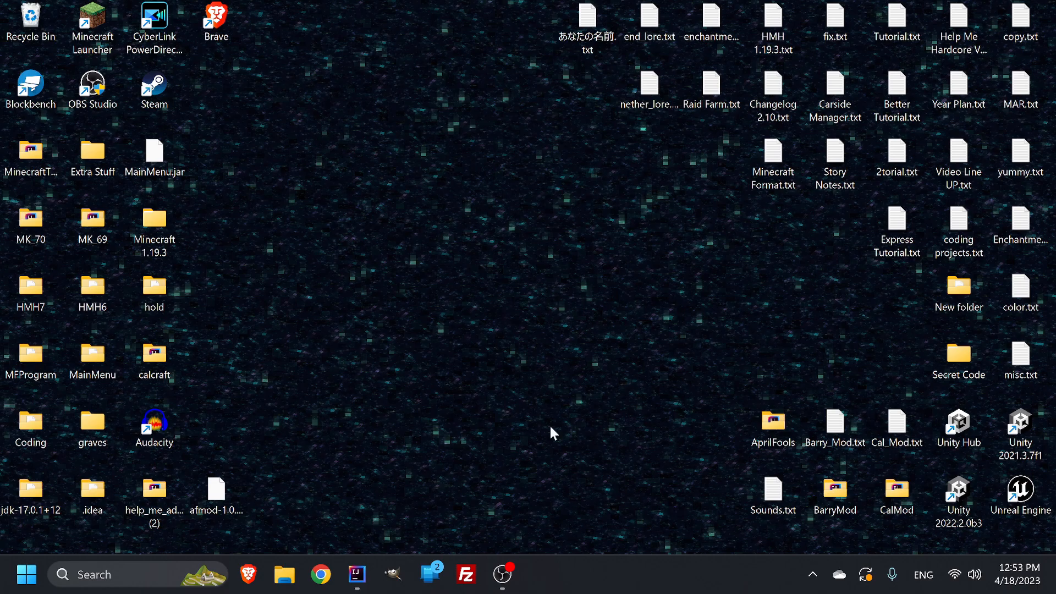
left_click(320, 575)
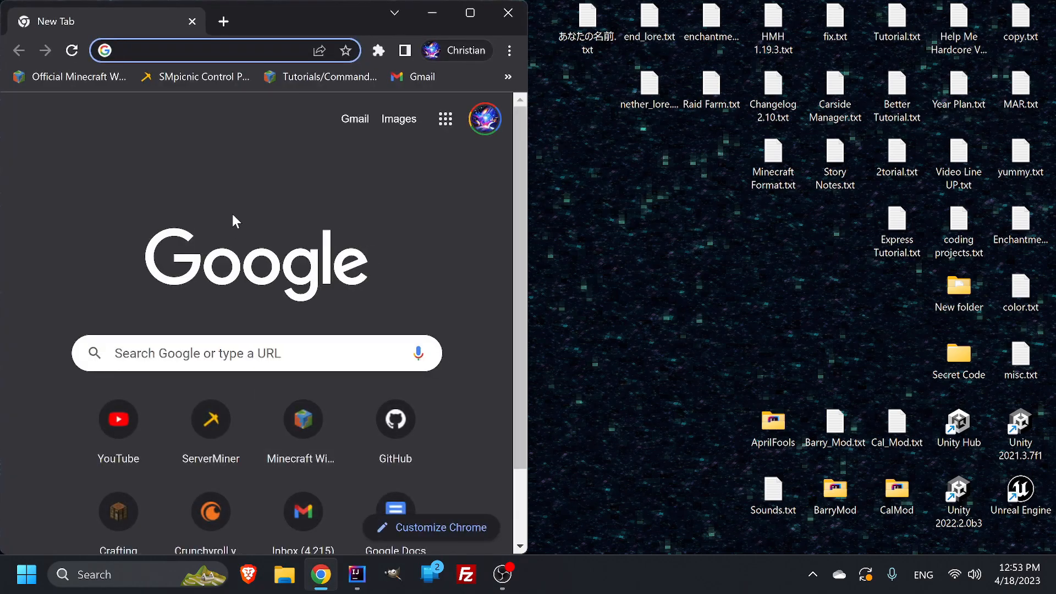